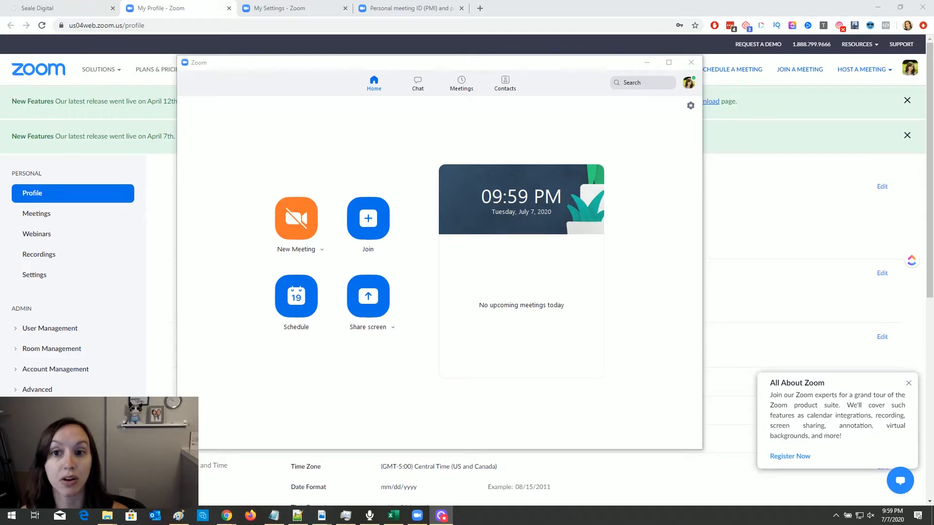
mouse_move(647, 190)
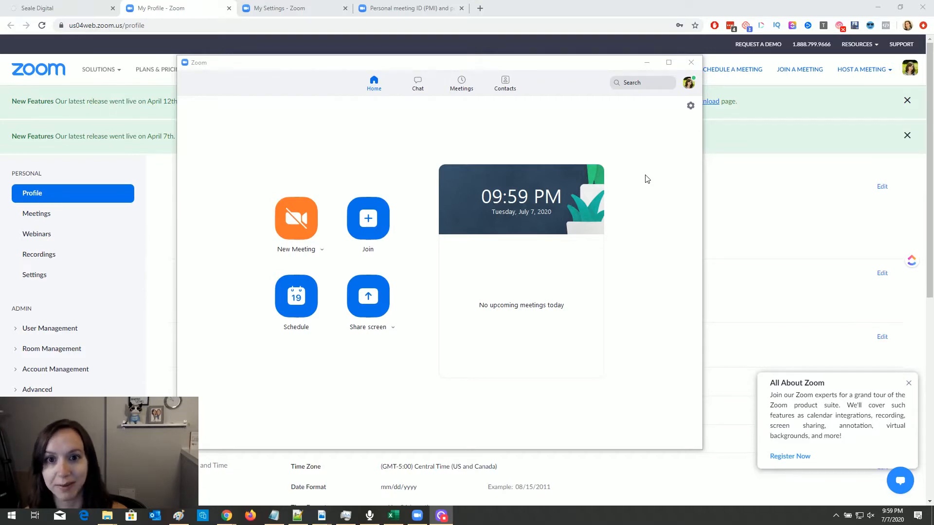
mouse_move(689, 106)
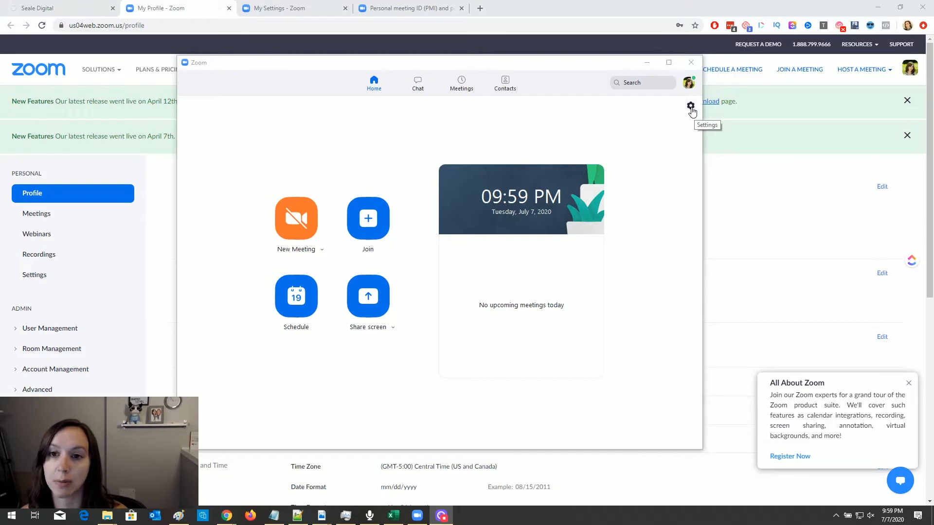
- Open and close the Zoom desktop app settings, then switch to the web portal profile page
left_click(690, 106)
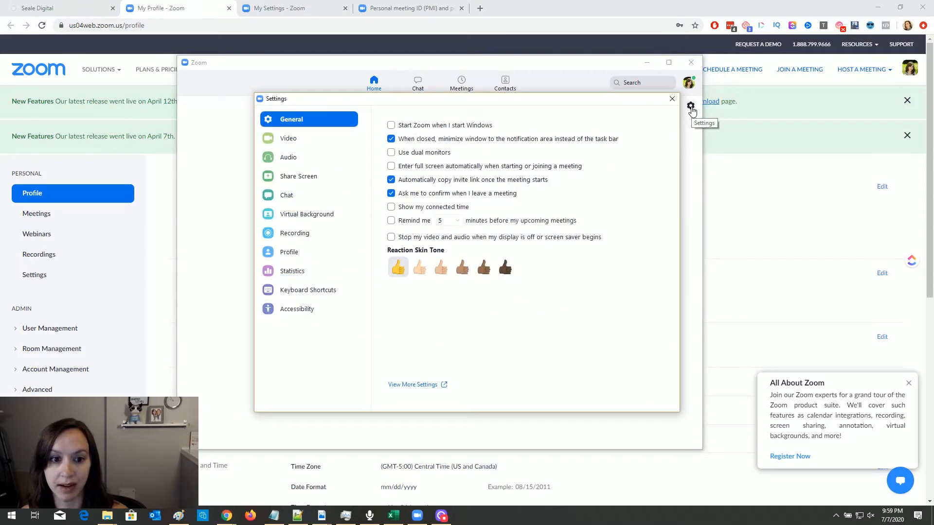
mouse_move(413, 384)
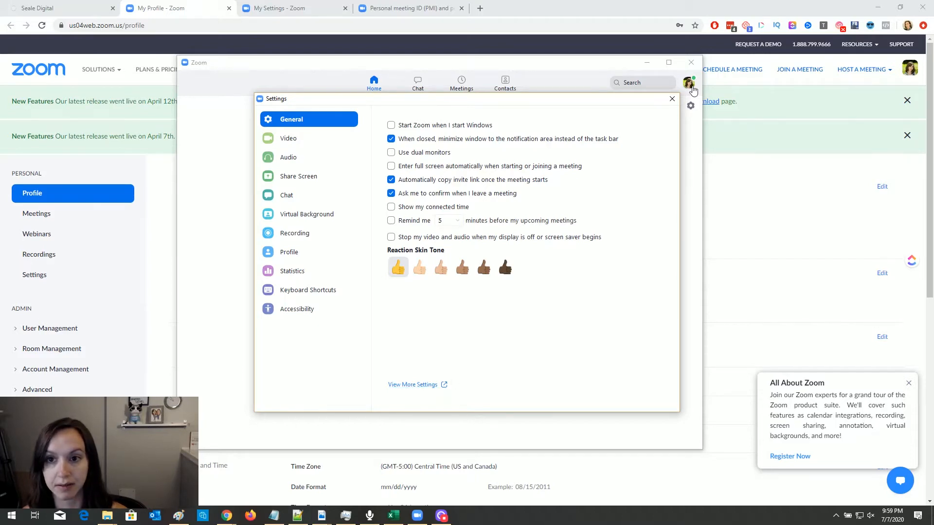
left_click(672, 98)
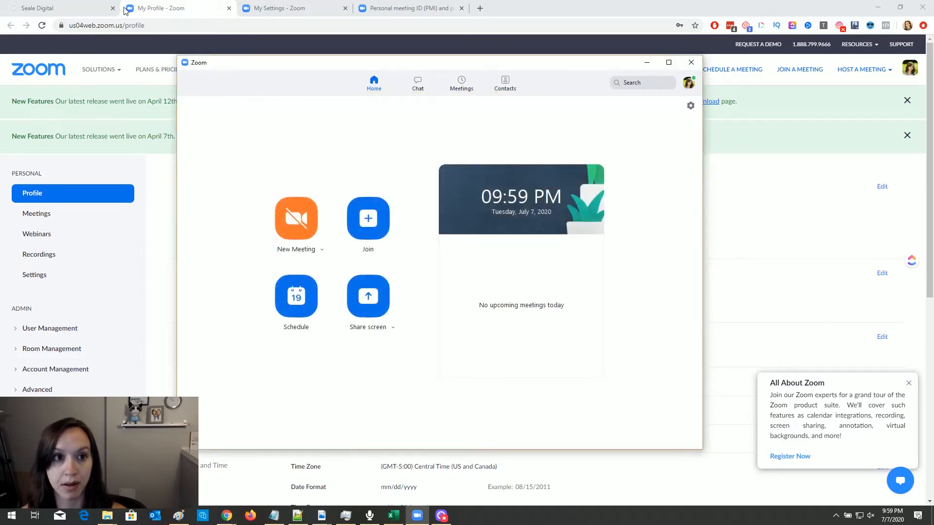
left_click(691, 61)
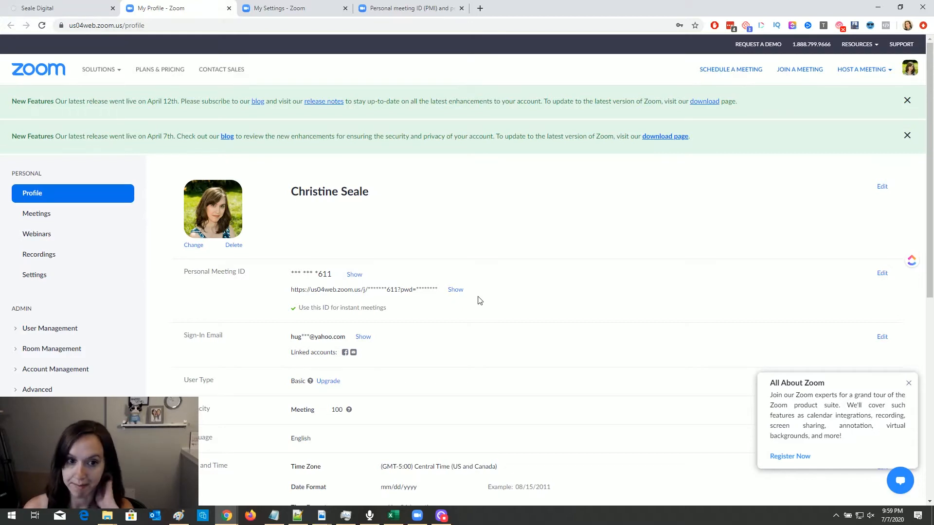
mouse_move(348, 276)
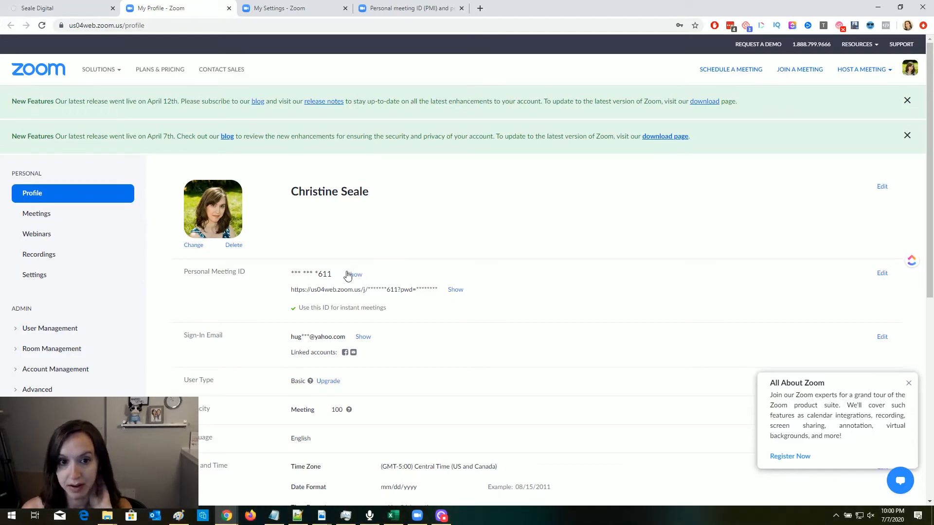
mouse_move(308, 291)
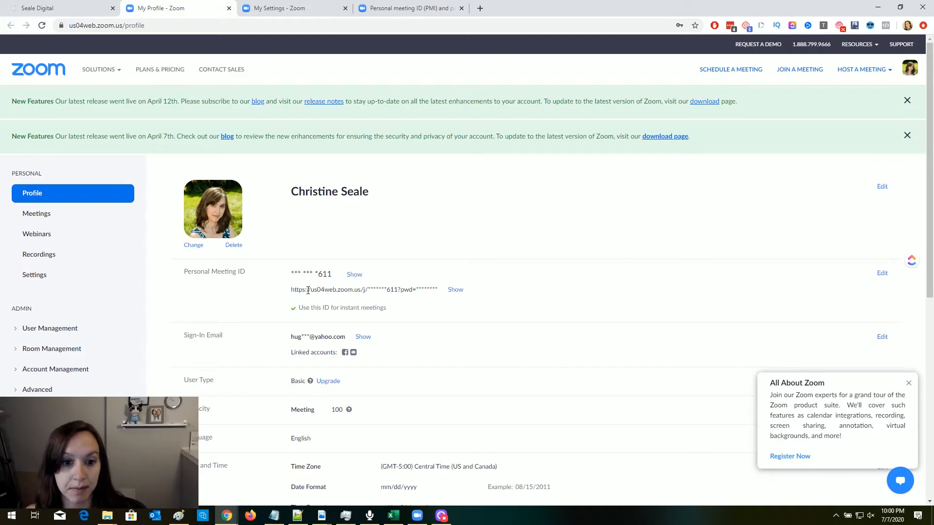
mouse_move(636, 272)
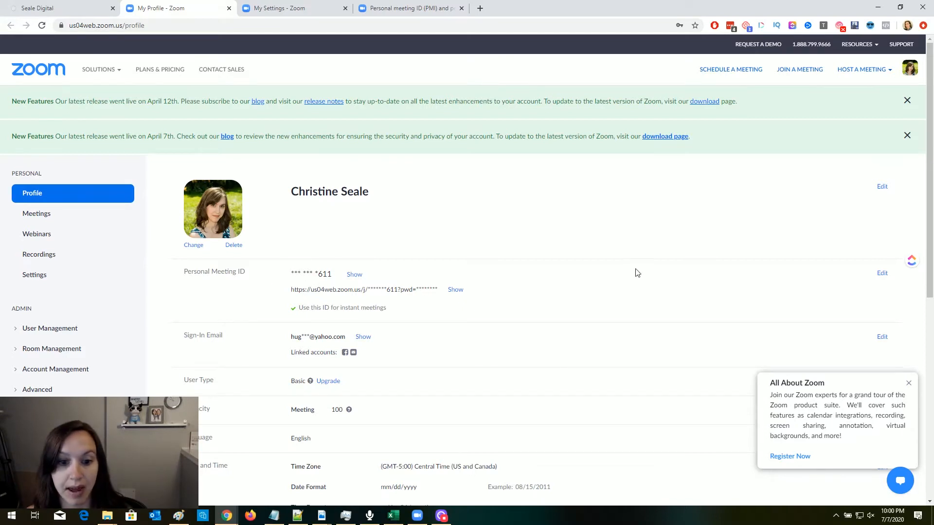
- Open the Personal Meeting ID editor, cancel without saving, and go to account Settings
left_click(882, 273)
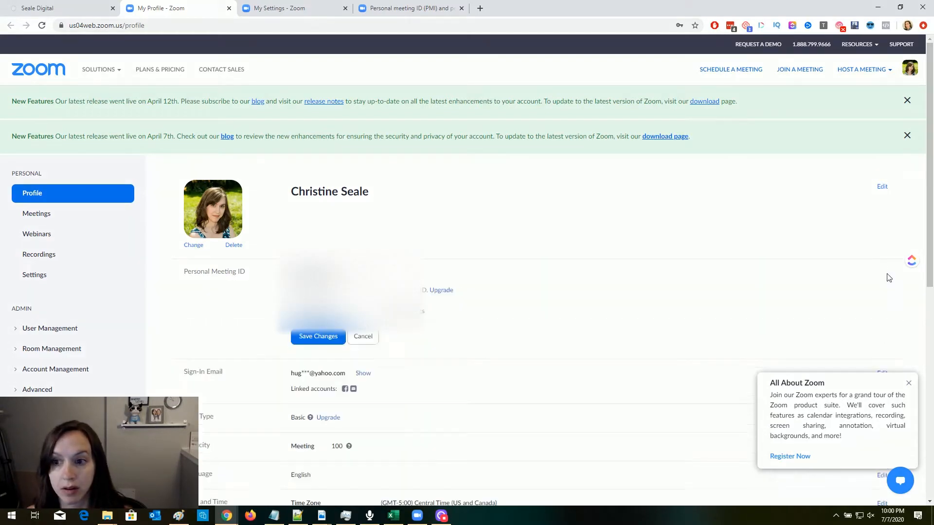
mouse_move(362, 336)
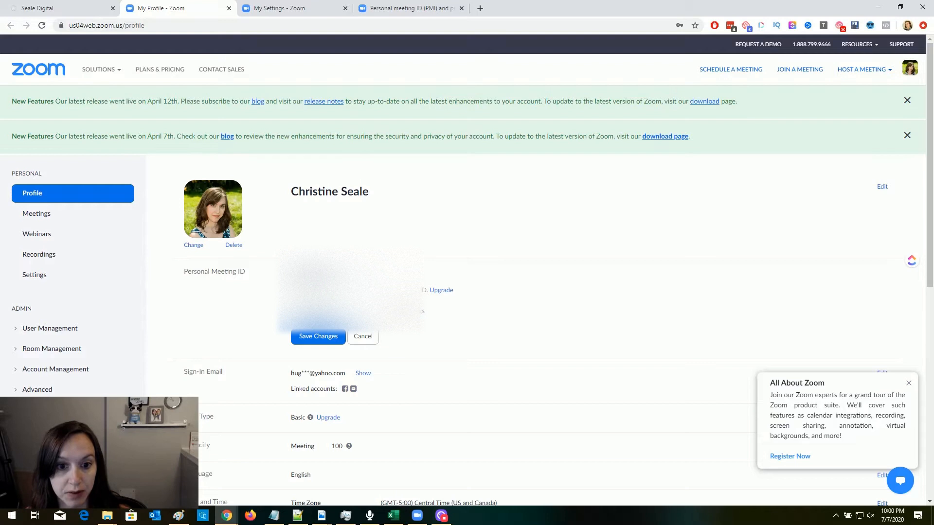
left_click(363, 336)
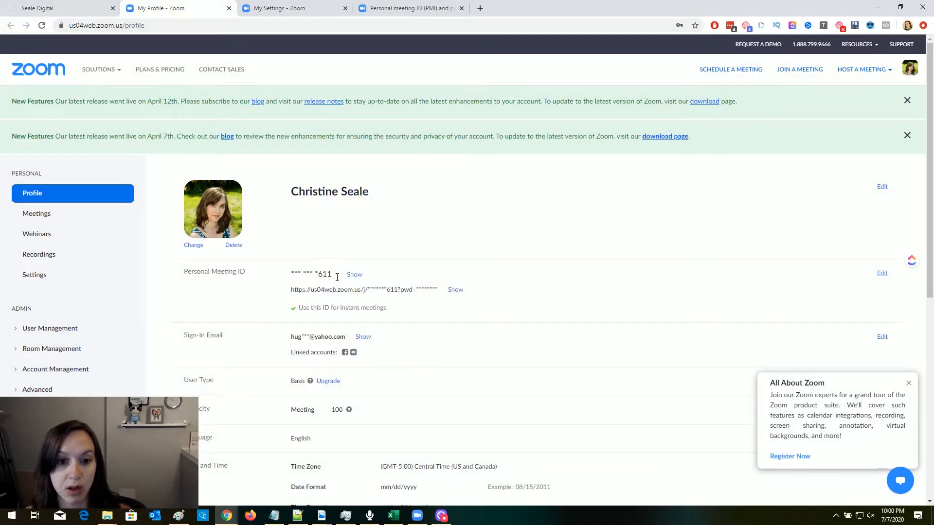
mouse_move(504, 281)
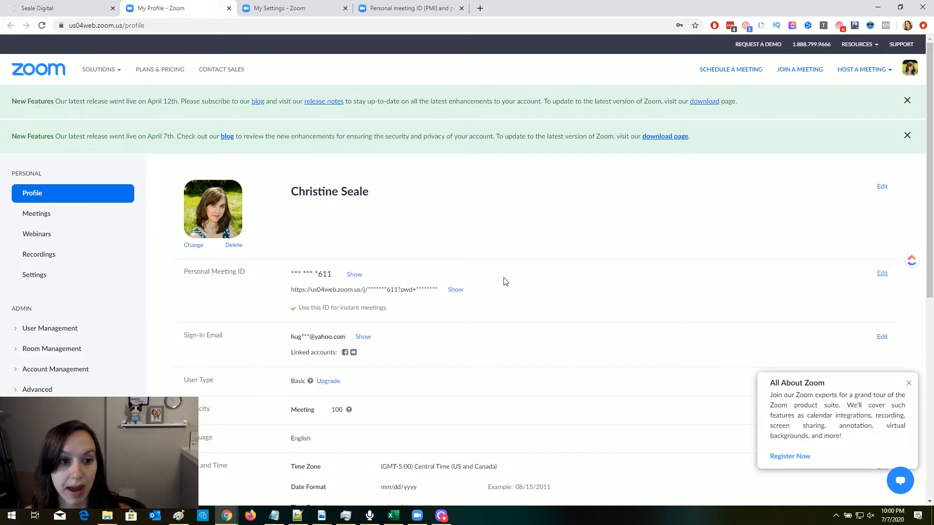
left_click(34, 274)
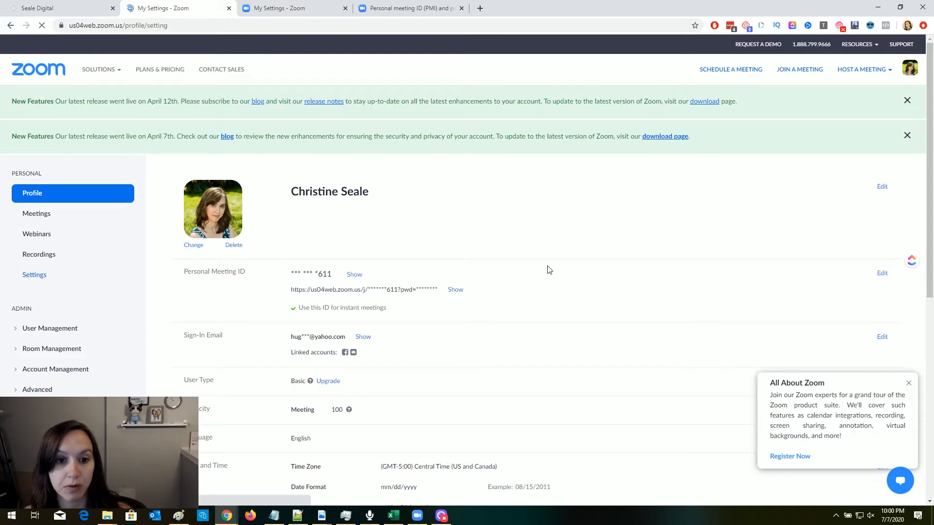
left_click(34, 275)
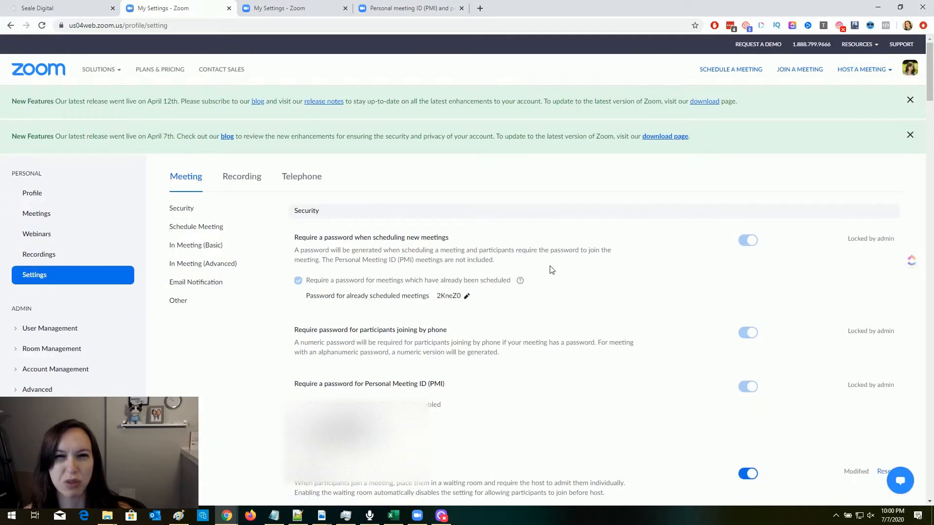
scroll("down", 3)
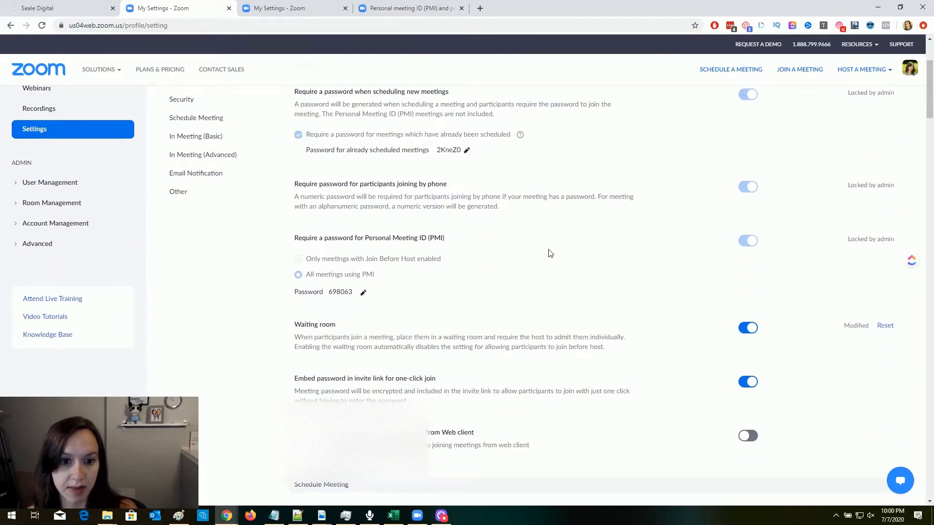
scroll("down", 3)
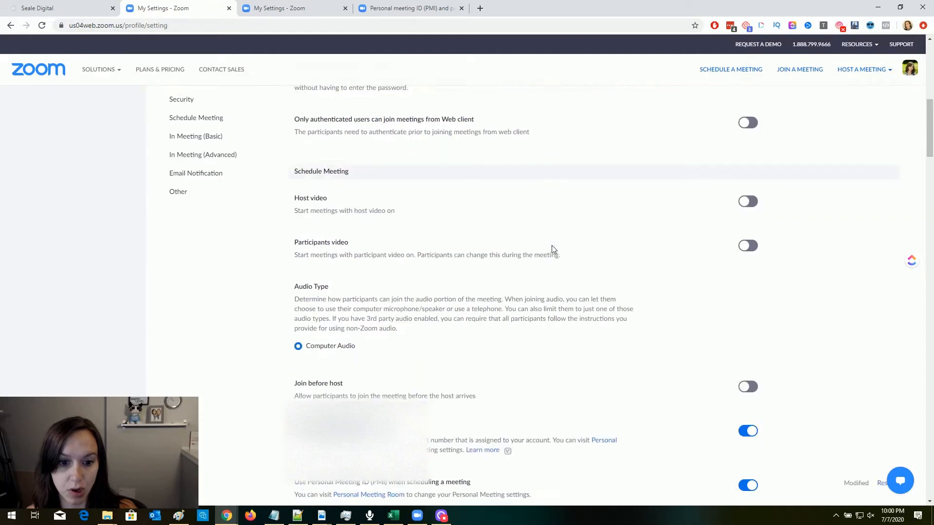
scroll("down", 3)
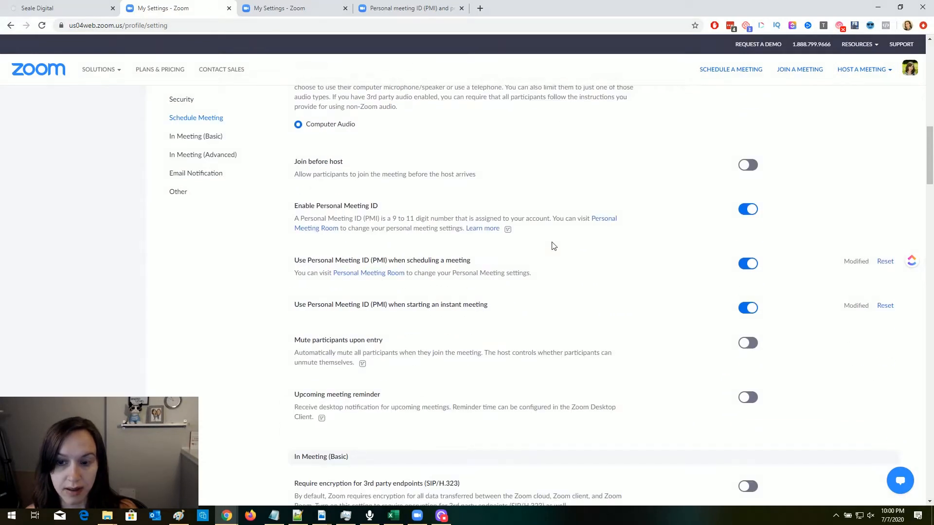
mouse_move(299, 268)
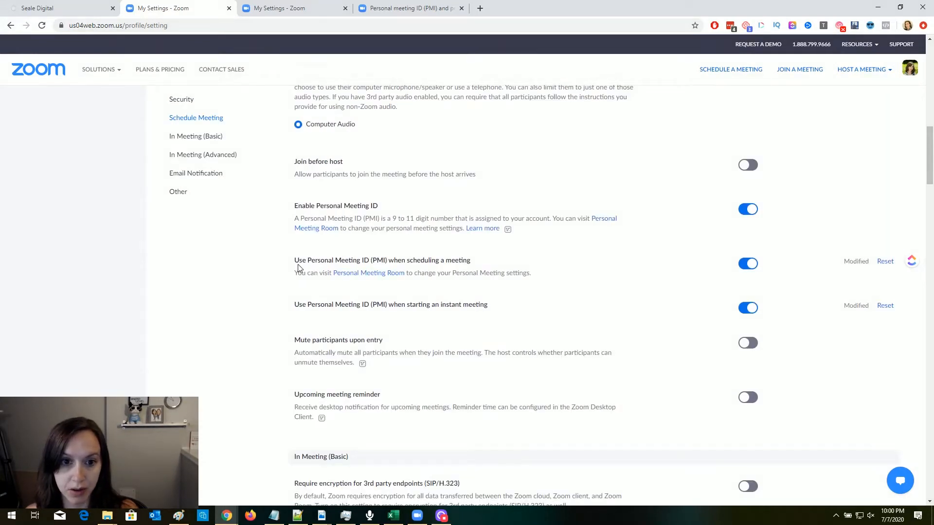
double_click(335, 205)
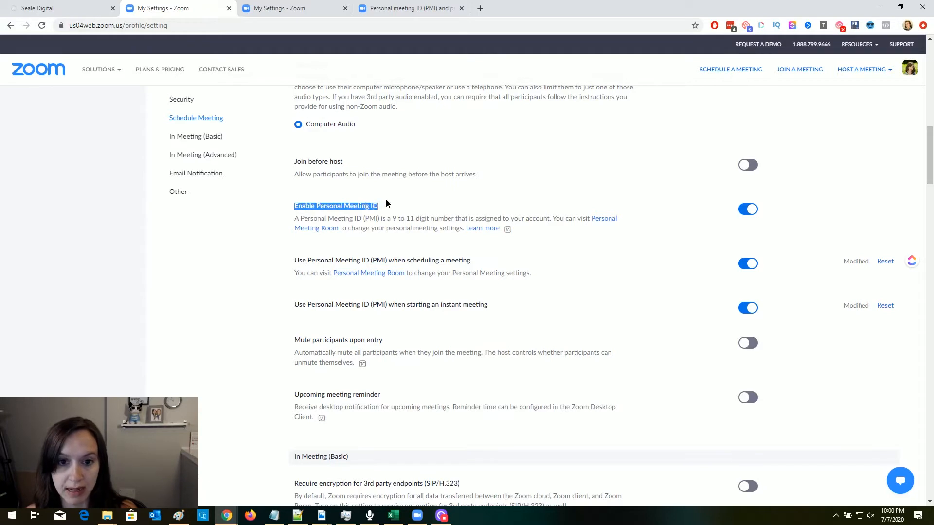
mouse_move(718, 220)
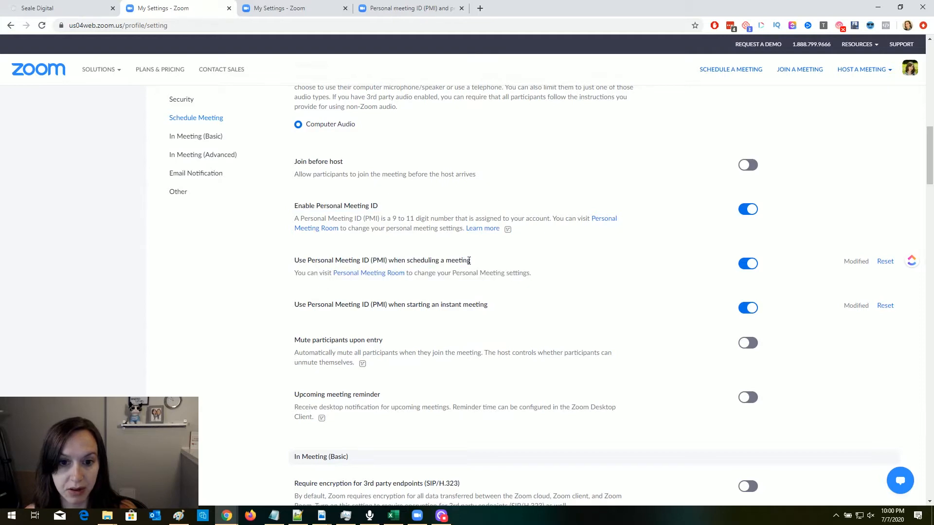
mouse_move(321, 316)
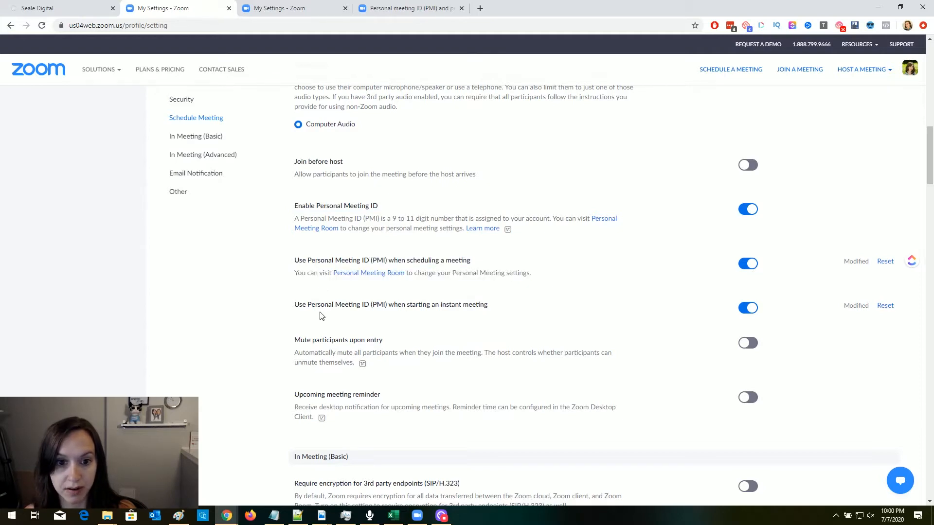
double_click(340, 305)
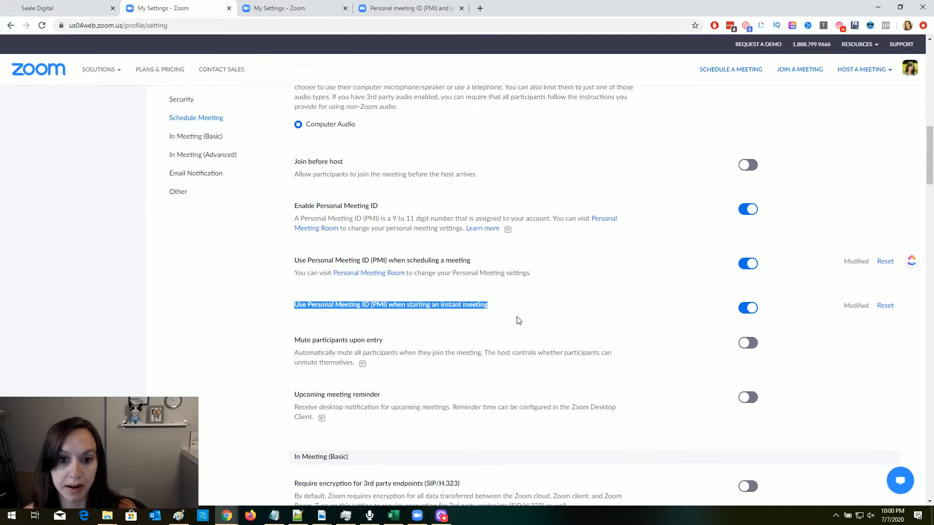
scroll("up", 3)
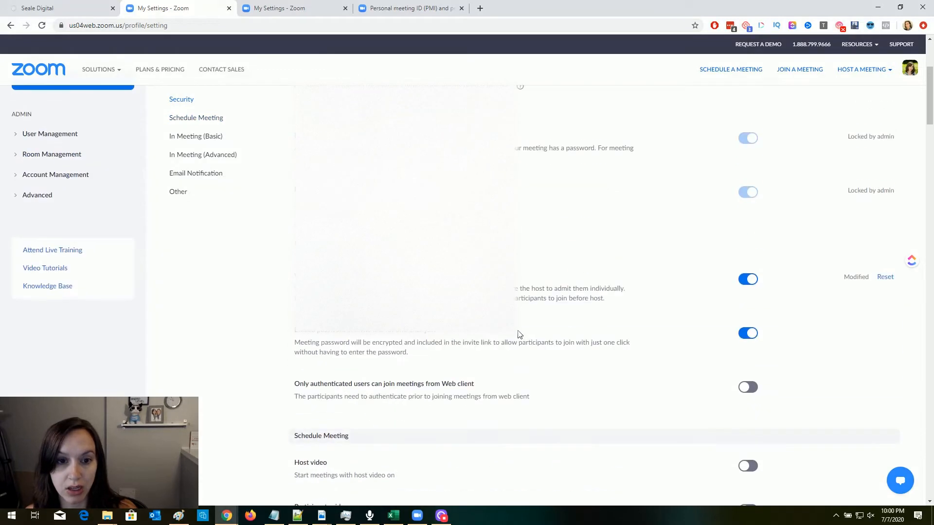
mouse_move(518, 296)
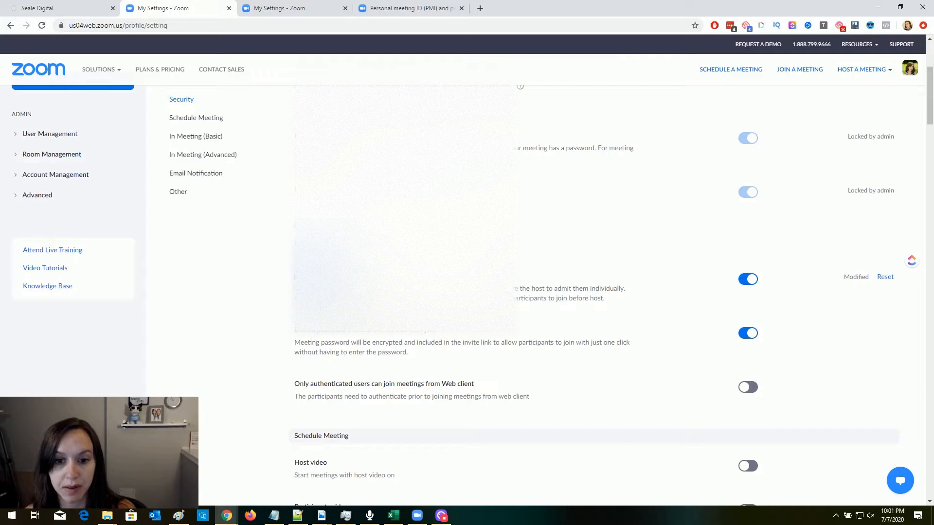
mouse_move(620, 302)
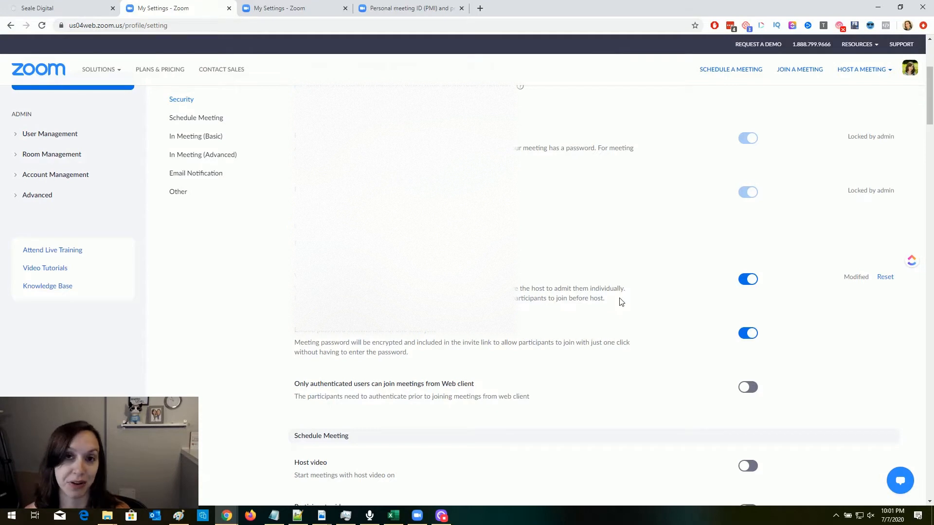
mouse_move(568, 247)
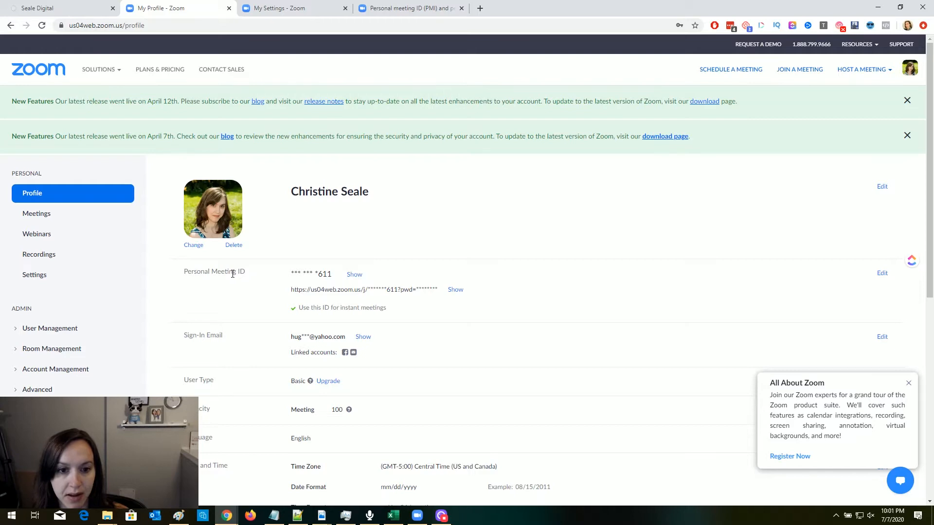
mouse_move(569, 297)
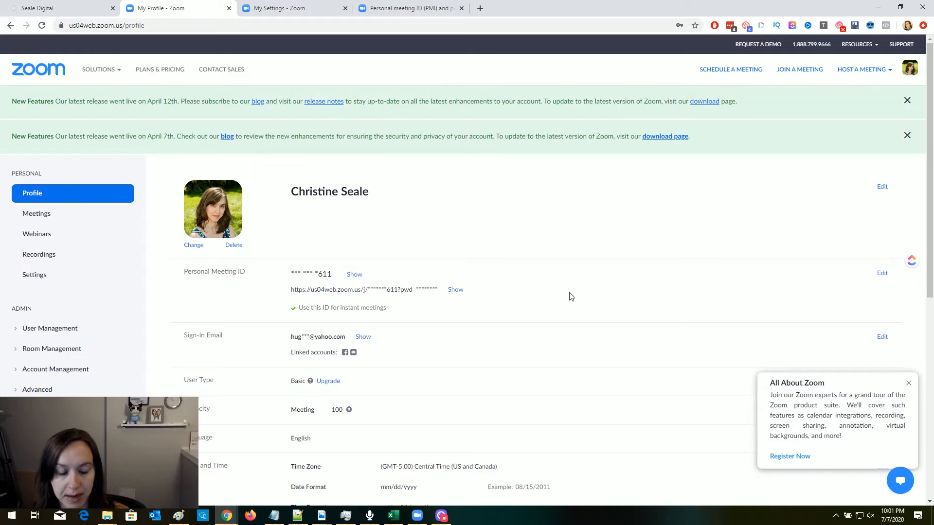
mouse_move(309, 384)
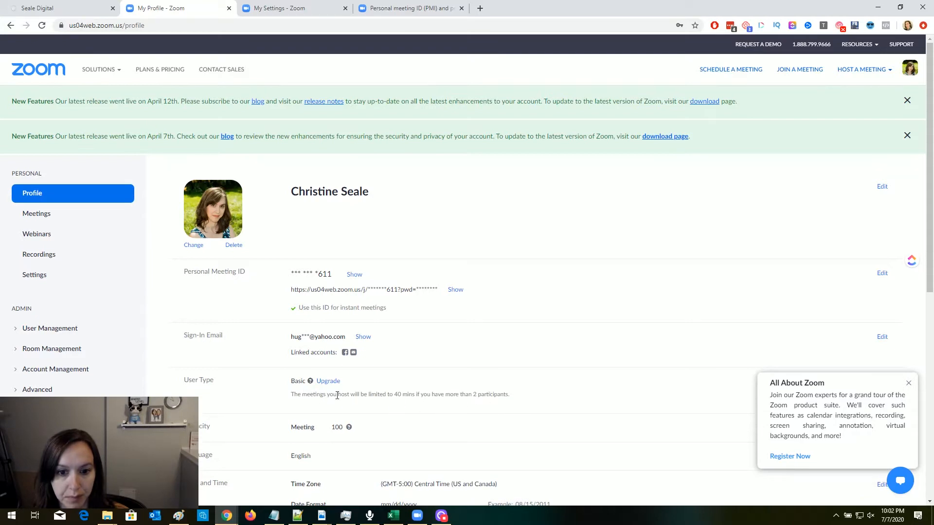
mouse_move(461, 385)
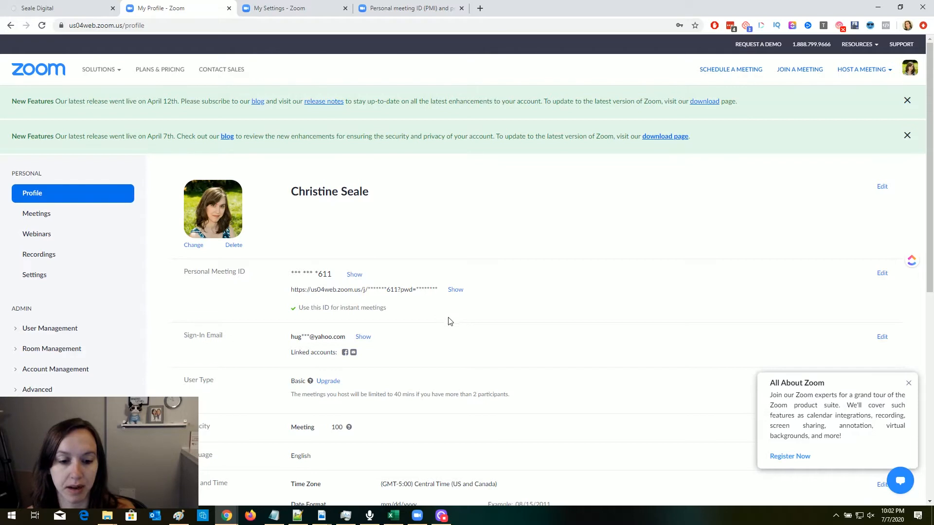
mouse_move(432, 325)
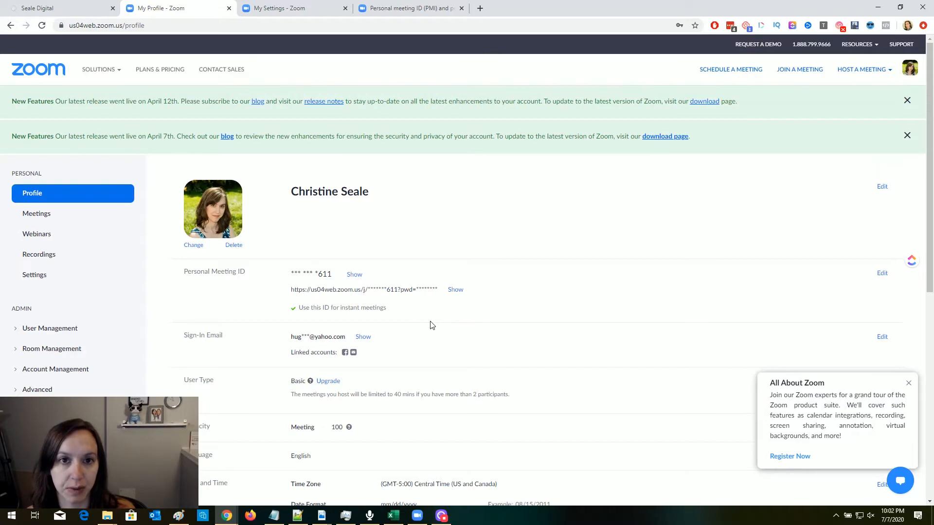
mouse_move(429, 322)
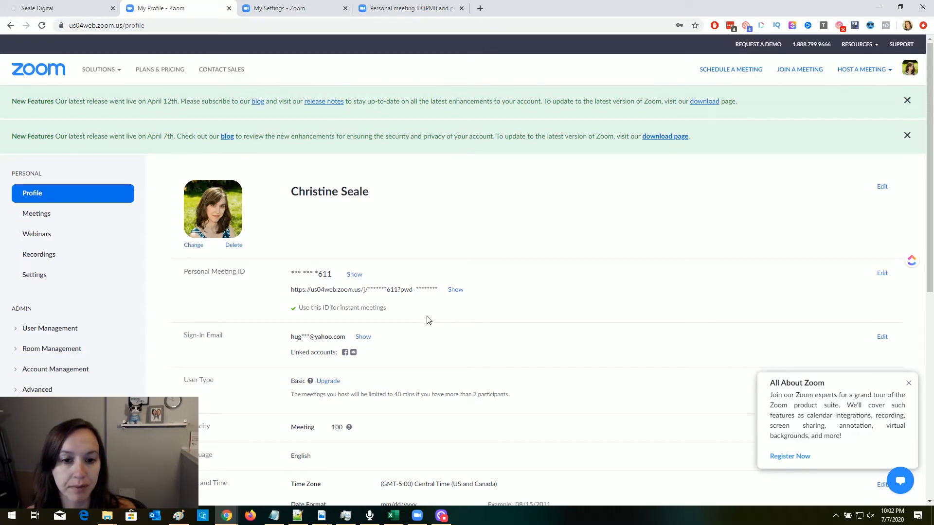
double_click(312, 289)
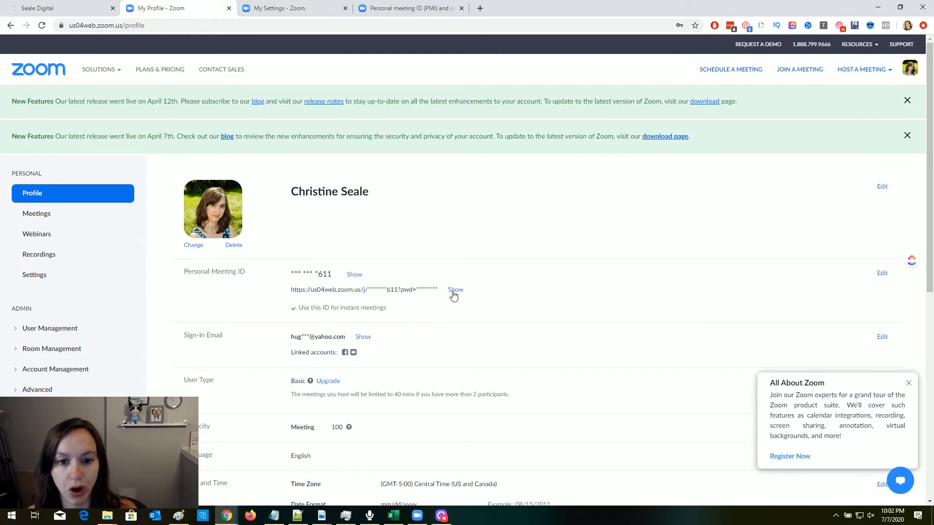
mouse_move(432, 305)
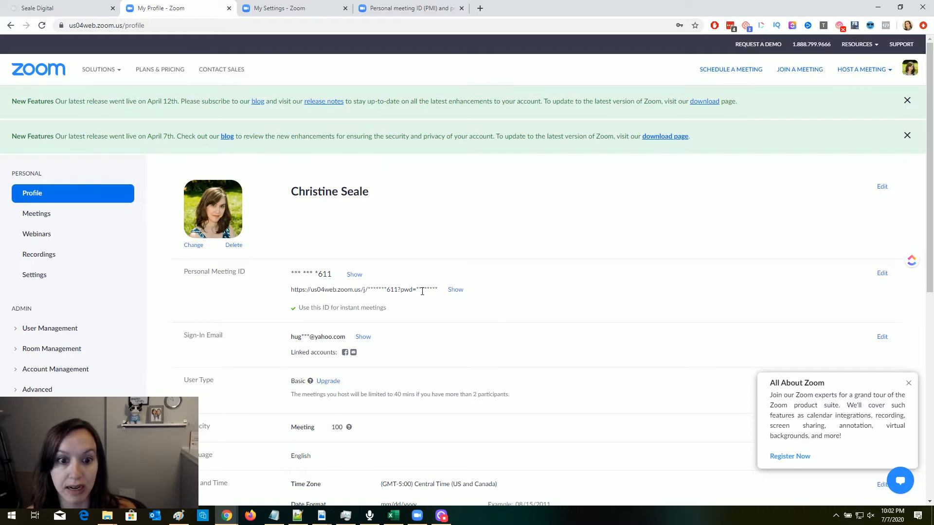
left_click(99, 69)
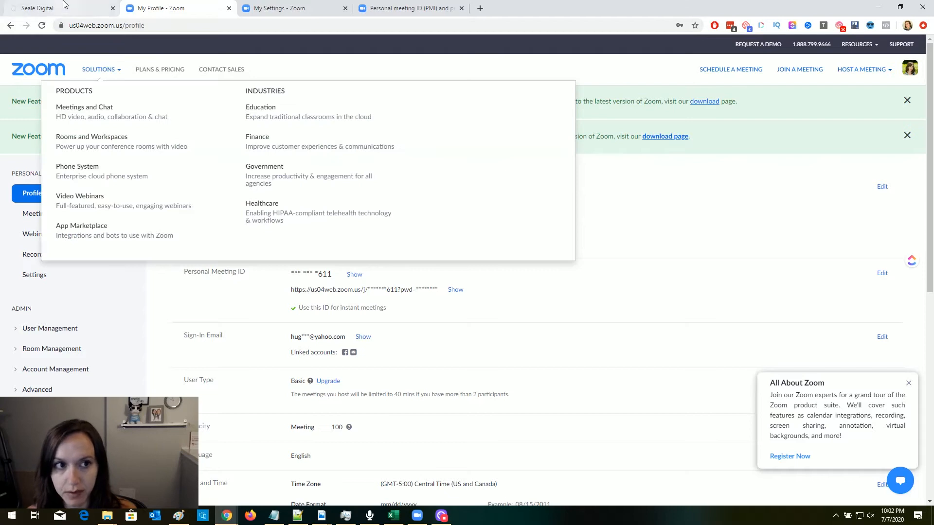
- In the Seale Digital account, open Settings > Custom Values and select the Zoom link entry
left_click(59, 7)
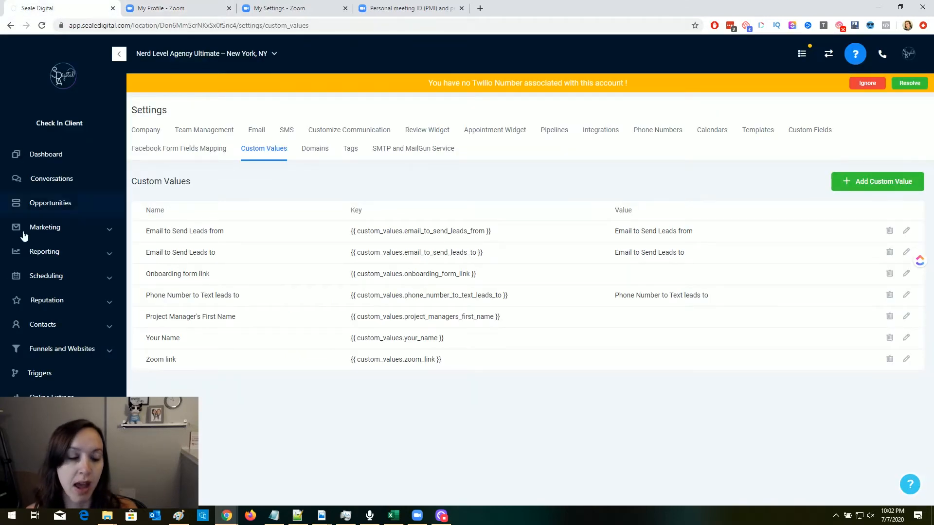
left_click(146, 129)
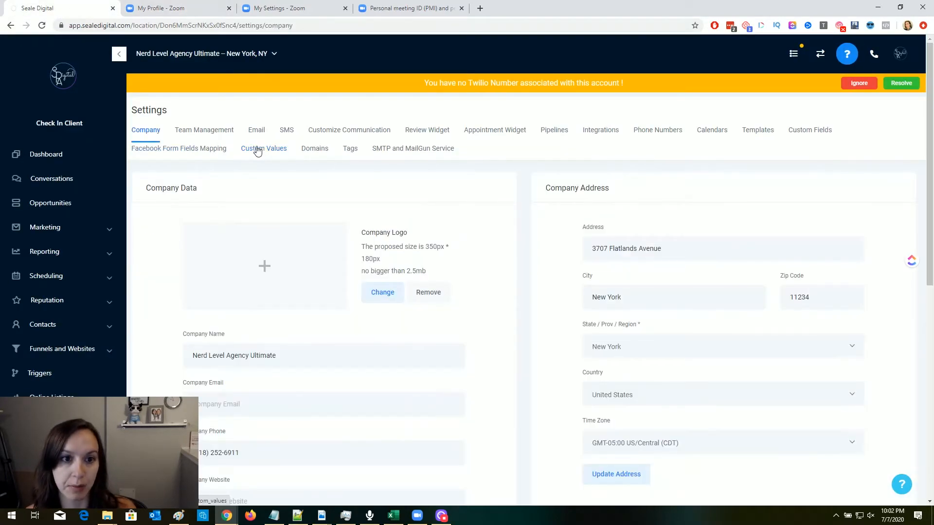
left_click(263, 148)
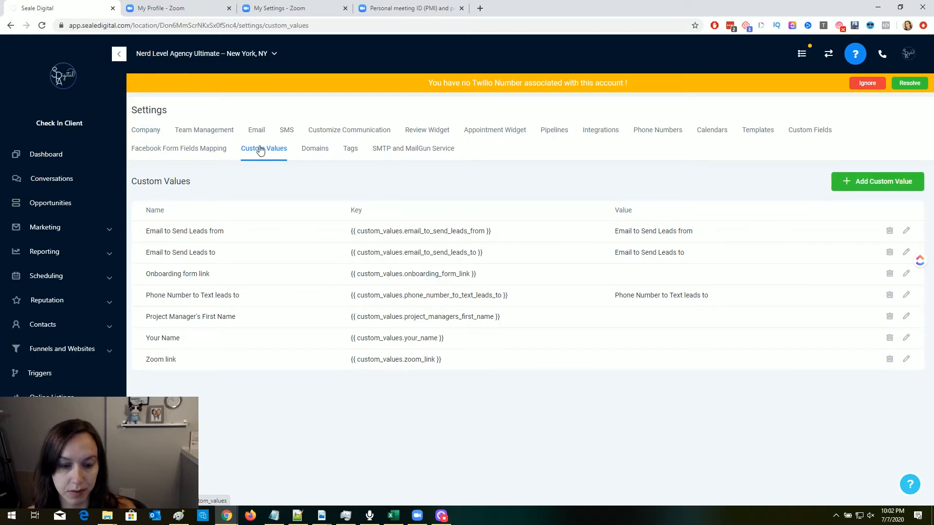
mouse_move(415, 187)
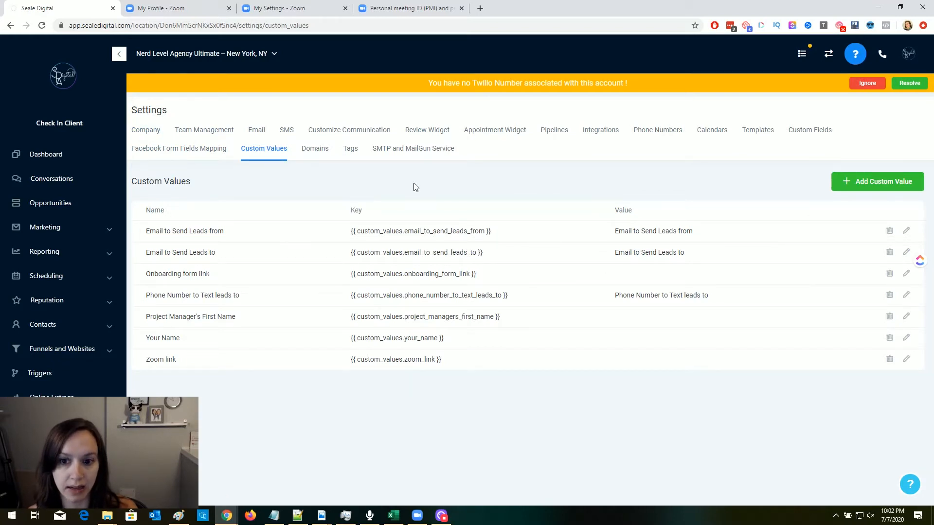
mouse_move(250, 374)
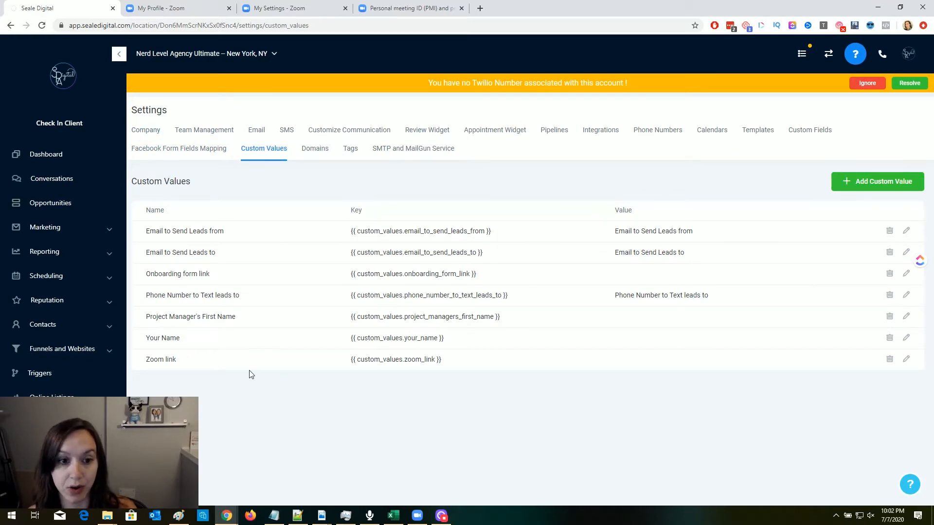
double_click(160, 359)
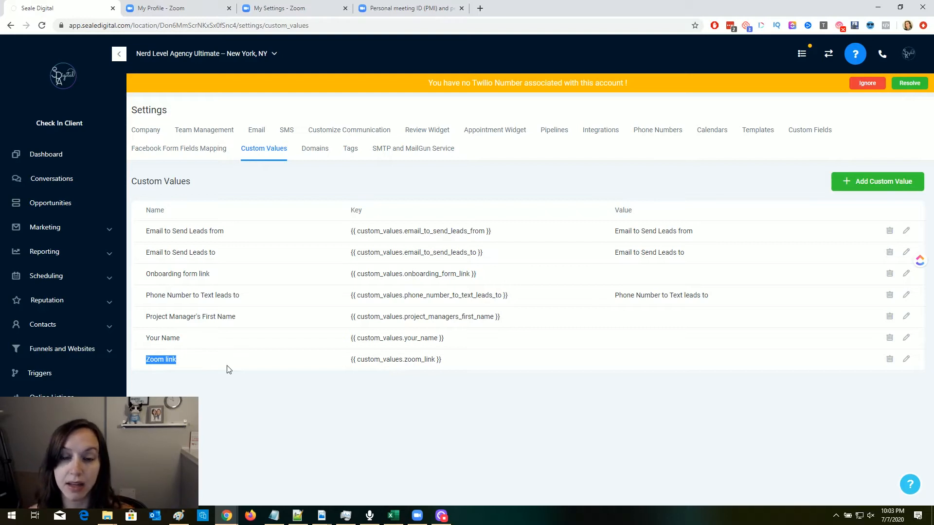
mouse_move(409, 374)
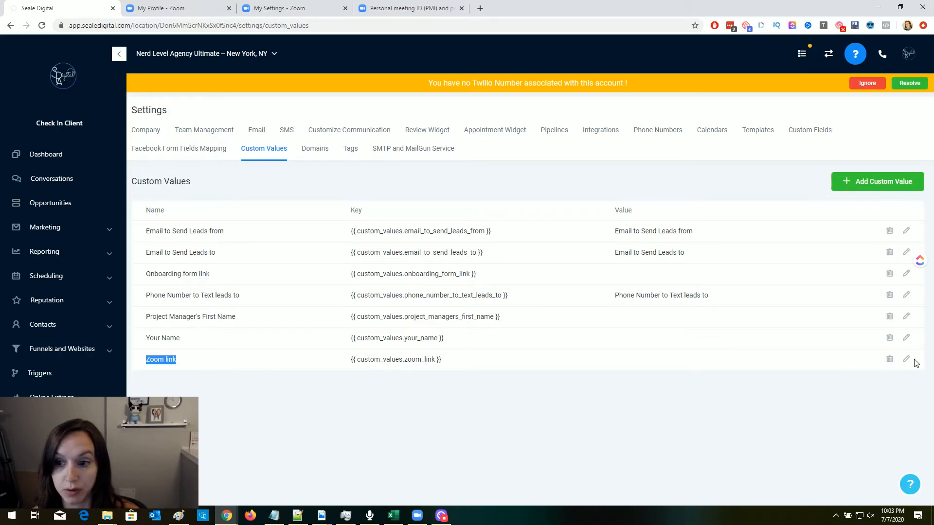
left_click(905, 359)
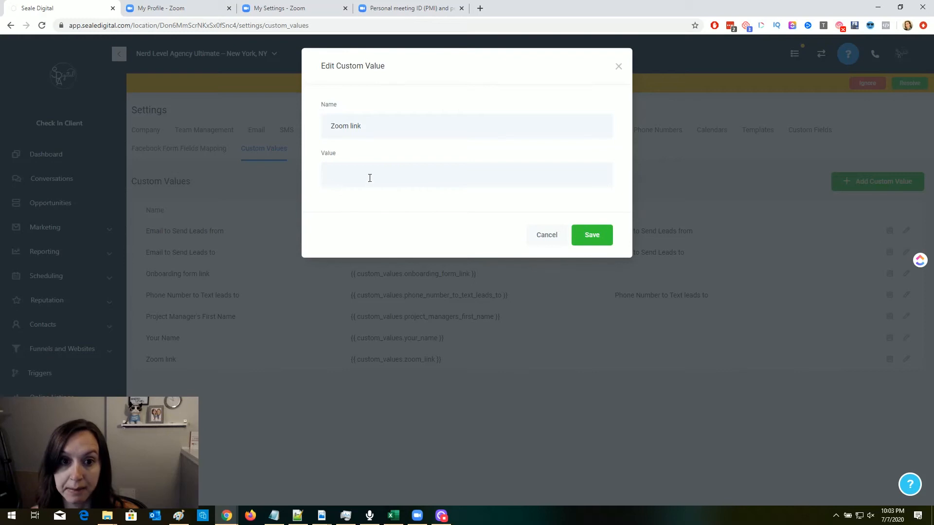
mouse_move(415, 178)
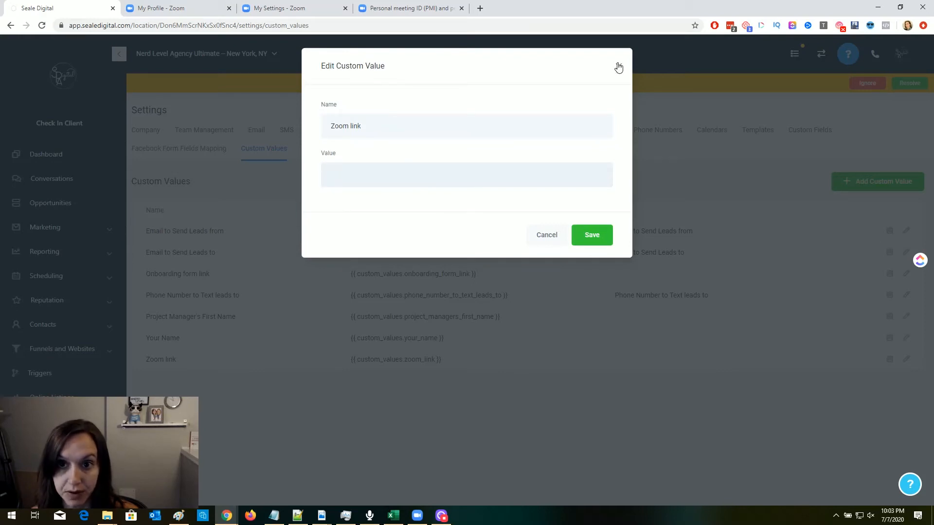
left_click(591, 234)
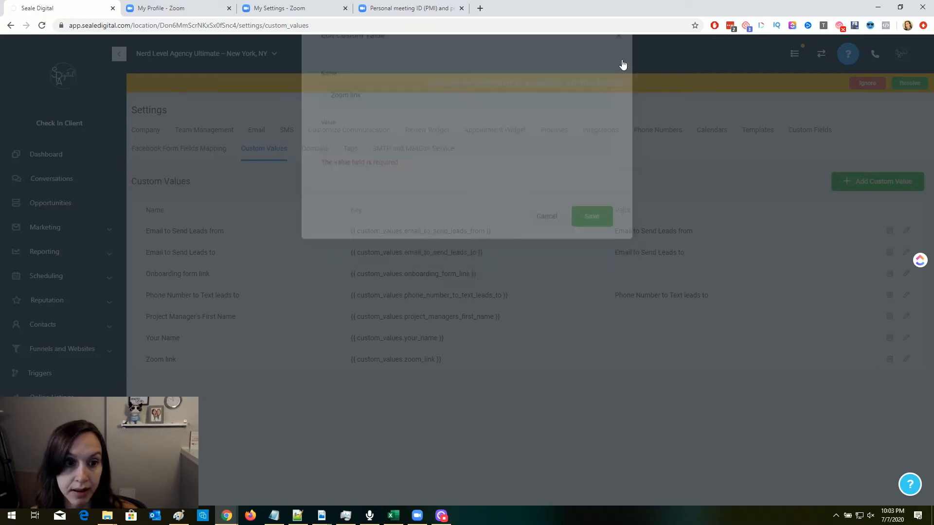
- Go to Marketing > Campaigns to list the four Nerd Level Agency campaign folders
left_click(546, 215)
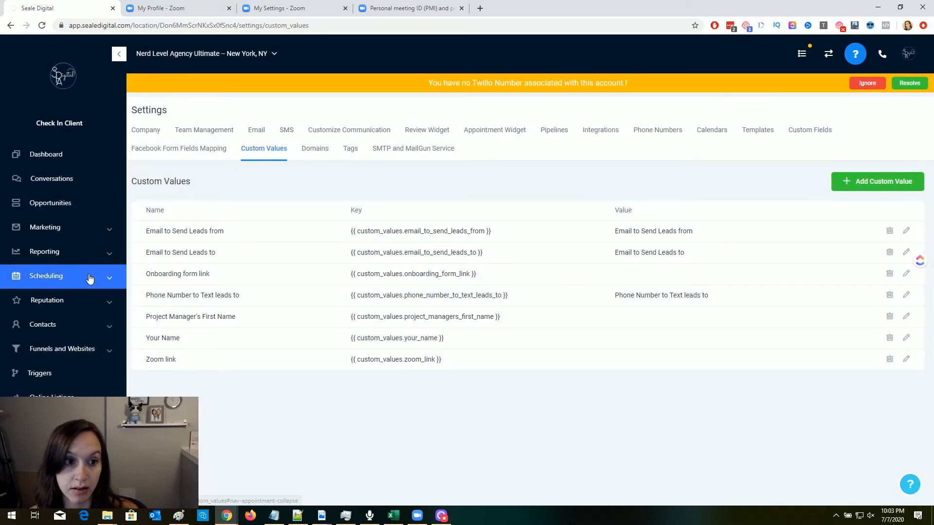
left_click(45, 227)
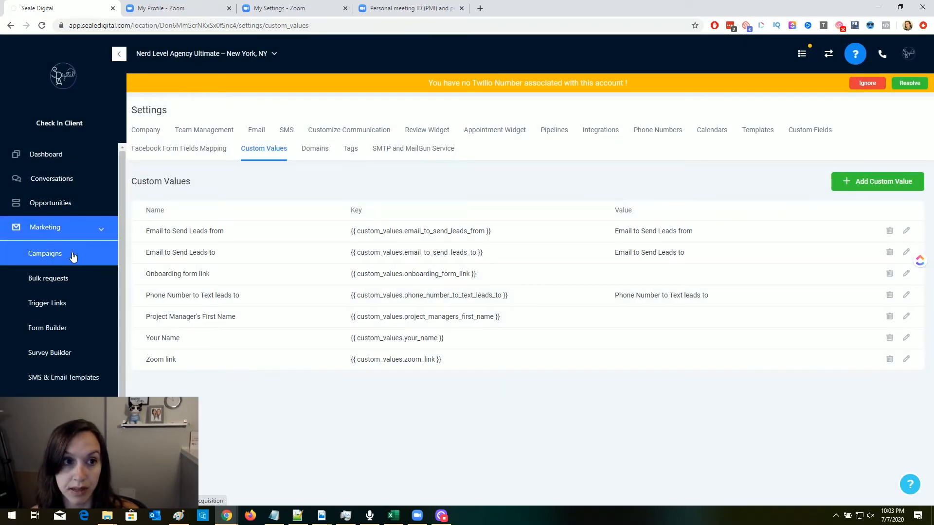
left_click(45, 253)
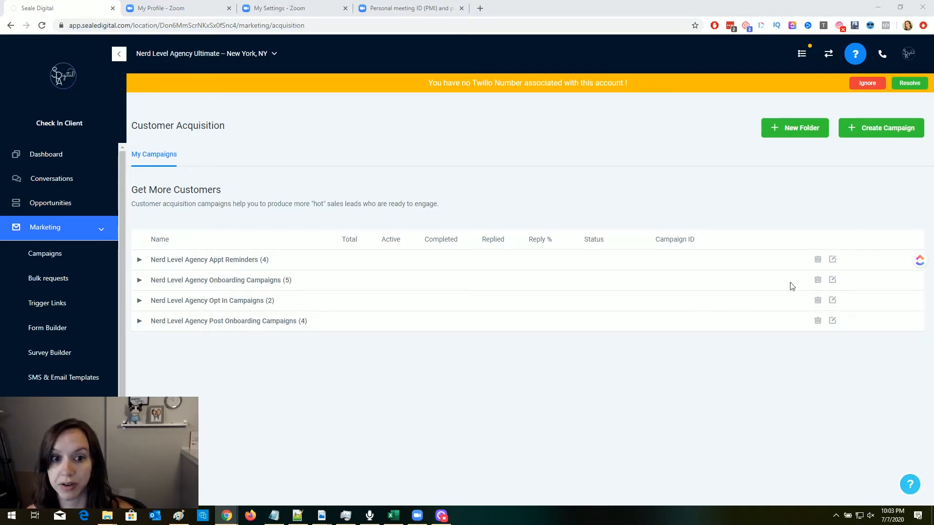
mouse_move(522, 275)
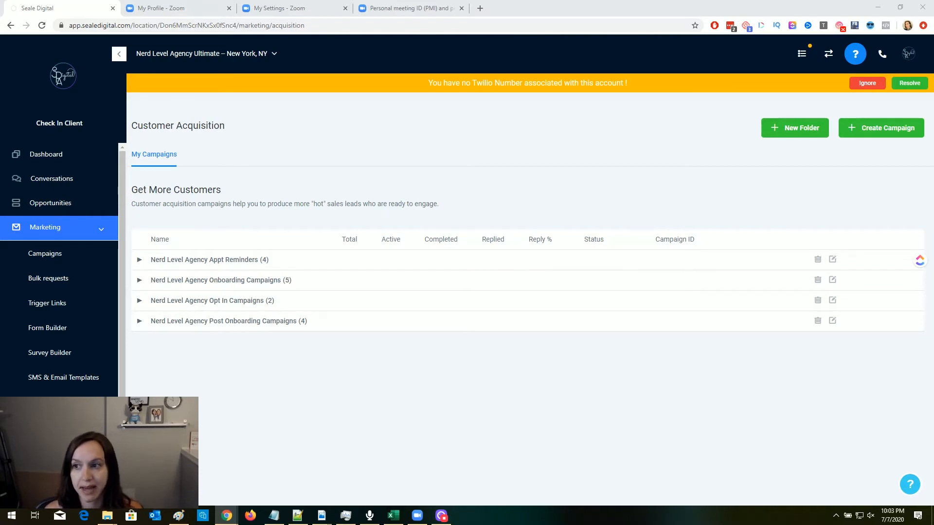
mouse_move(880, 128)
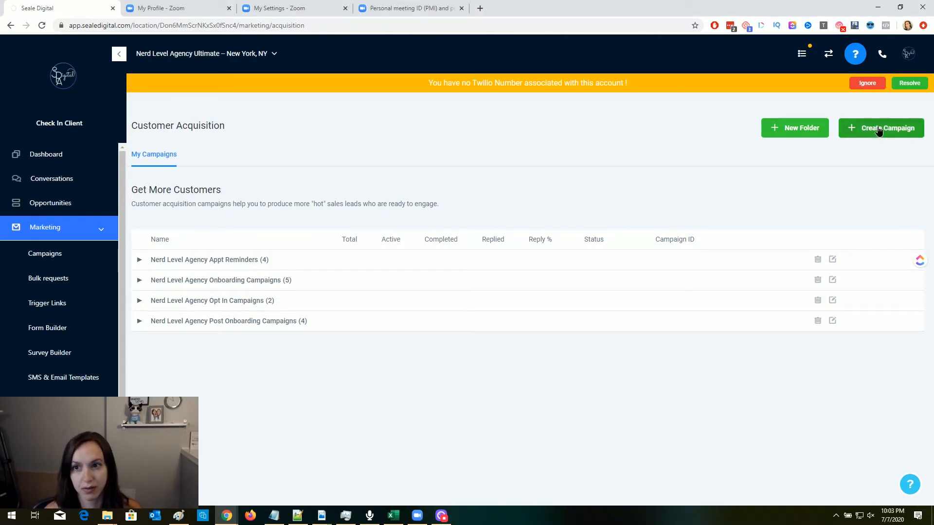
- Create a draft campaign named 'Appointment reminders (Demo)' in a chosen folder and start adding an event
left_click(881, 127)
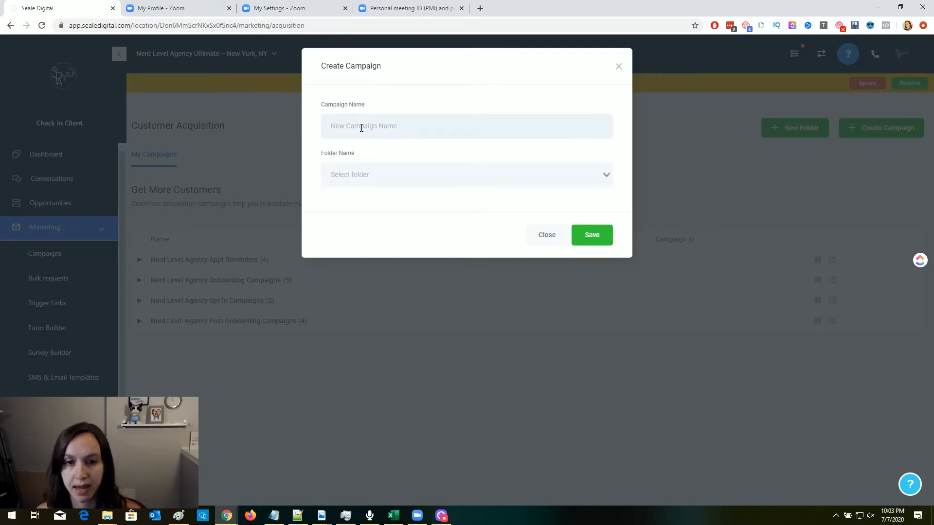
type("Appointment re")
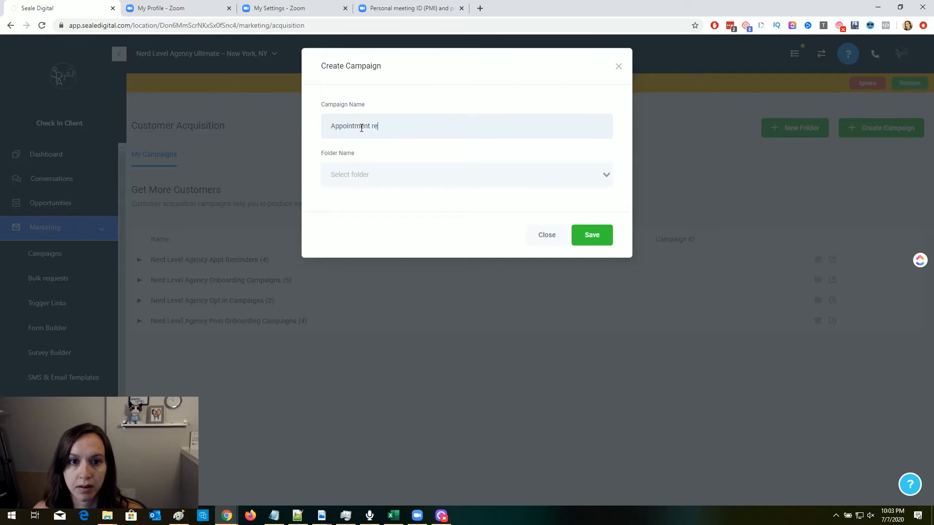
type("minders (Demo)")
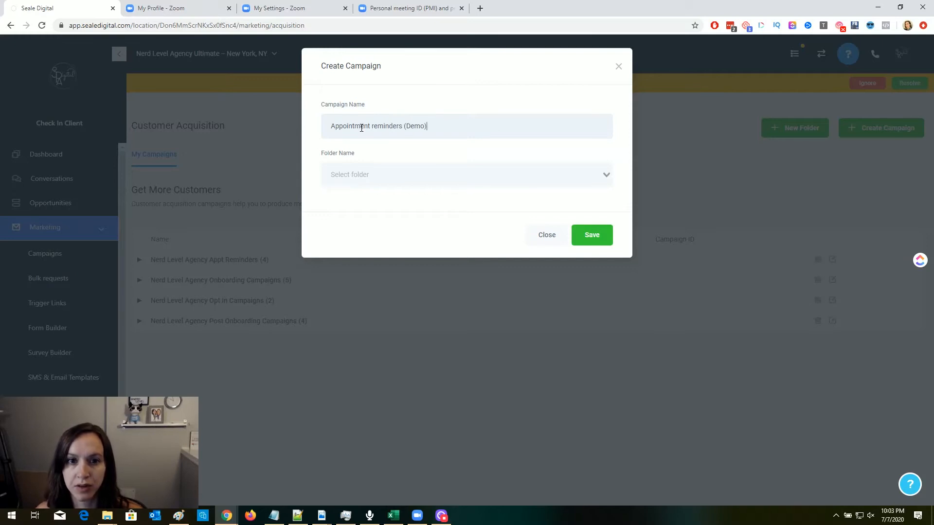
left_click(466, 174)
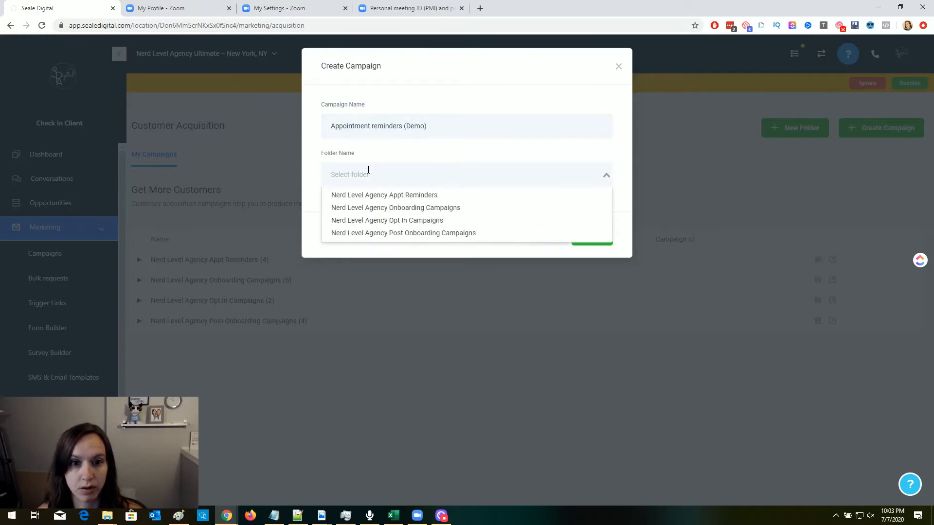
left_click(617, 66)
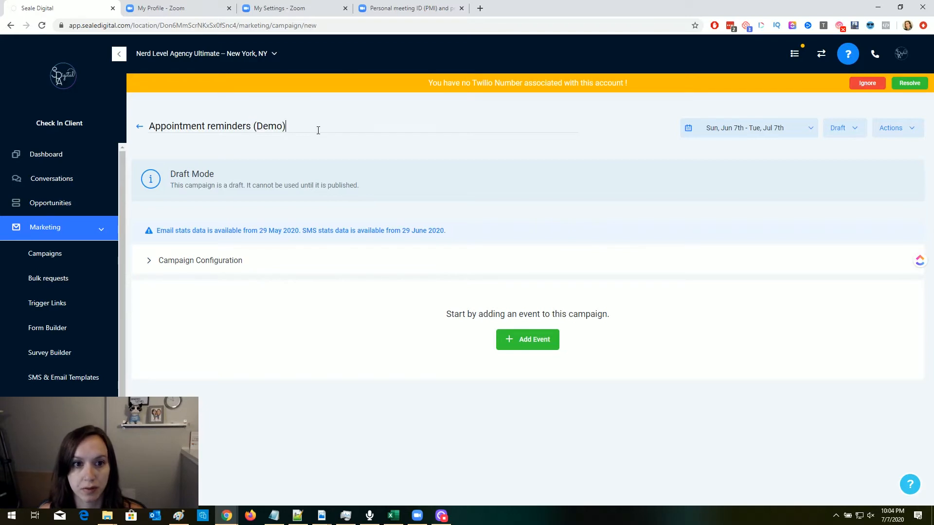
mouse_move(526, 339)
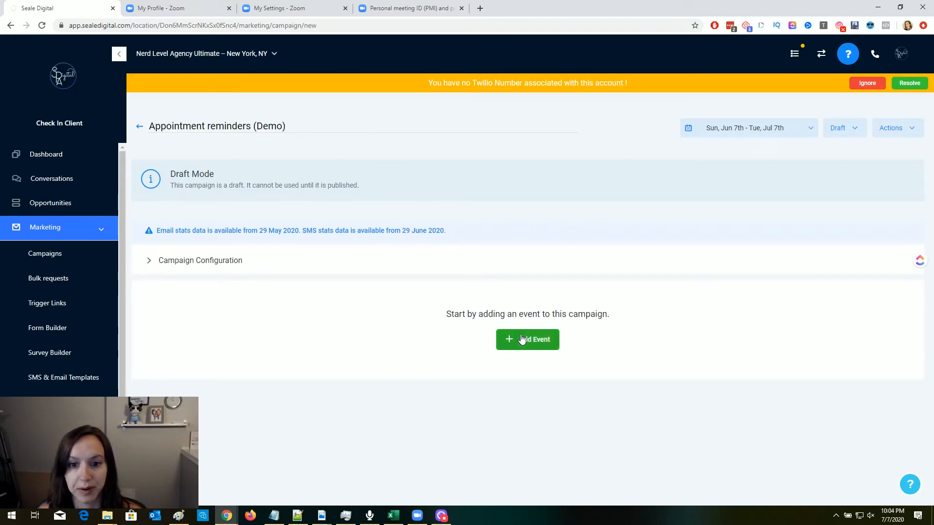
left_click(526, 339)
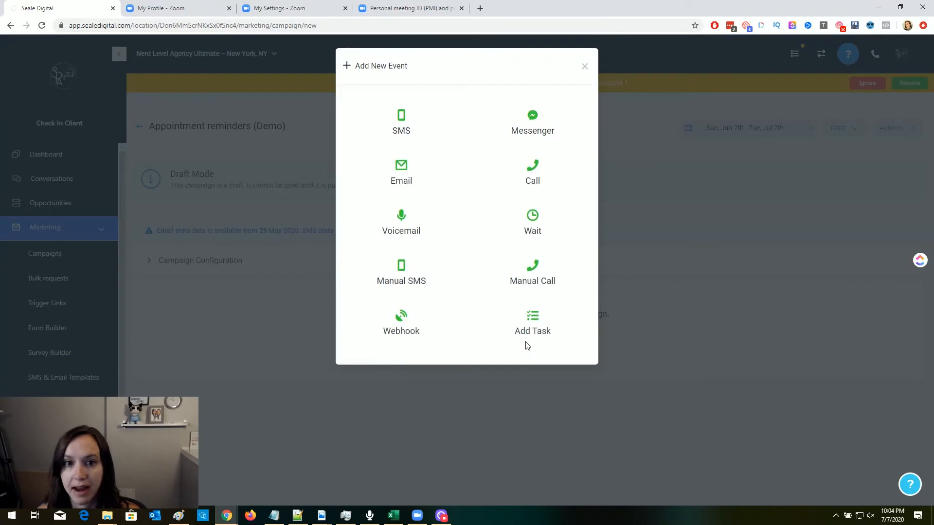
mouse_move(519, 338)
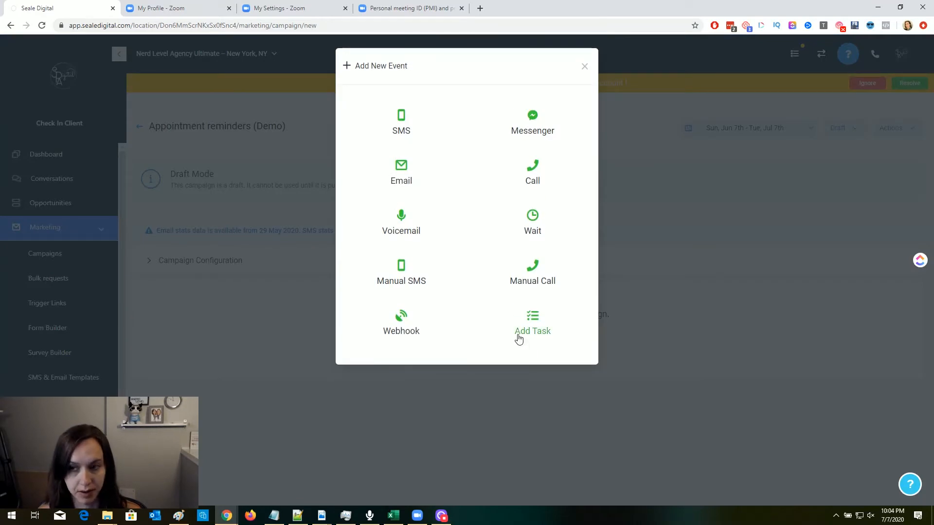
mouse_move(411, 125)
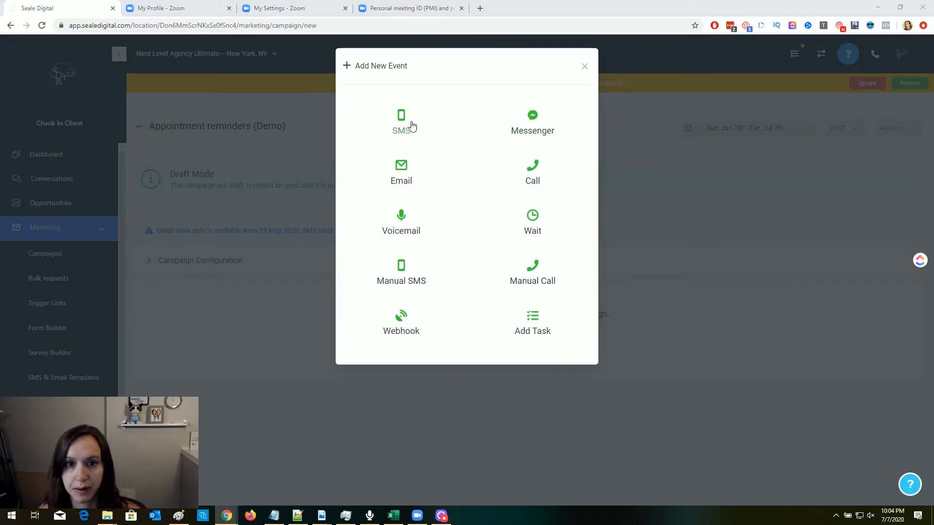
- Add an SMS event greeting the contact's first name, then the owner's first name and business name
left_click(401, 122)
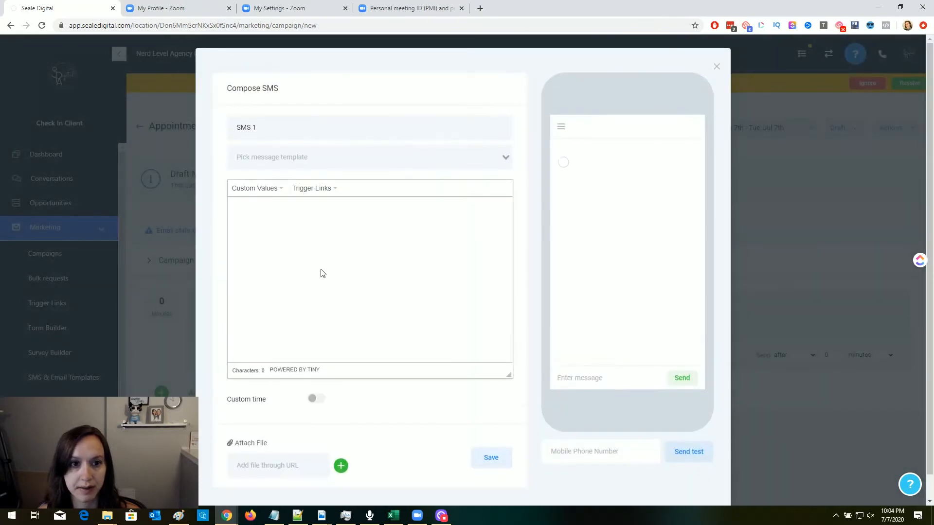
left_click(323, 273)
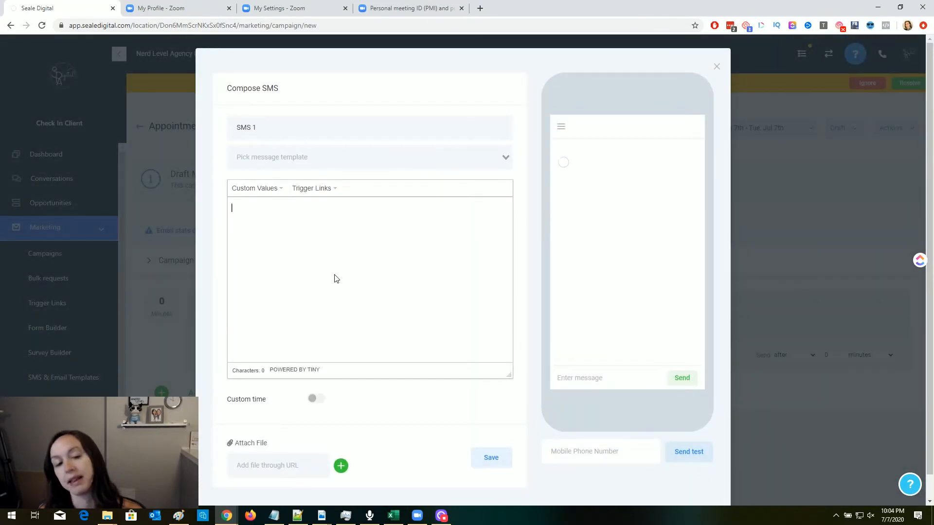
left_click(255, 188)
type("Hey")
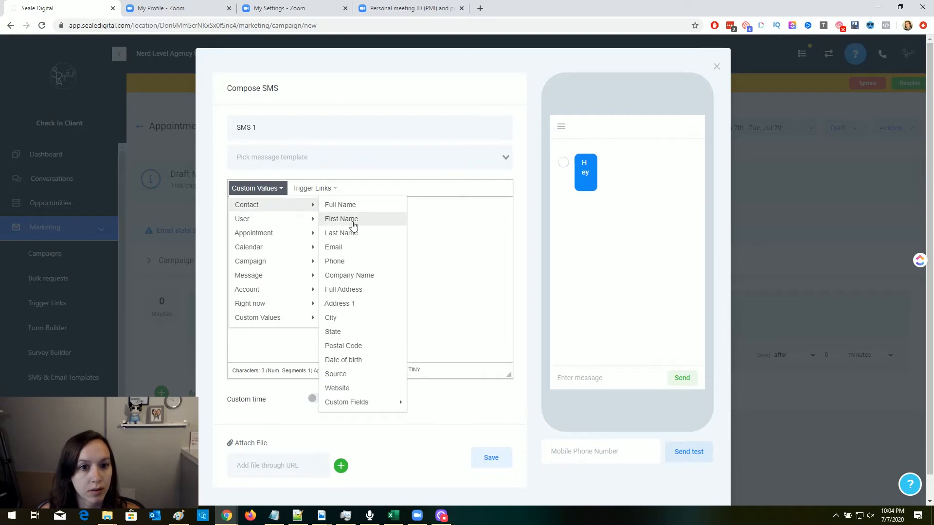
left_click(341, 218)
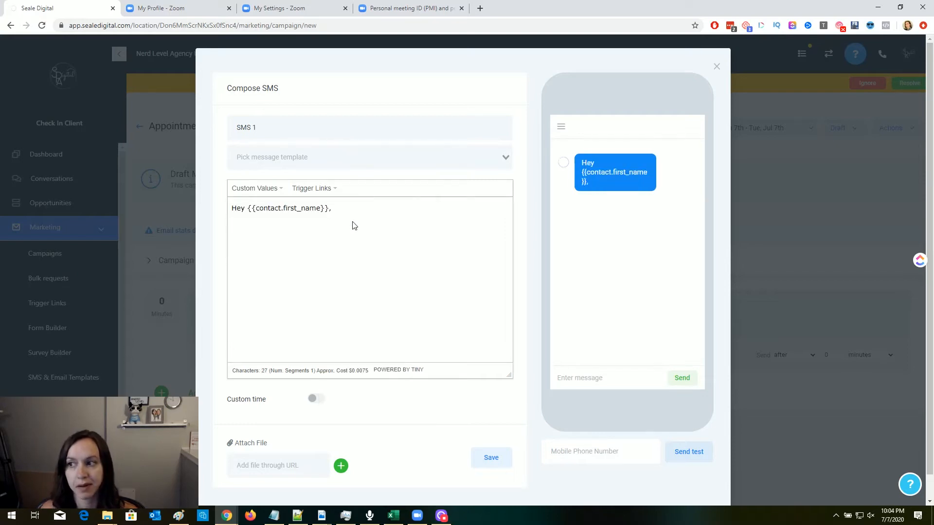
type(", it's")
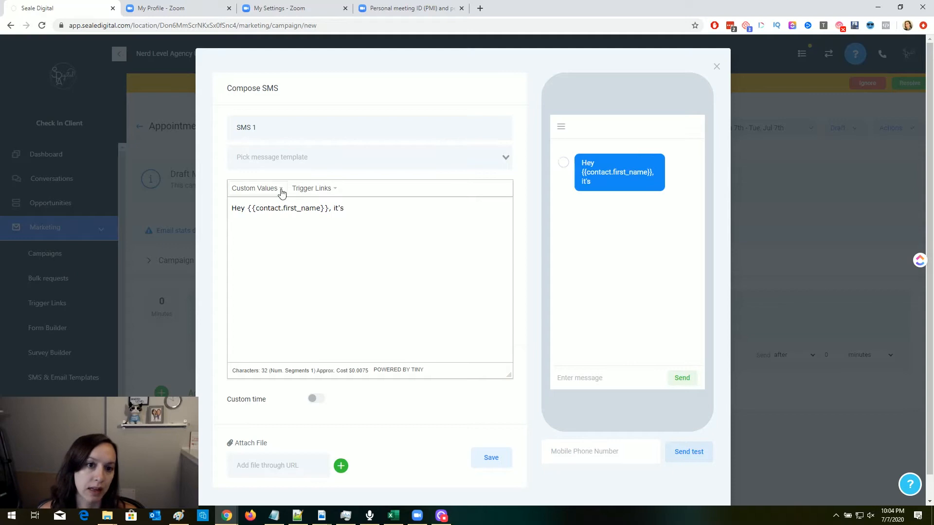
left_click(256, 188)
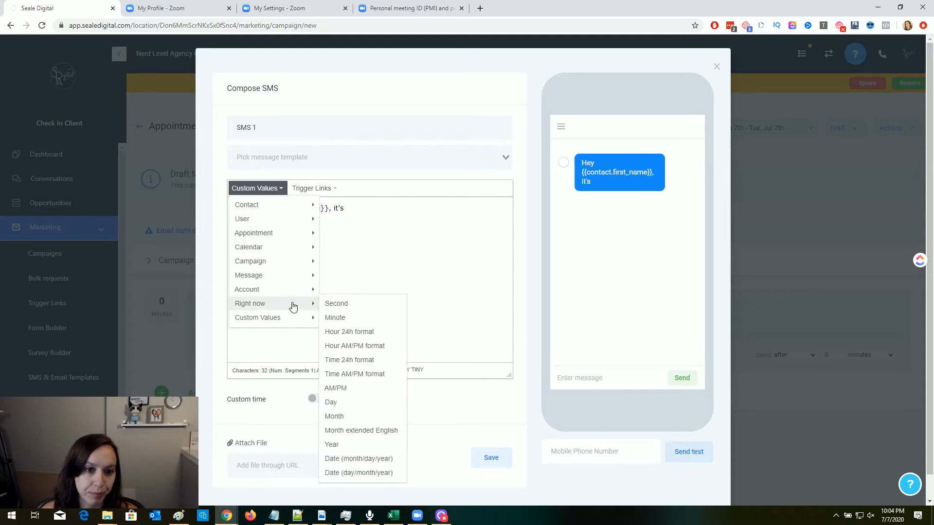
mouse_move(247, 289)
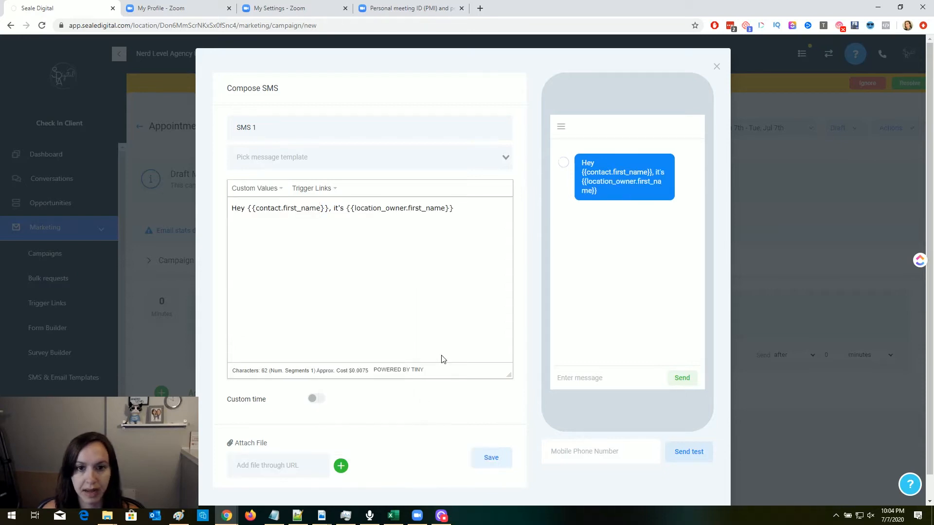
type("with")
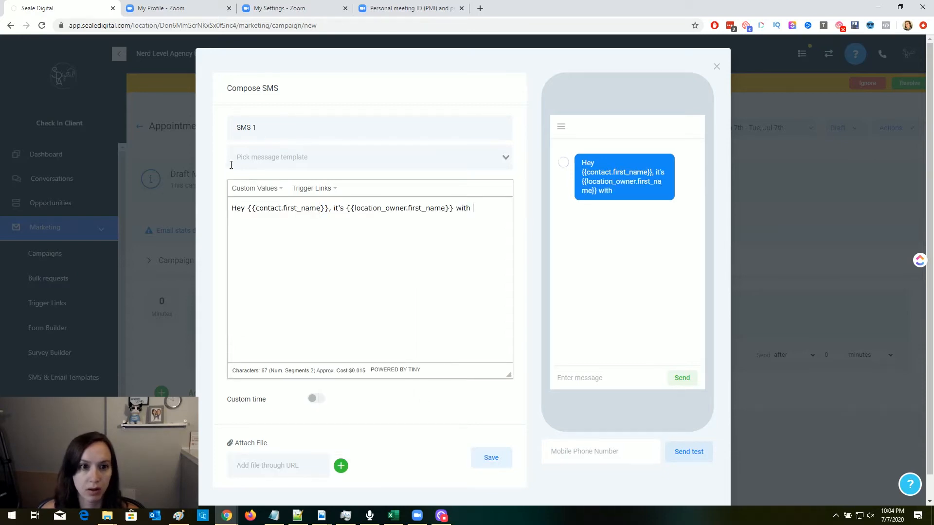
left_click(256, 188)
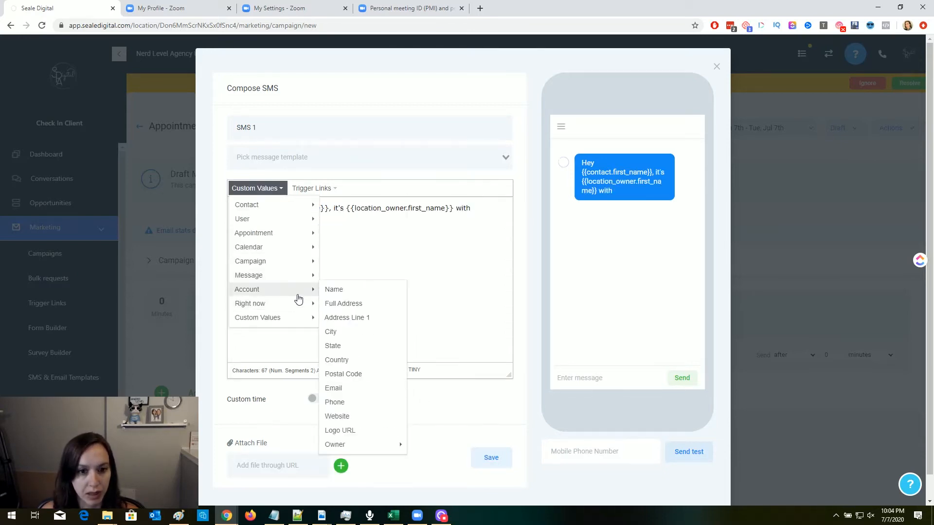
left_click(333, 289)
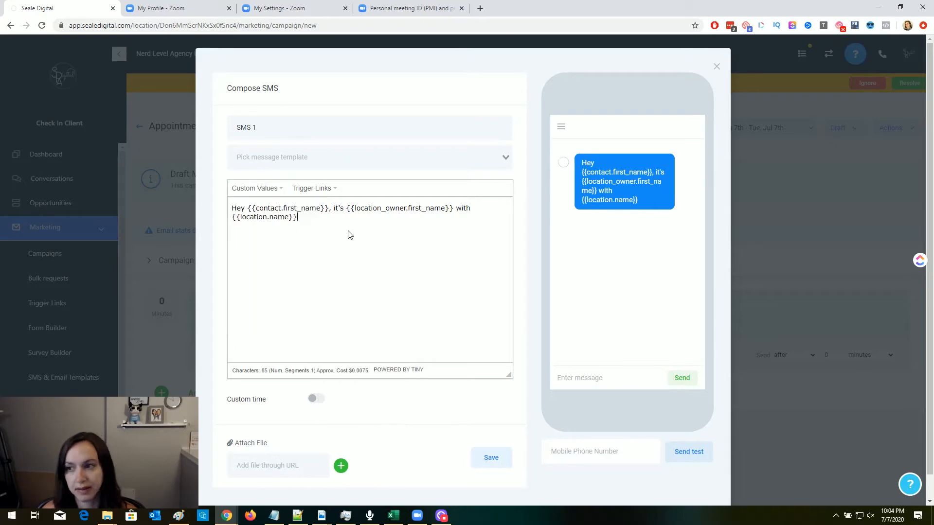
type(", we provid")
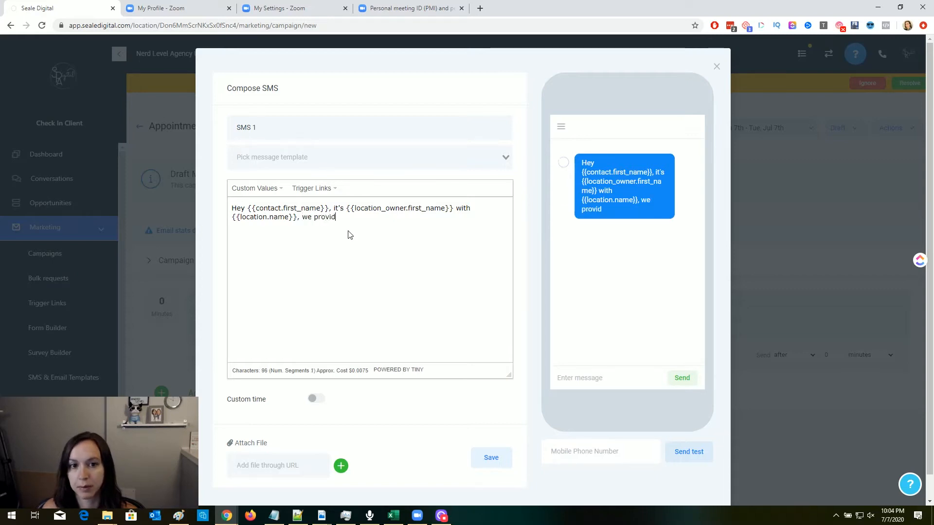
- Type 'booked appointments and clients who show up and buy!' and 'Please add this to your calendar:'
type("e")
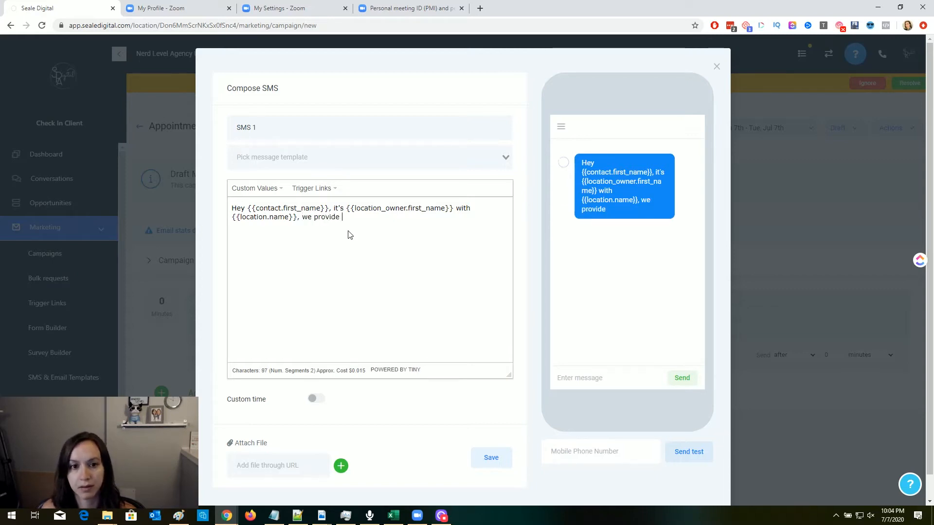
type("booked appointment")
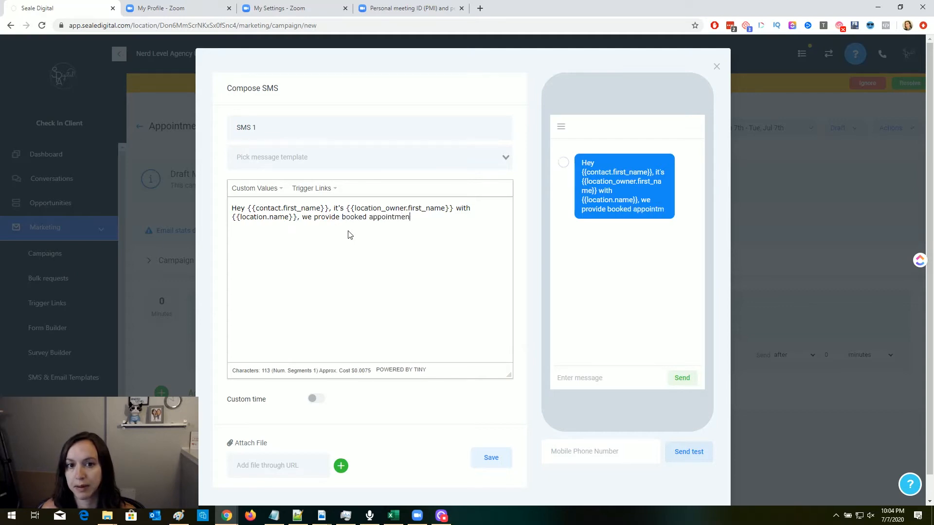
type("ts")
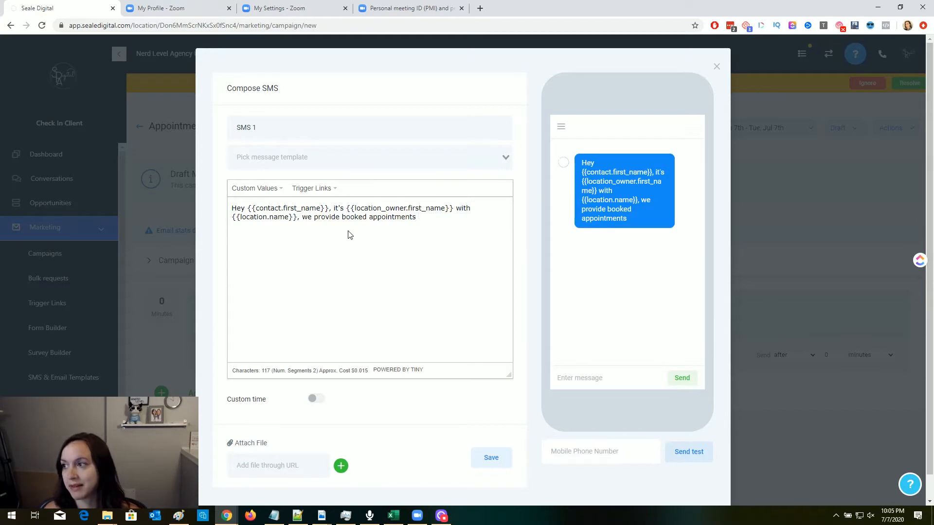
type("and cli")
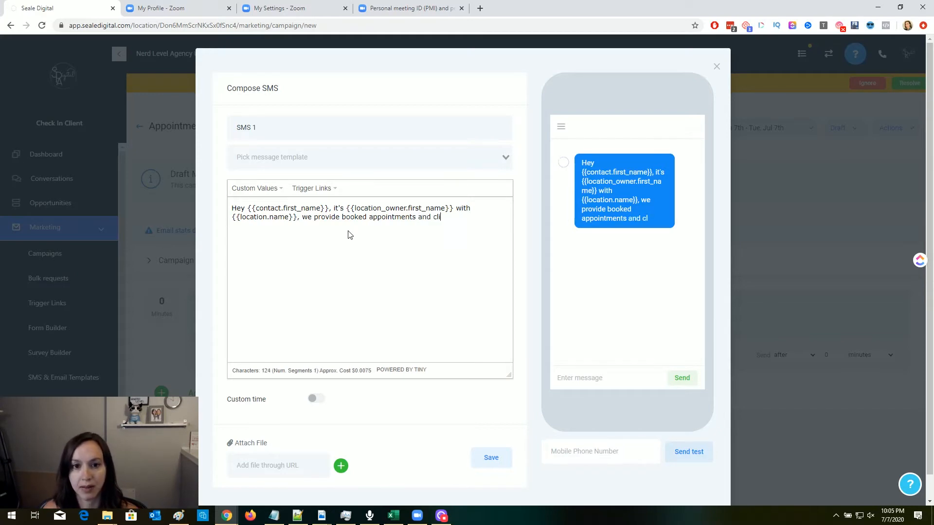
type("ents")
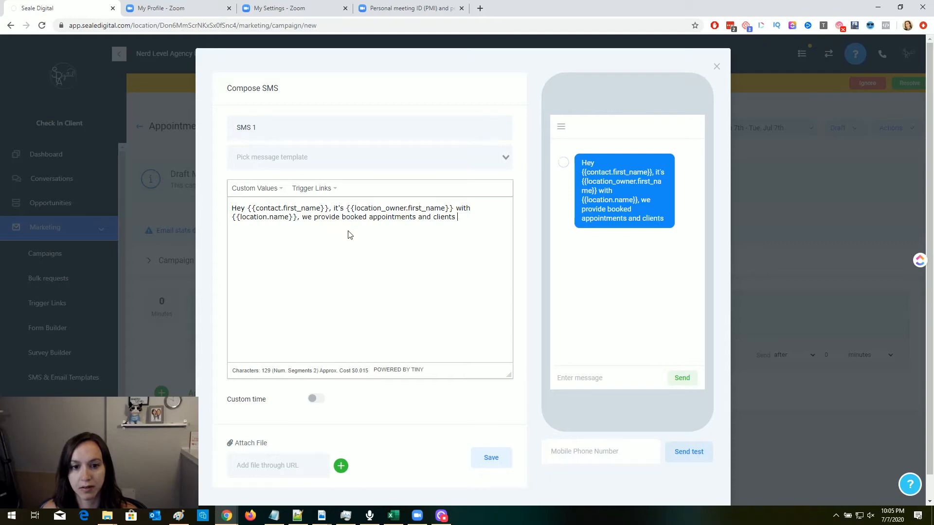
type("who show up and")
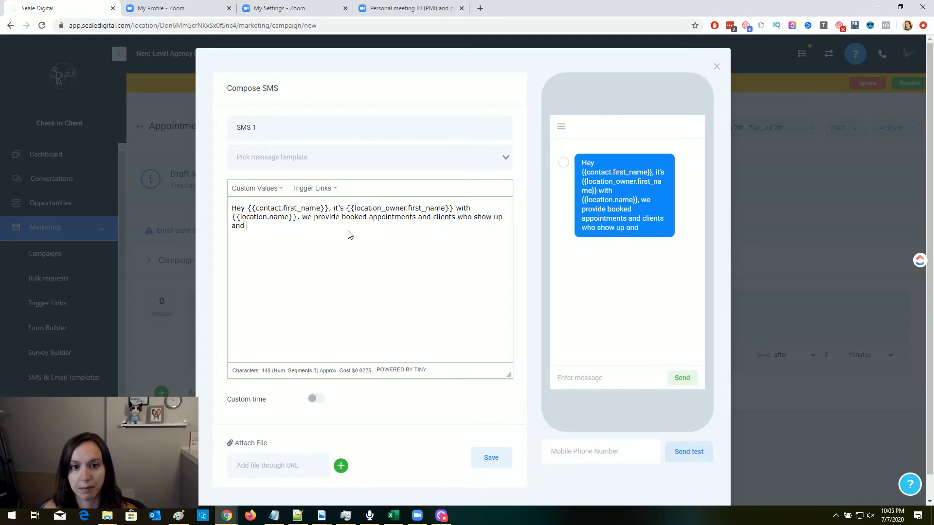
type("buy!")
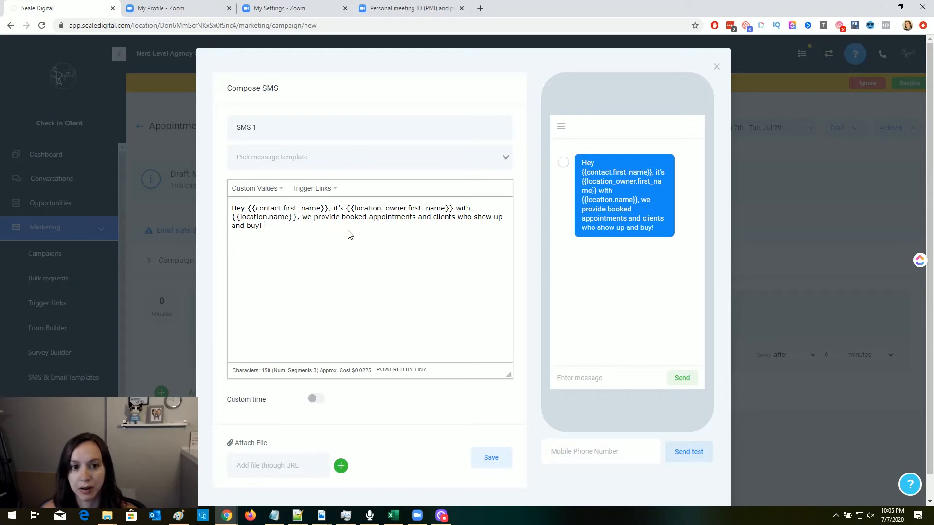
type("P")
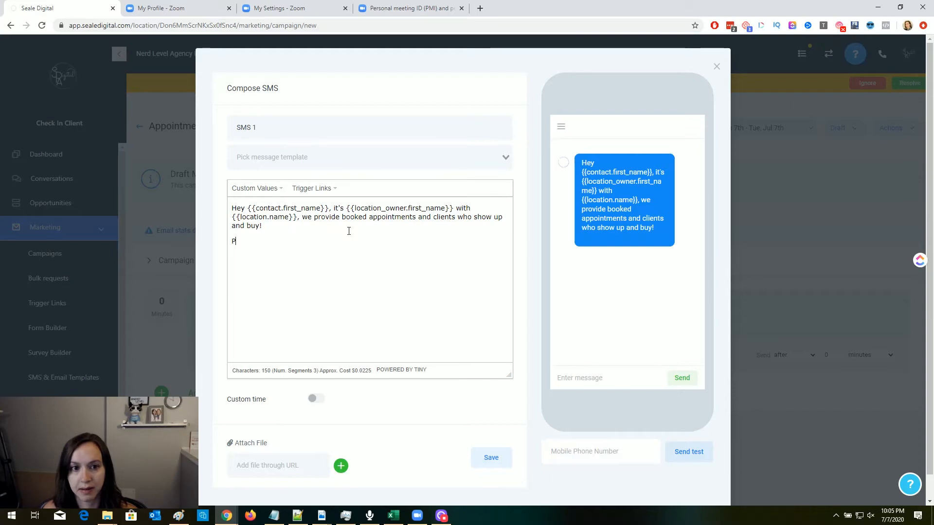
type("lease add this")
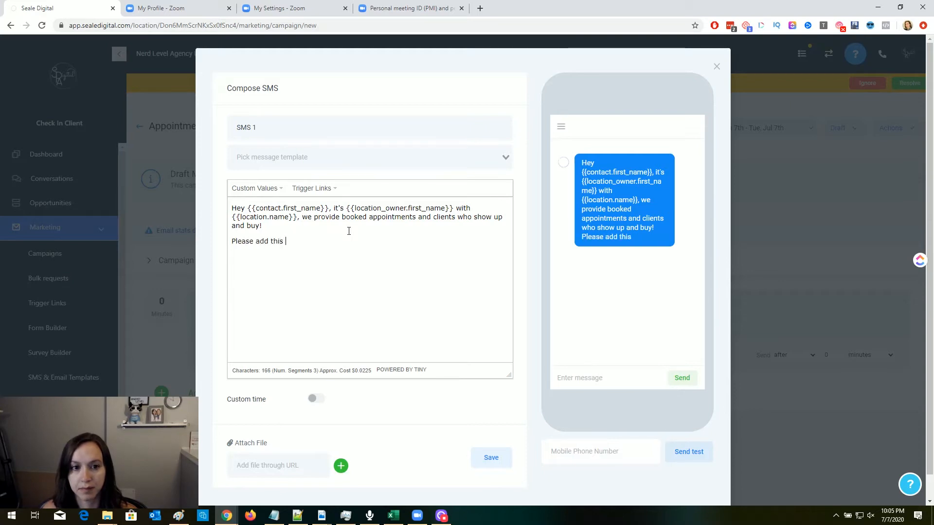
type("to your")
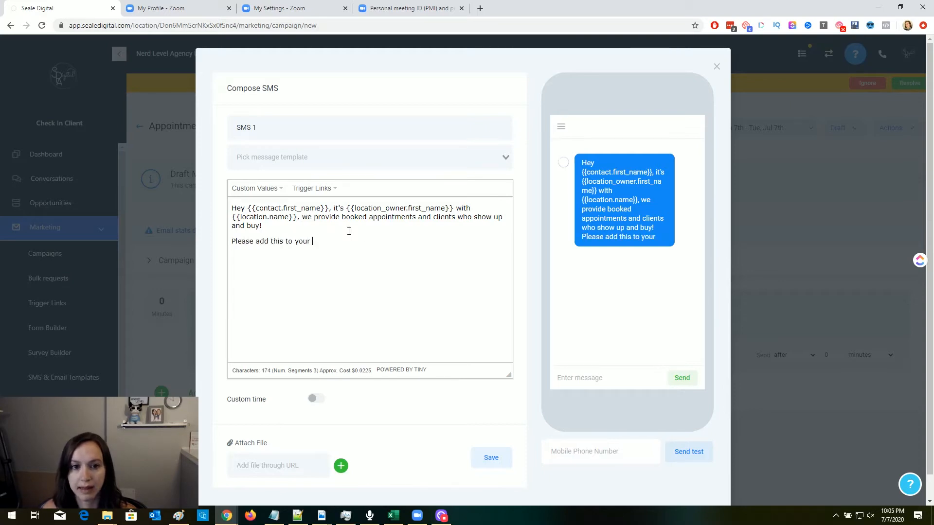
type("calendar:")
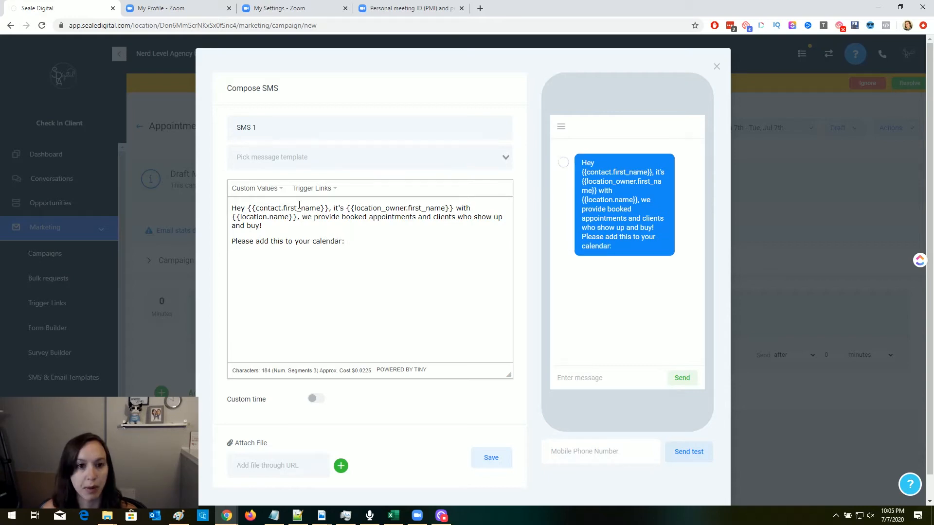
- Insert the appointment start time and begin the 'If you're unable to make this appointment' request
left_click(255, 188)
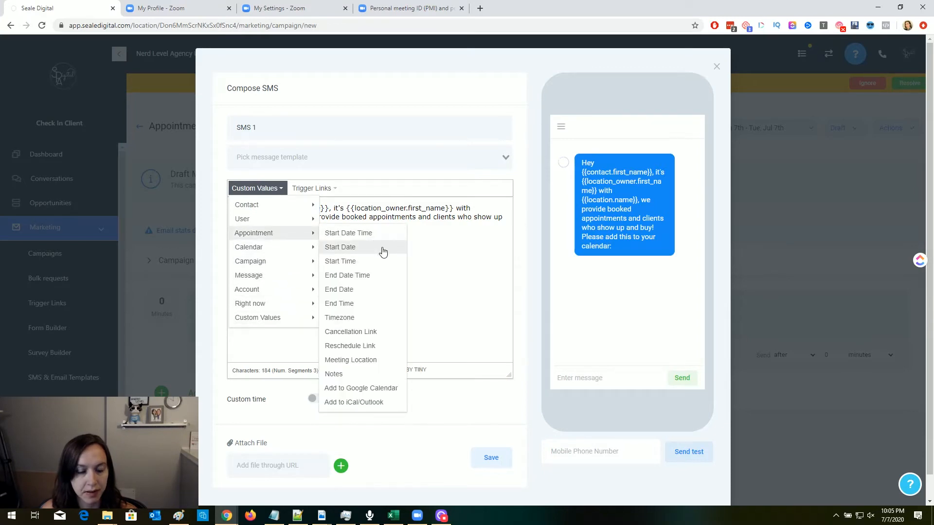
left_click(340, 261)
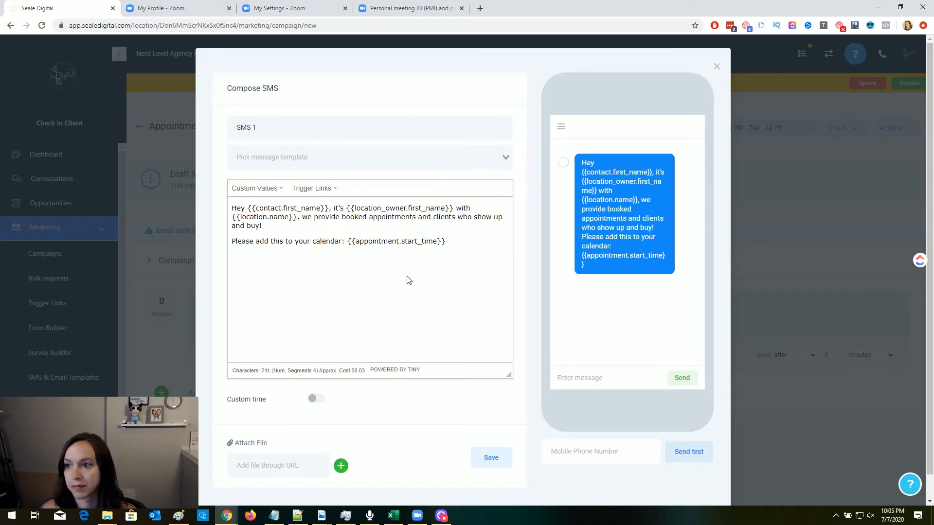
type("!")
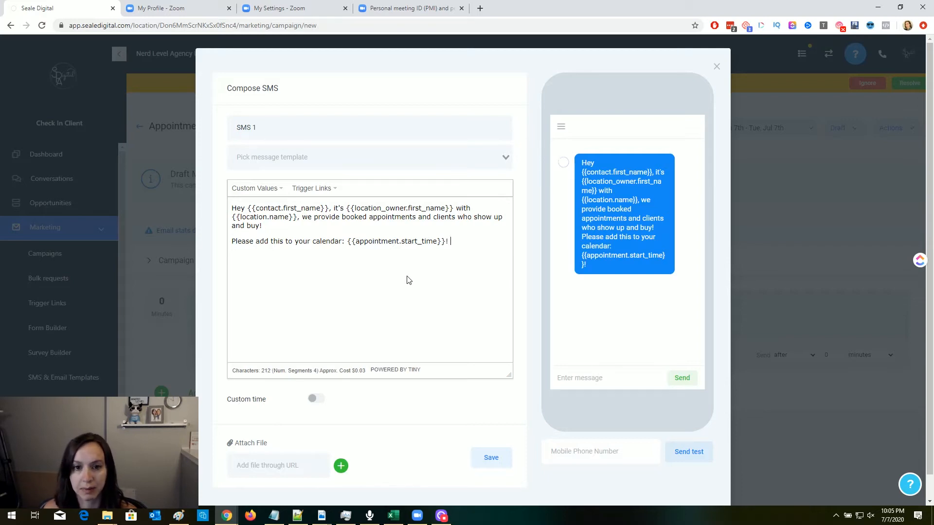
type("If you")
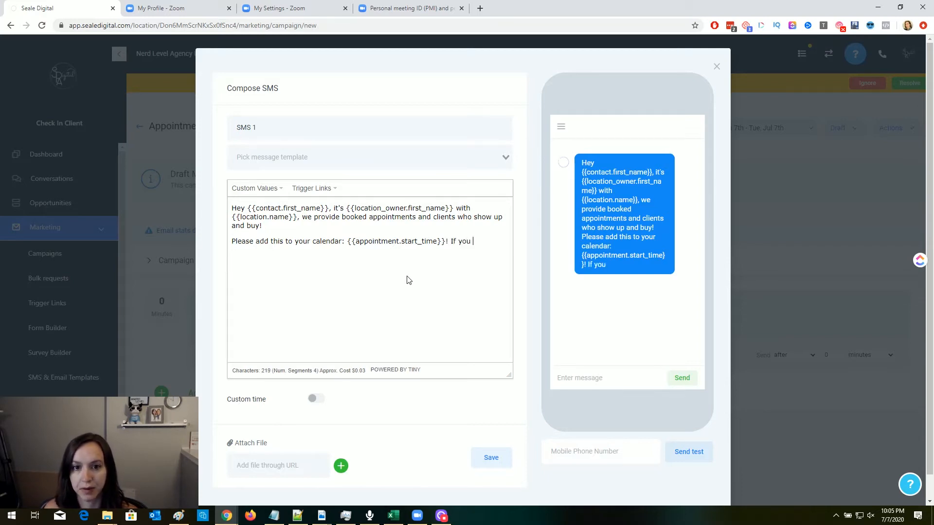
type("re unable to mak")
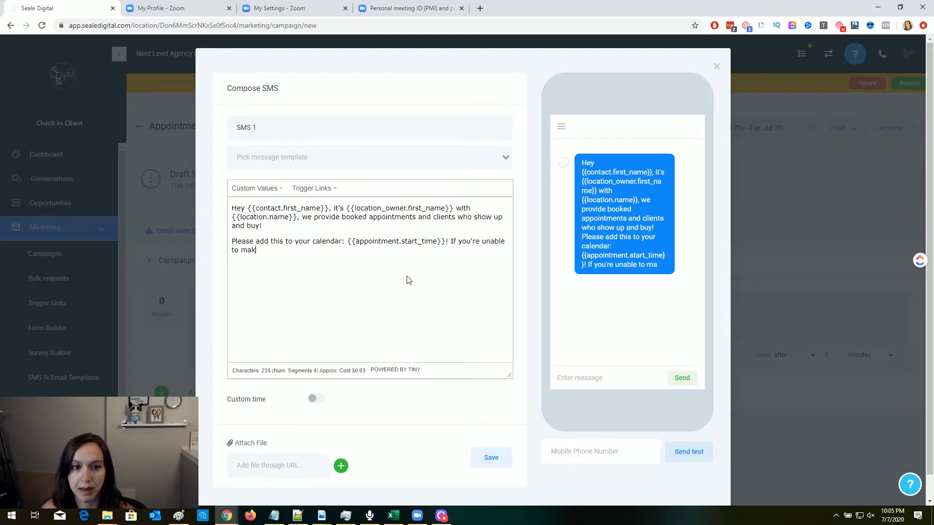
type("e this appointment, p")
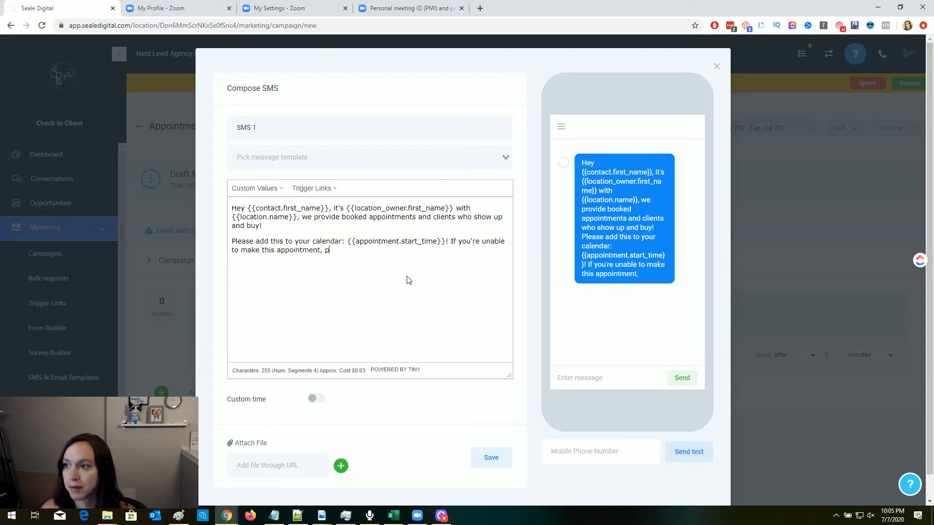
type("lease be co")
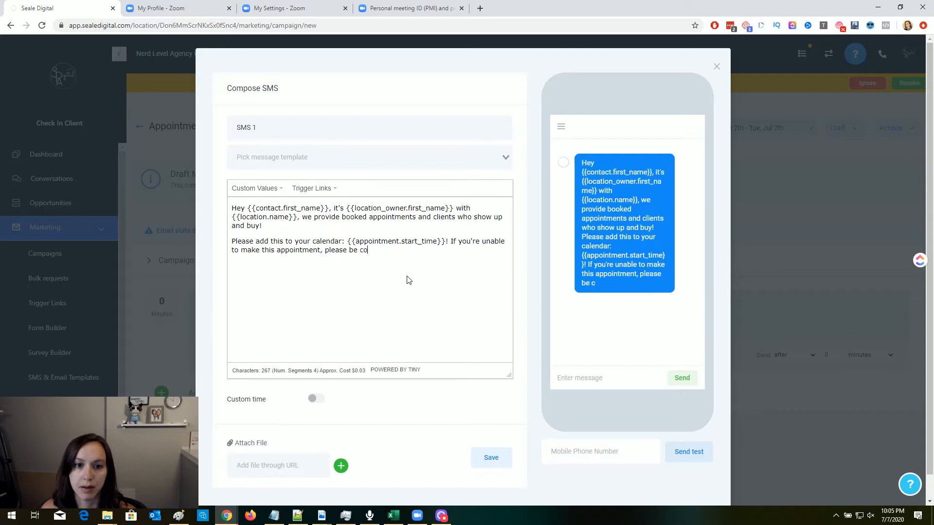
type("urteous to both")
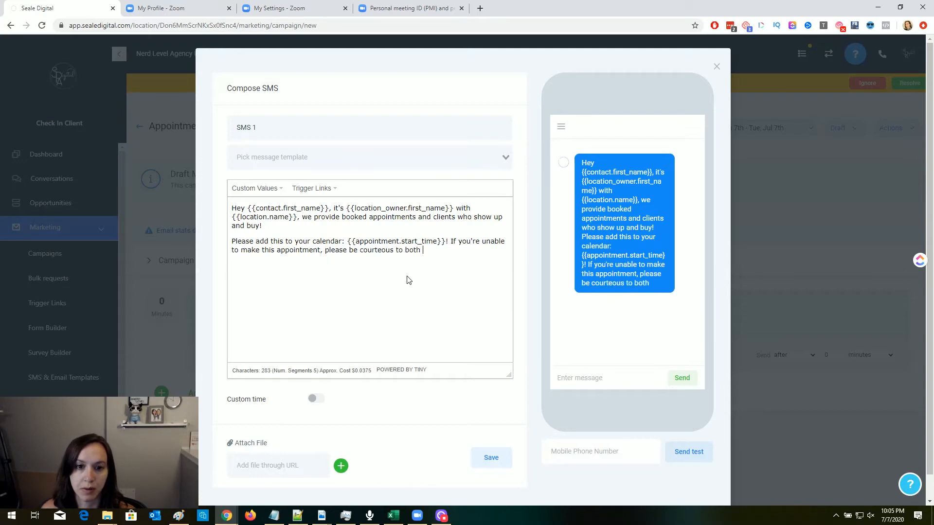
- Finish with 'notify us back at this number to reschedule.' and save SMS 1
type("of us and notif")
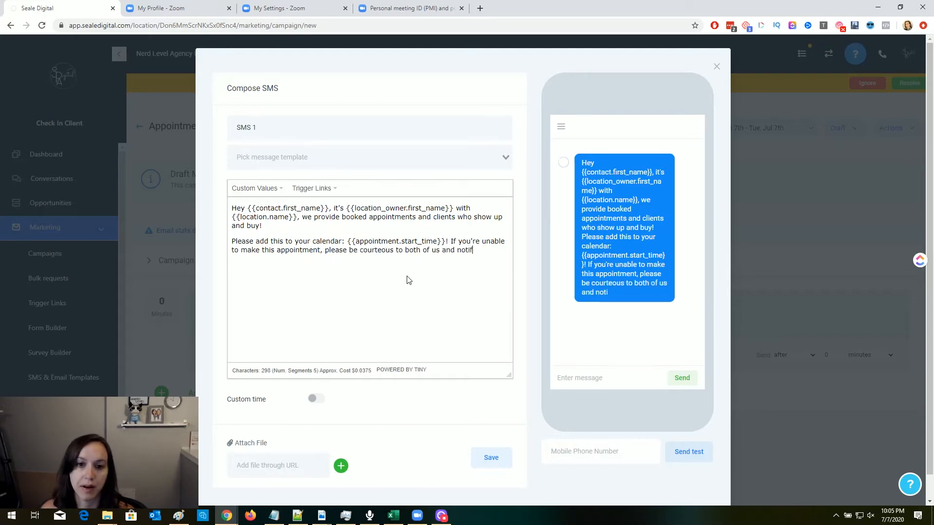
type("y us")
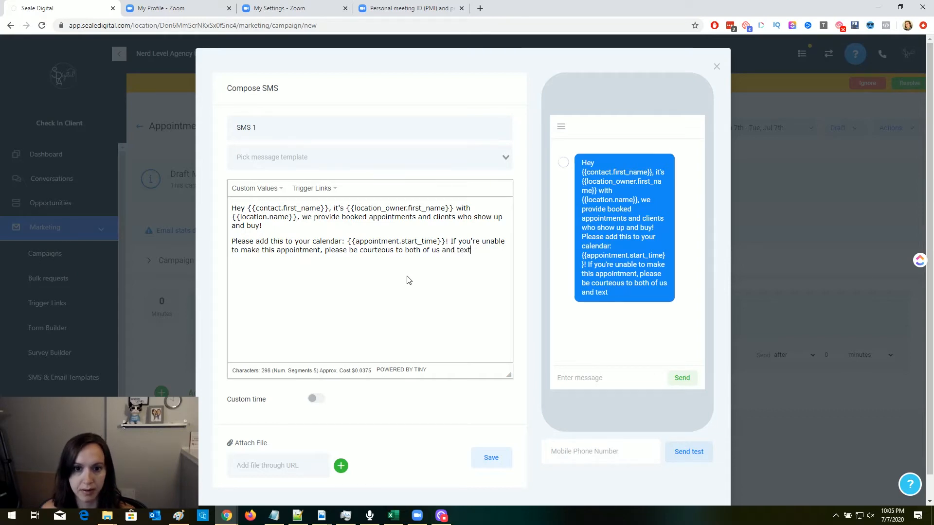
type("us back at this nu")
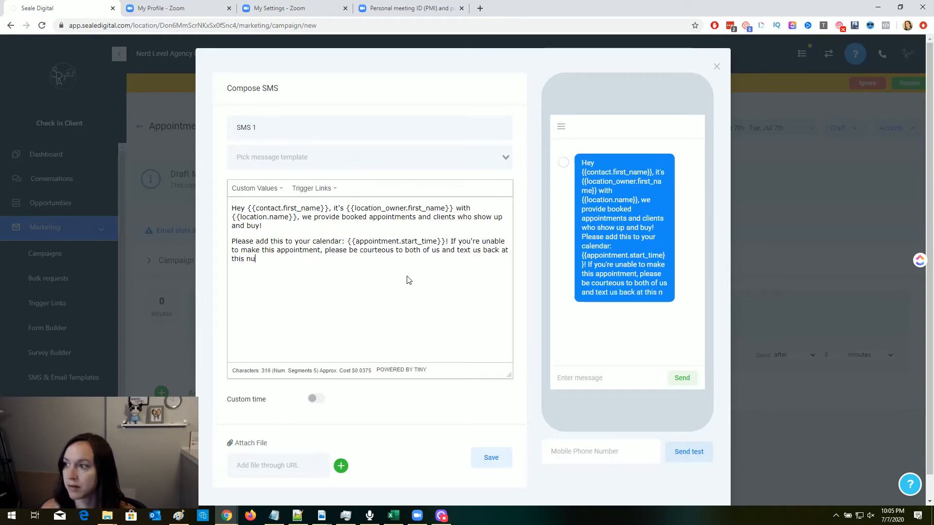
type("mber")
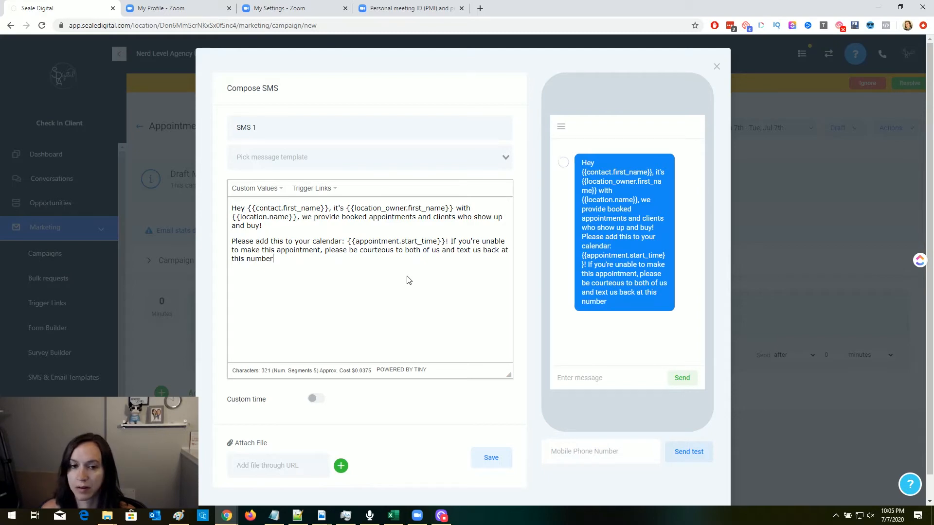
type("to resche")
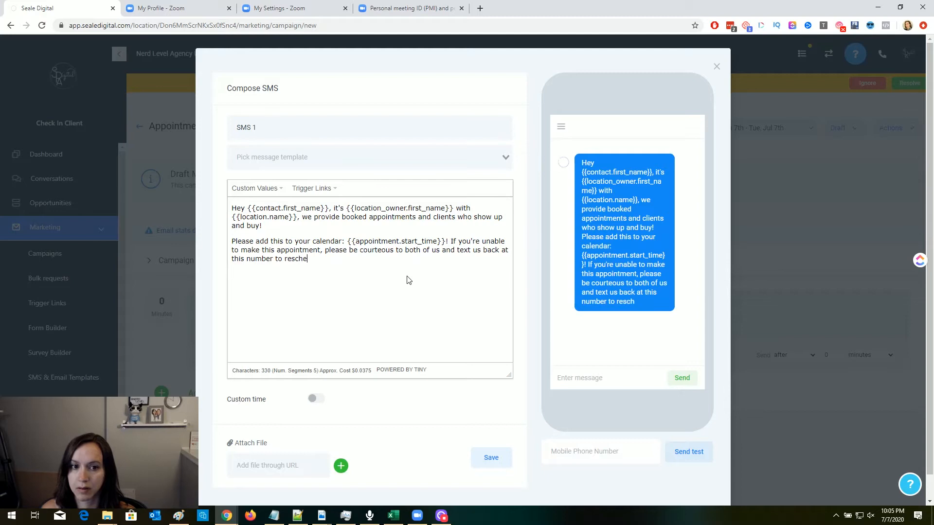
type("dule.")
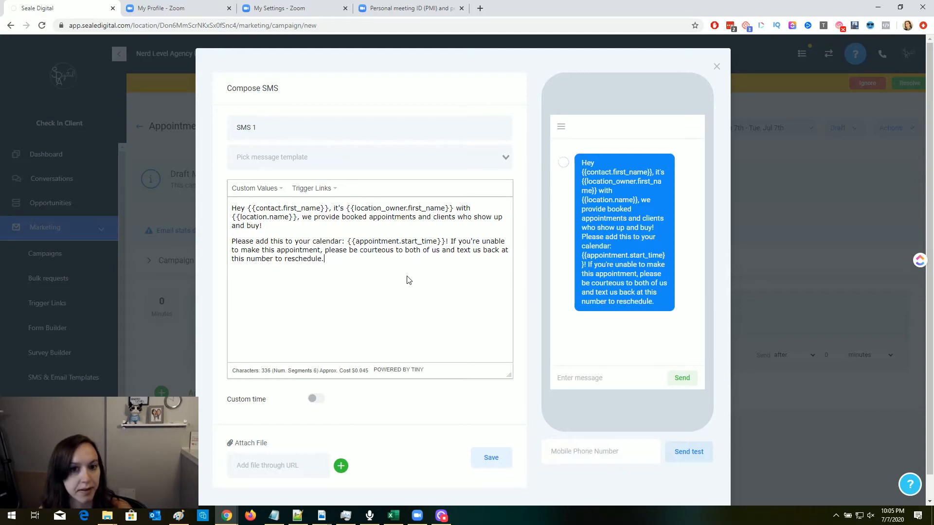
mouse_move(422, 390)
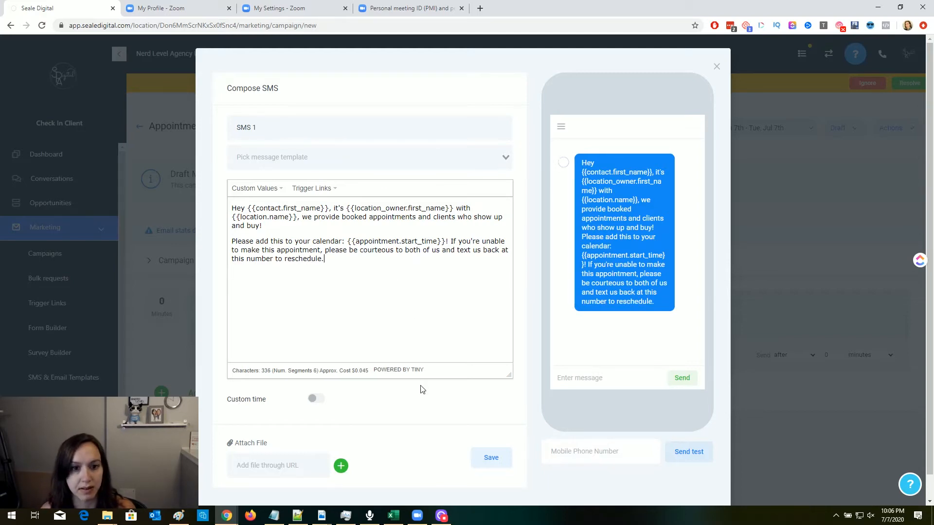
left_click(491, 457)
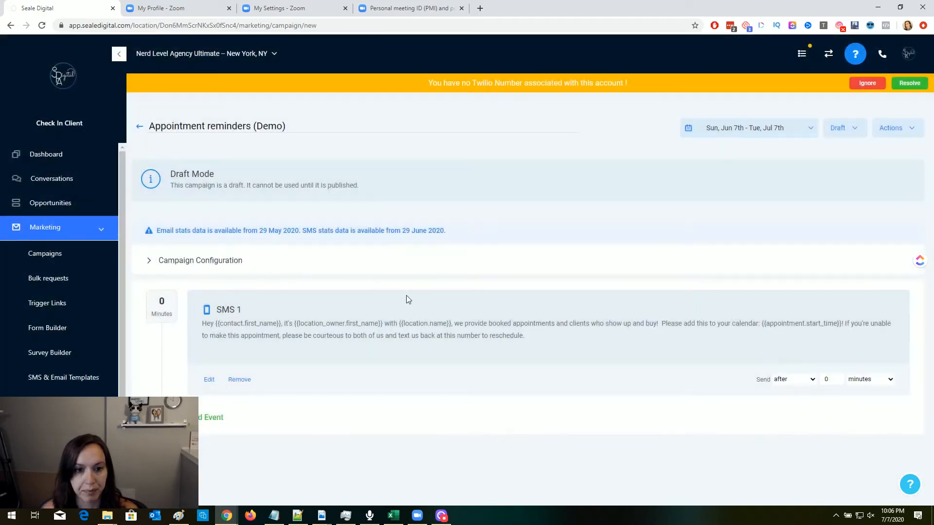
mouse_move(170, 304)
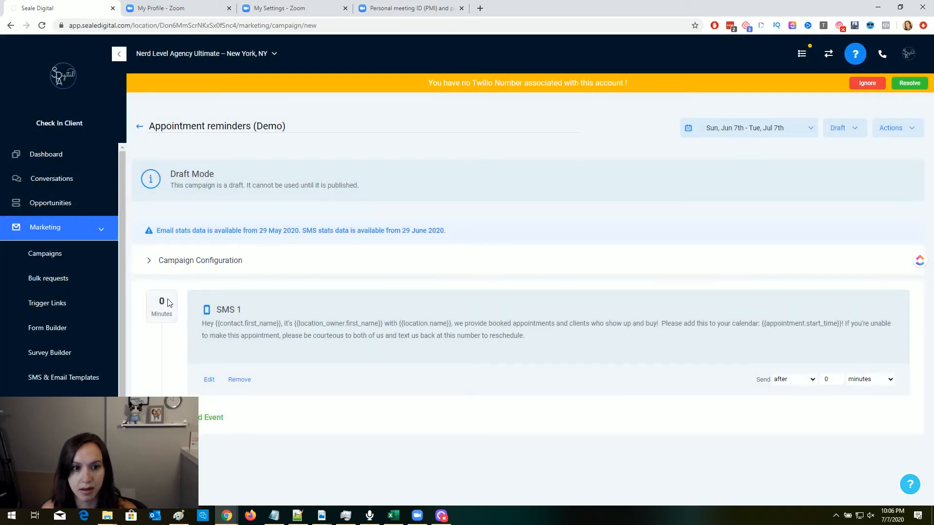
mouse_move(434, 321)
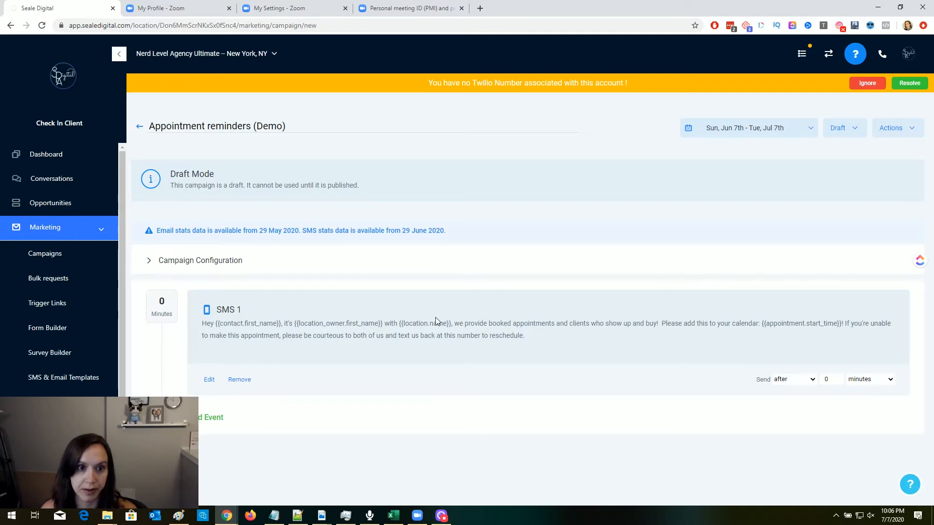
left_click(200, 260)
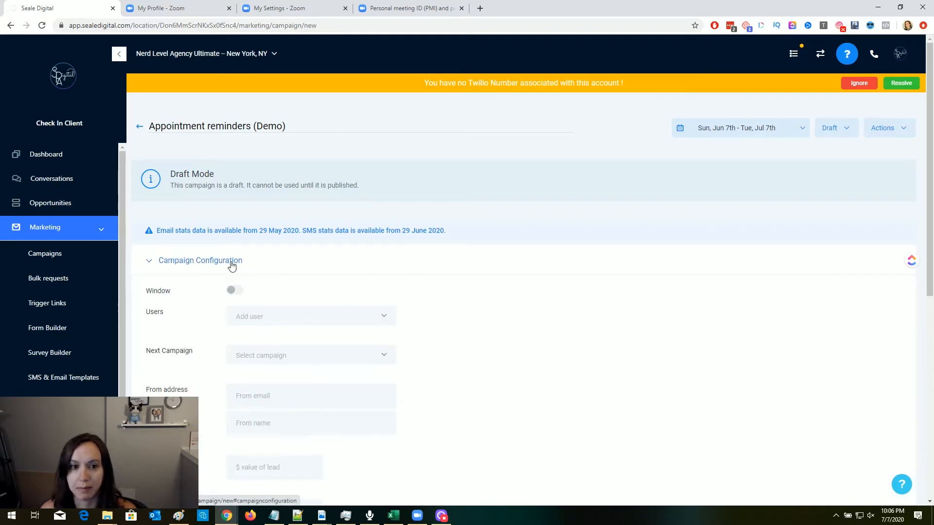
scroll("down", 3)
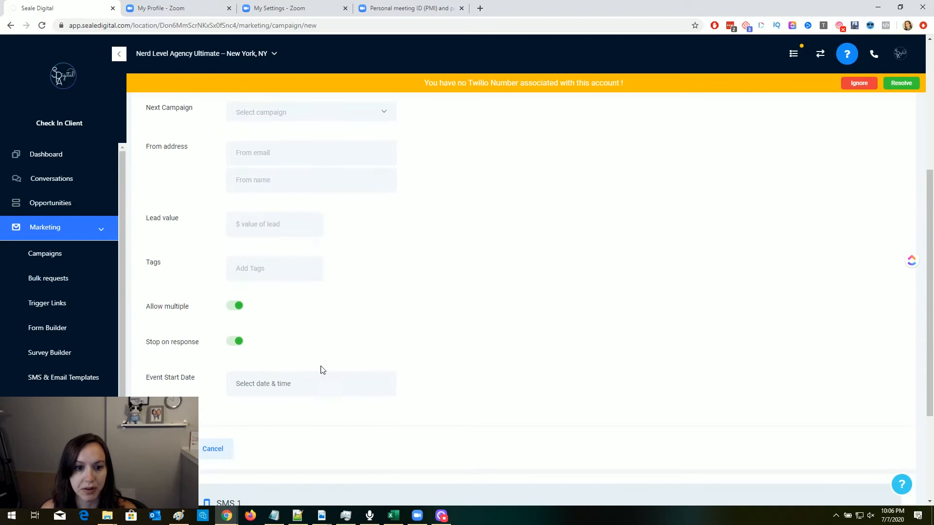
scroll("up", 3)
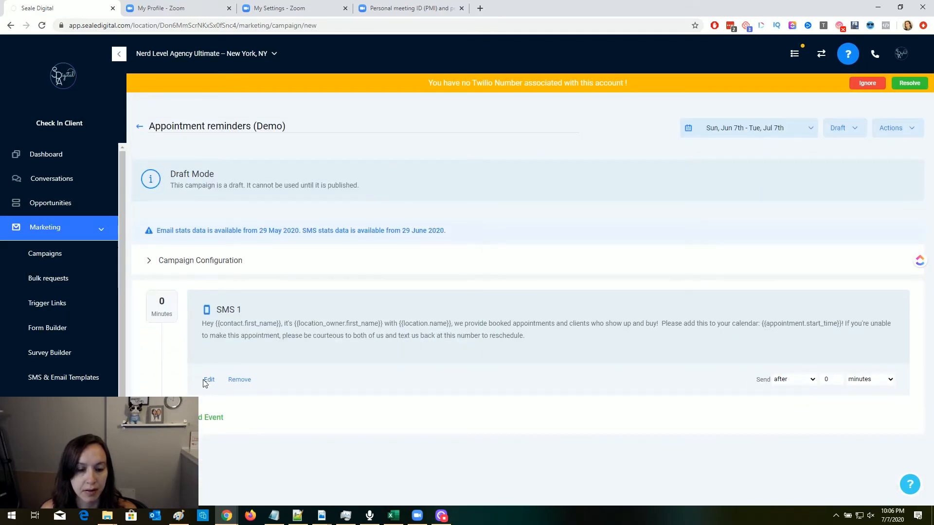
- Restrict SMS 1 to send Monday–Friday between 8:00 AM and 5:00 PM, and save
left_click(208, 379)
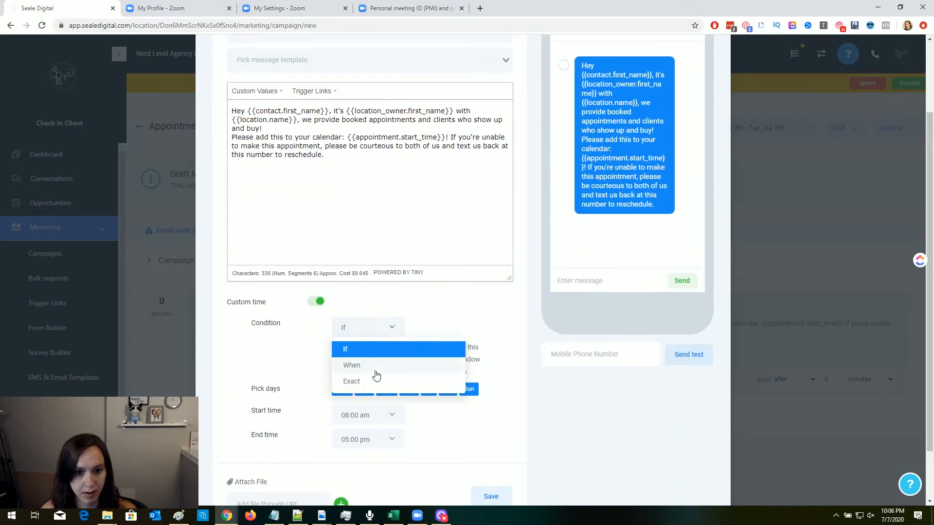
left_click(351, 365)
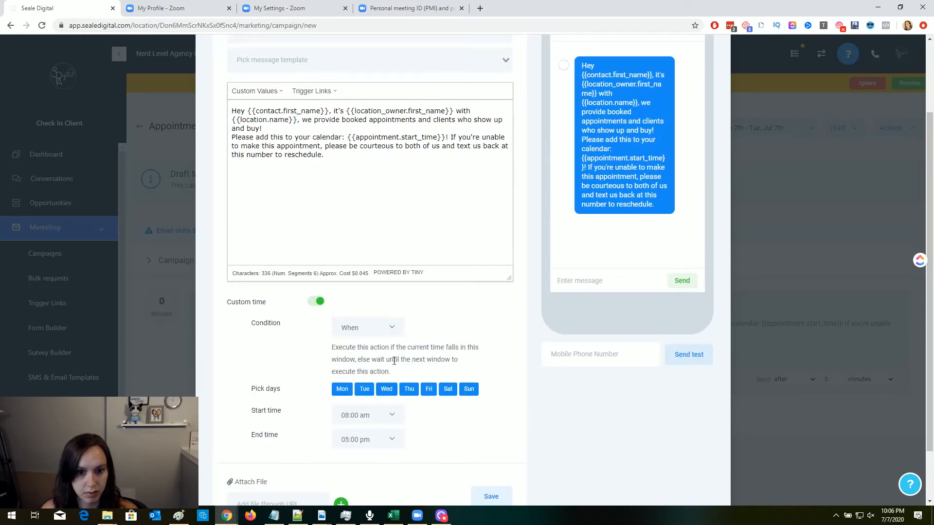
left_click(469, 389)
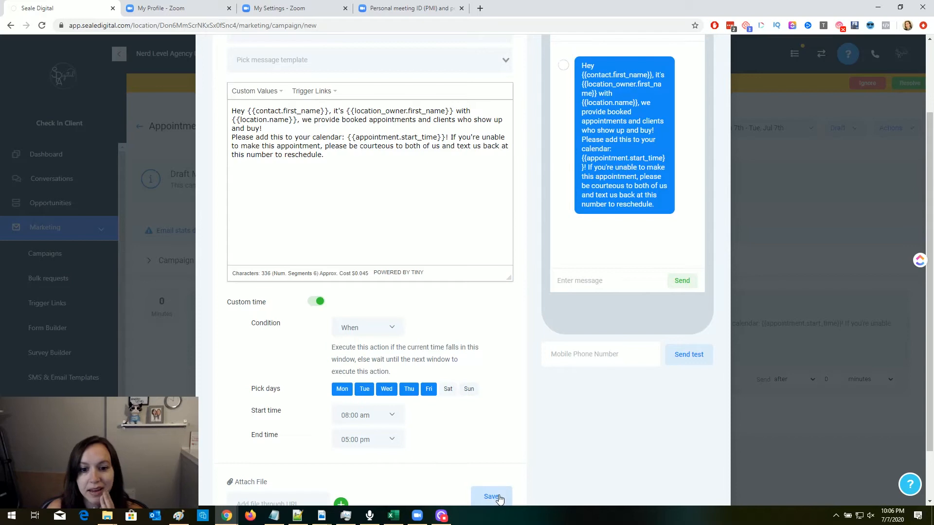
mouse_move(500, 495)
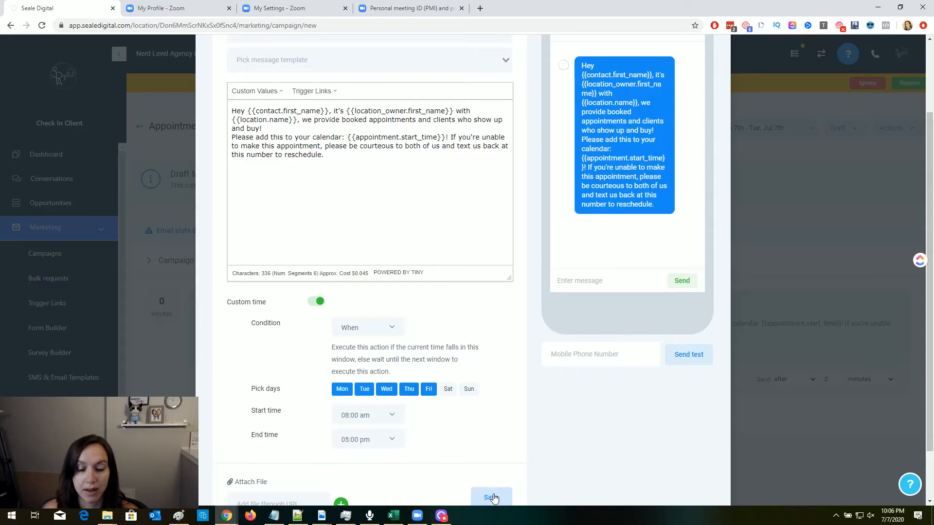
left_click(491, 498)
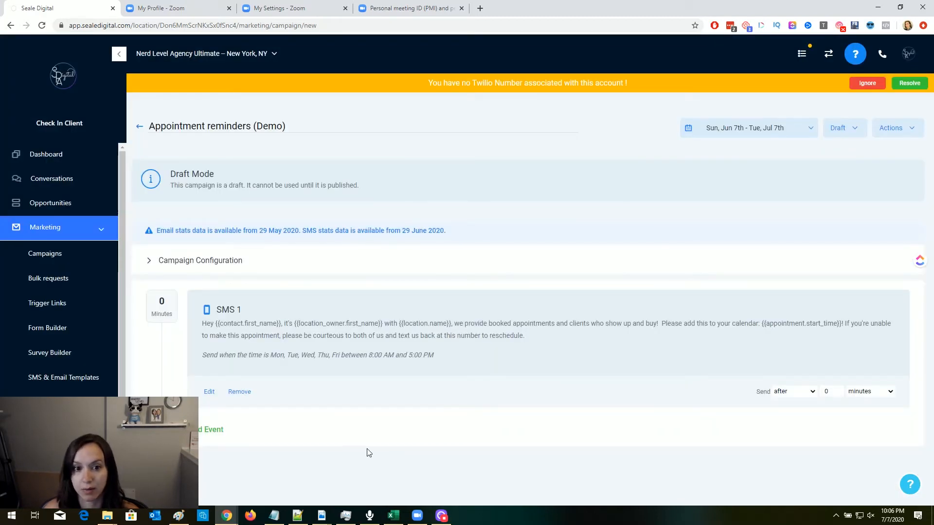
mouse_move(347, 400)
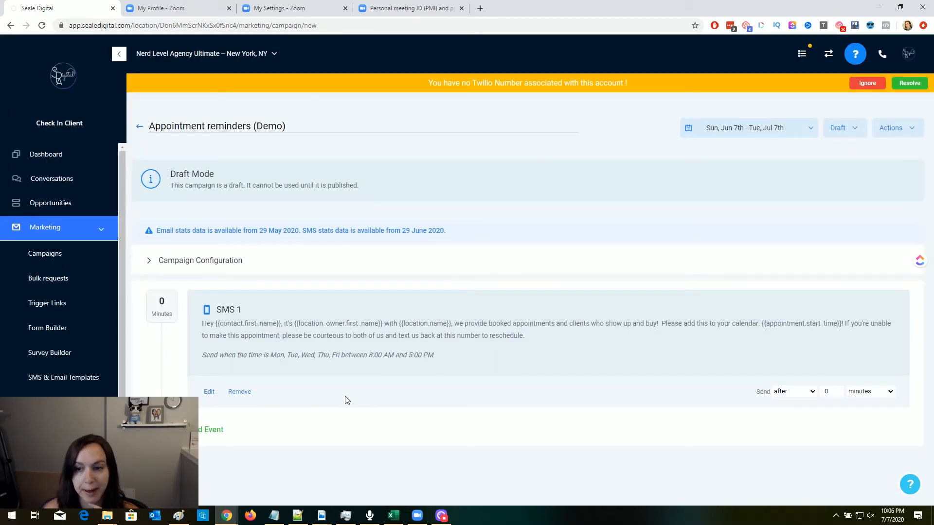
mouse_move(226, 435)
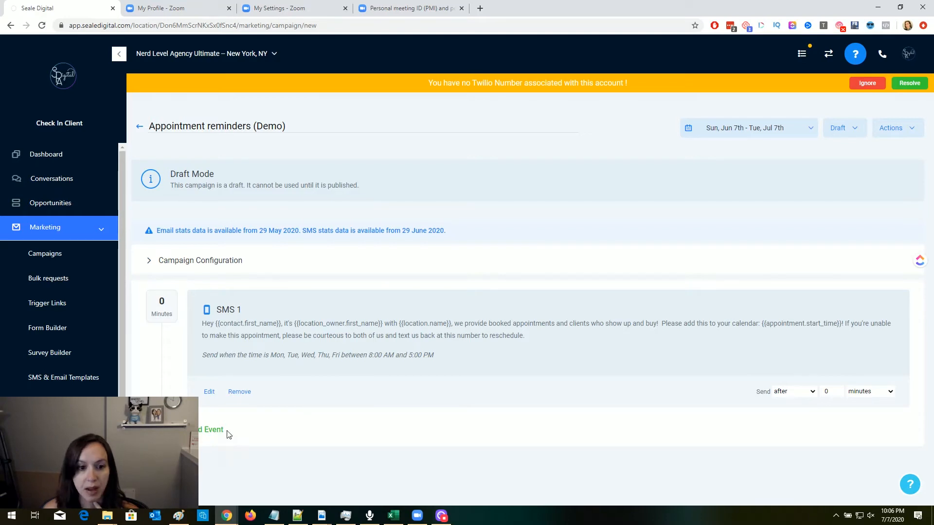
- Add an Email 1 event with the subject 'SNAP Audit details!'
left_click(212, 429)
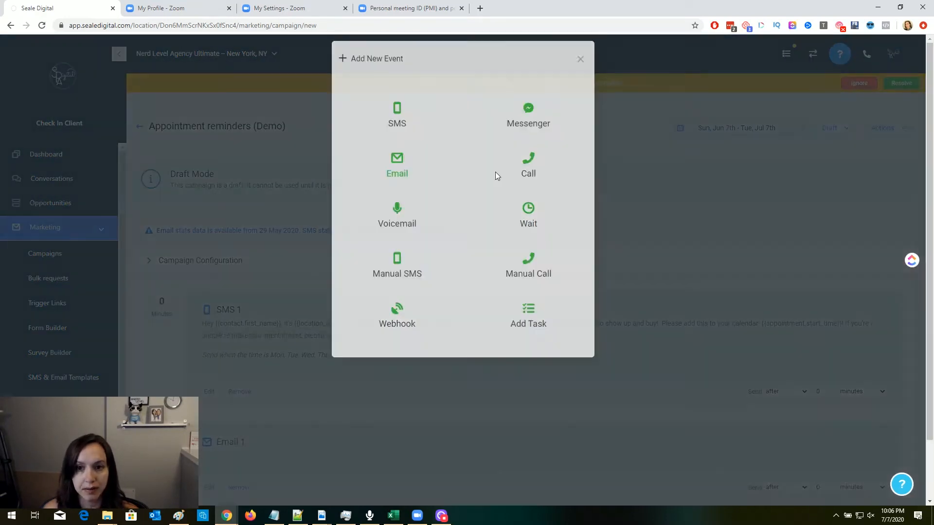
left_click(397, 164)
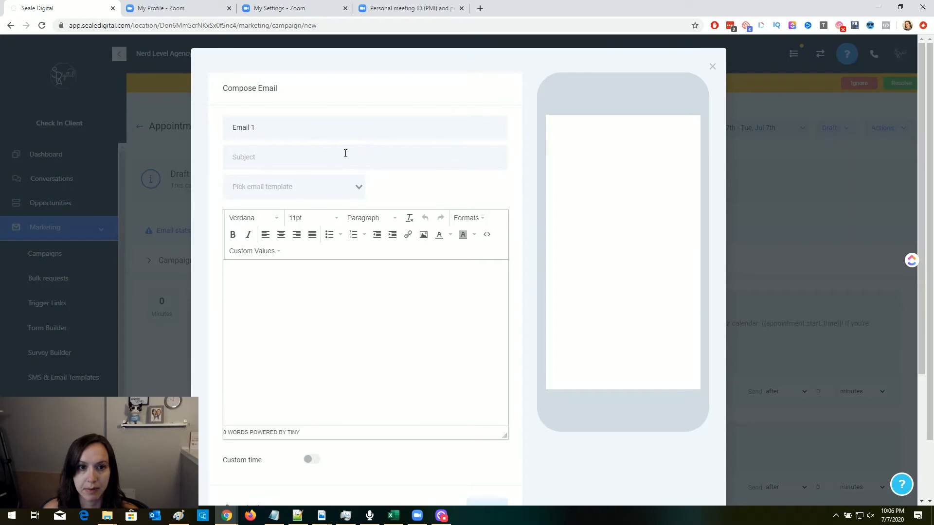
left_click(294, 187)
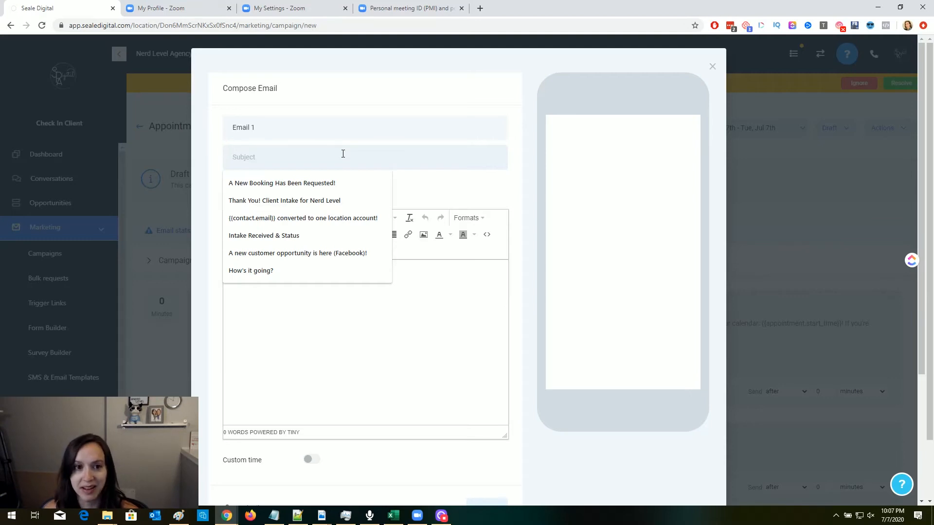
type("SNAP")
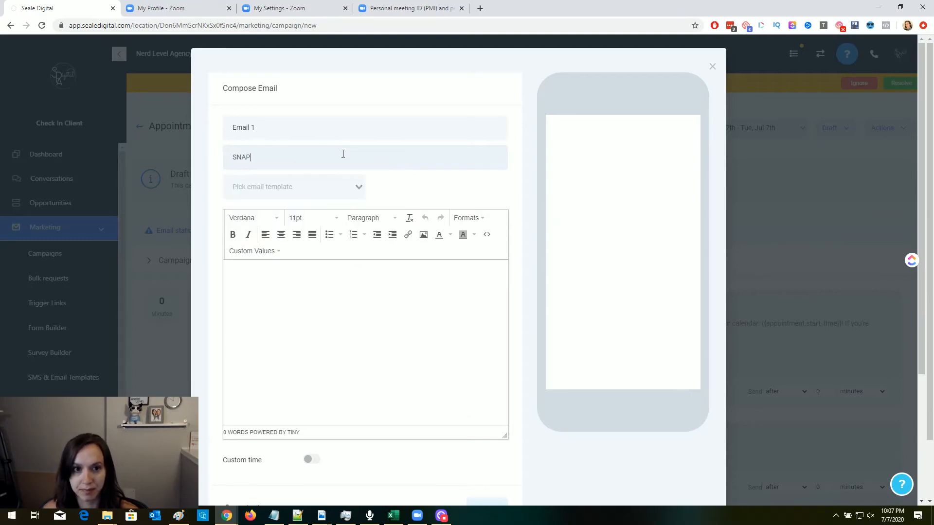
type("Audit details!")
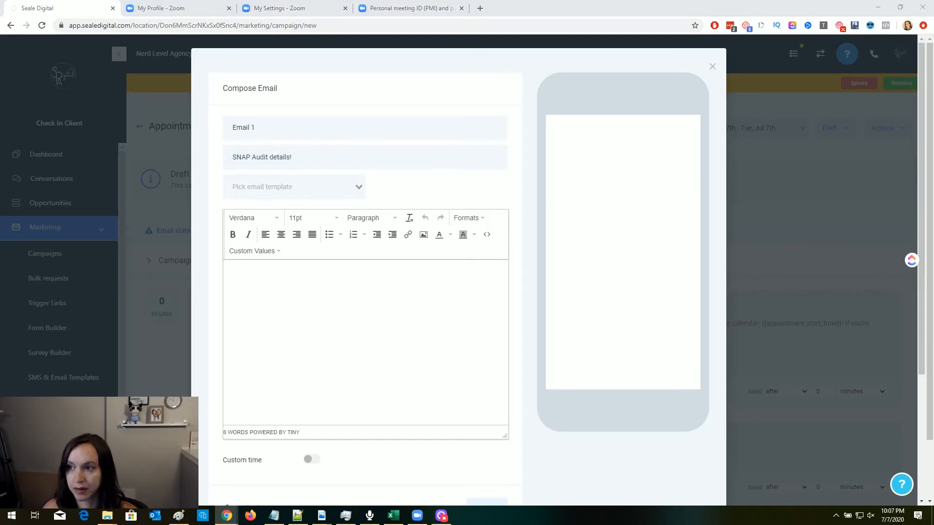
left_click(319, 321)
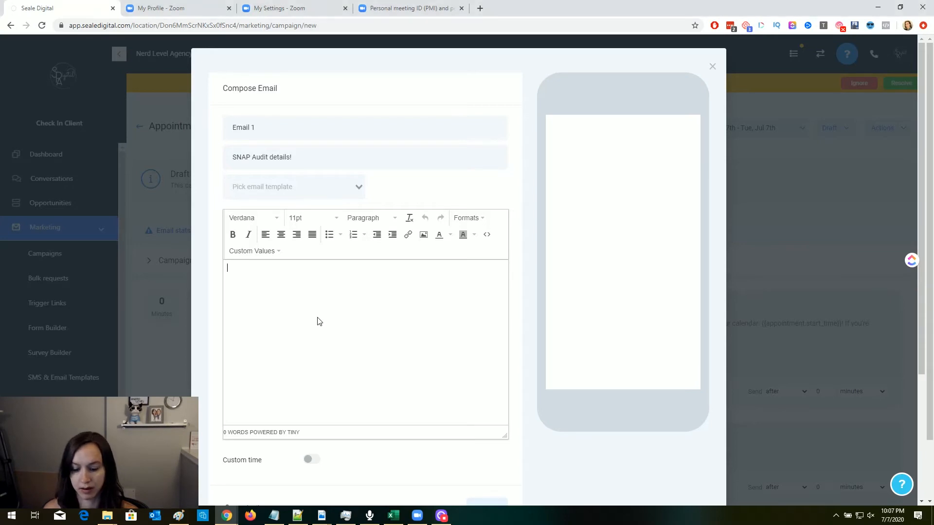
- Write the email opening with owner and location names, tomorrow's call time, and join-link lead-in
left_click(252, 251)
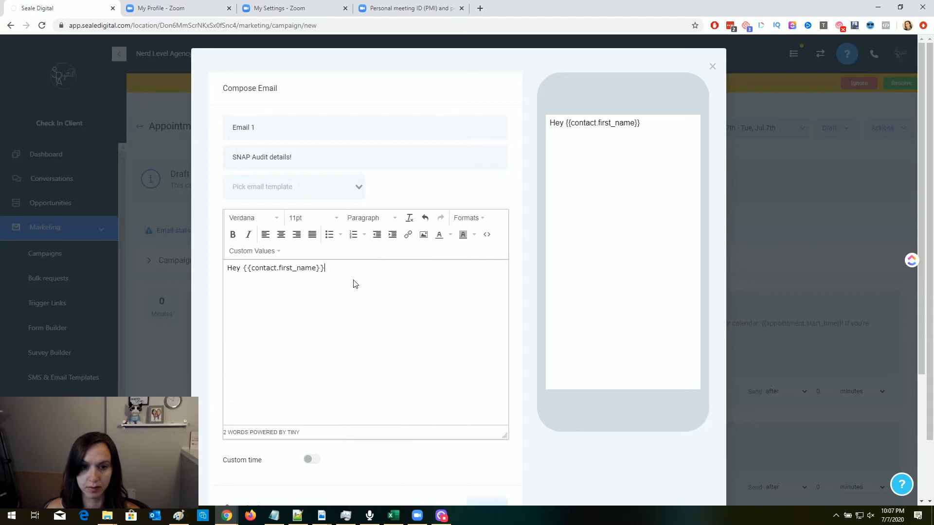
type(",")
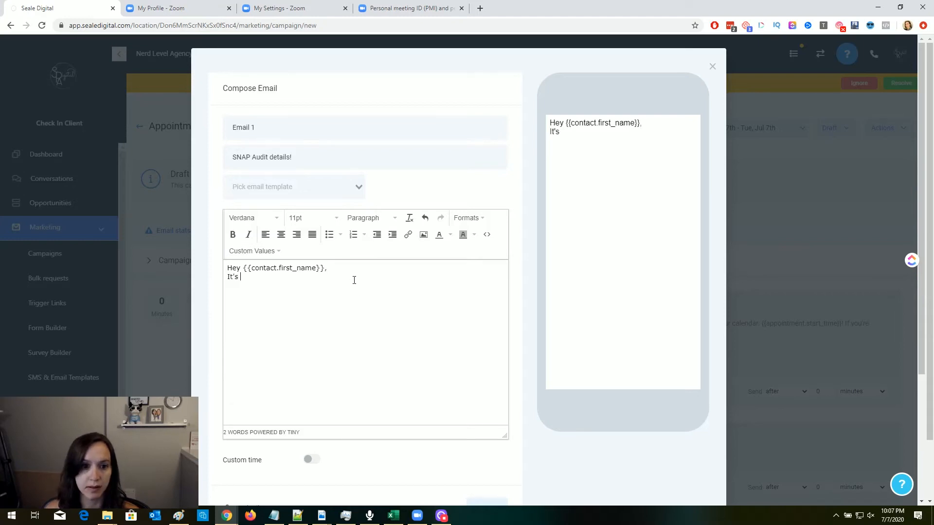
left_click(247, 366)
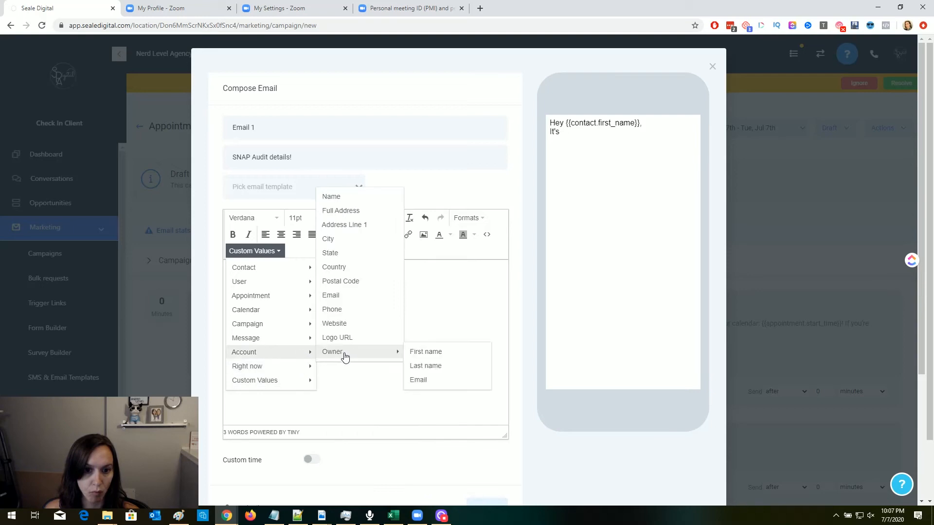
left_click(425, 351)
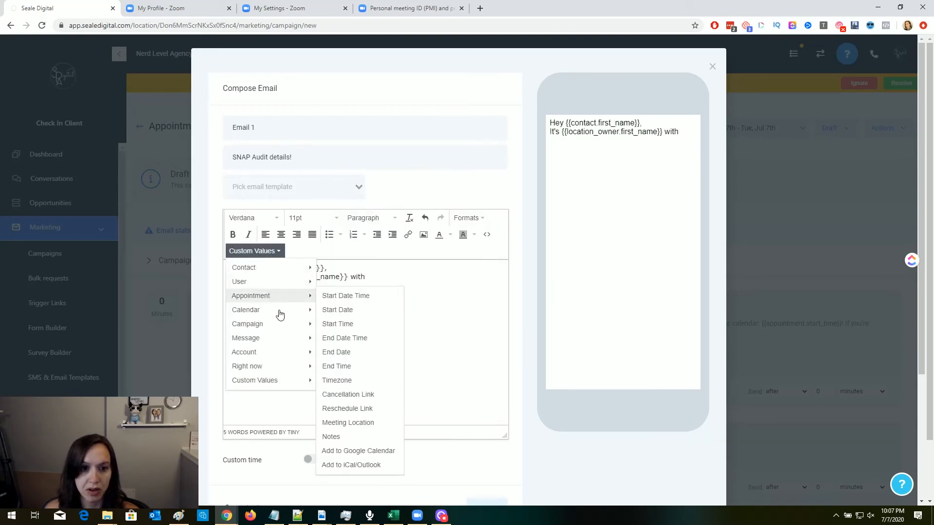
left_click(244, 352)
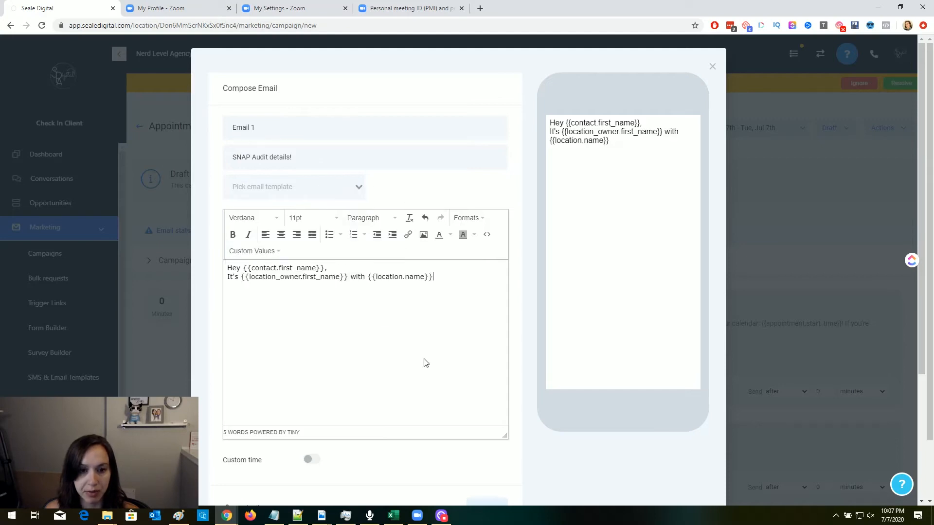
type(".")
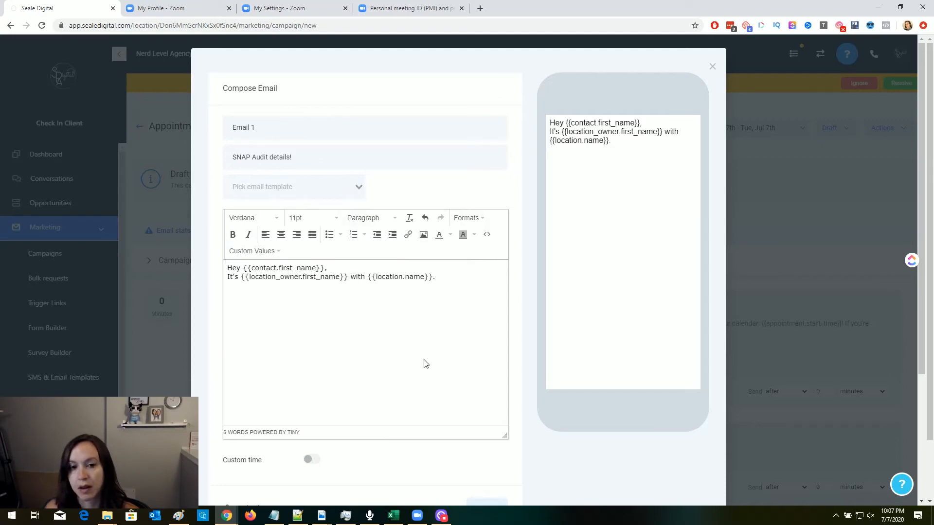
type("Can't")
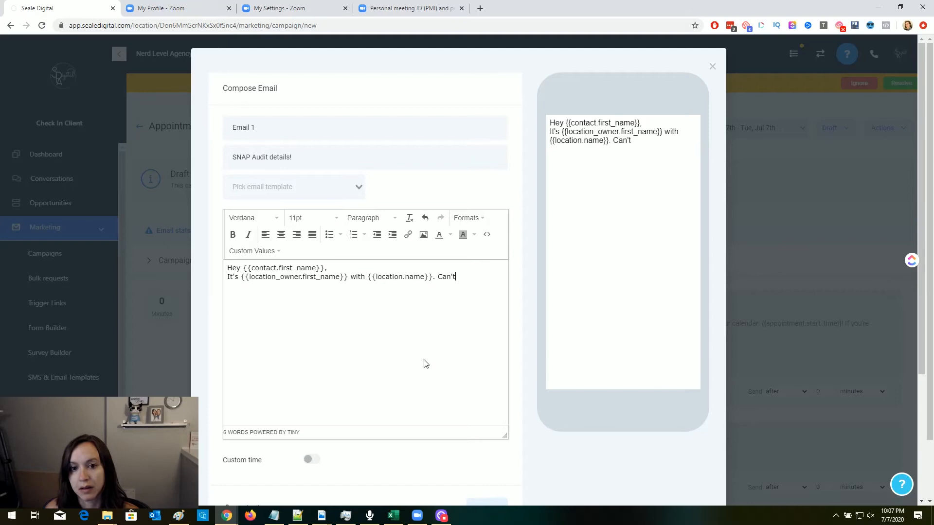
type("wait for our cal")
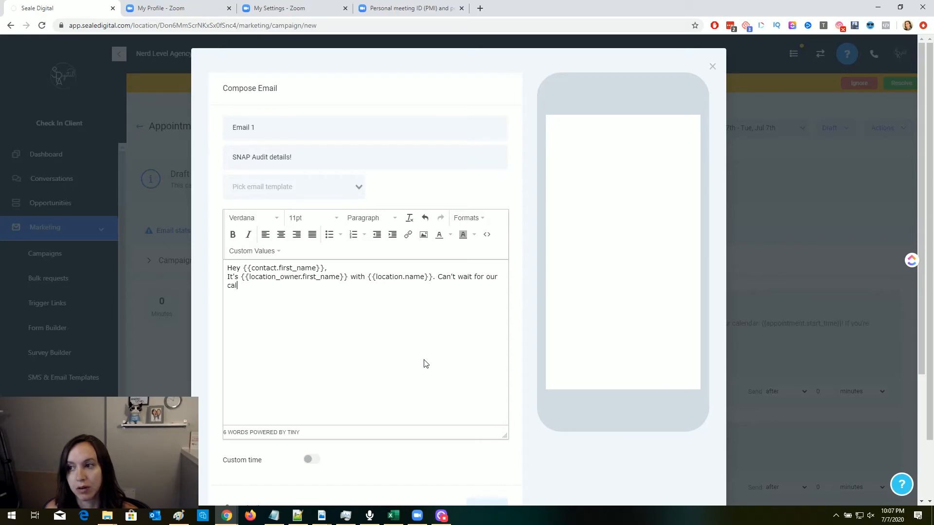
type("tomorrow at {{appointment.start_time")
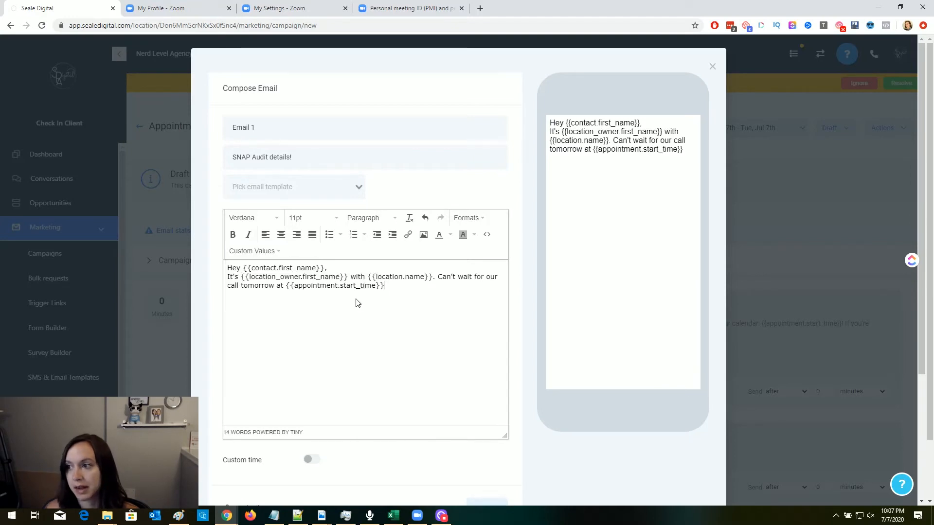
type("Here is the link")
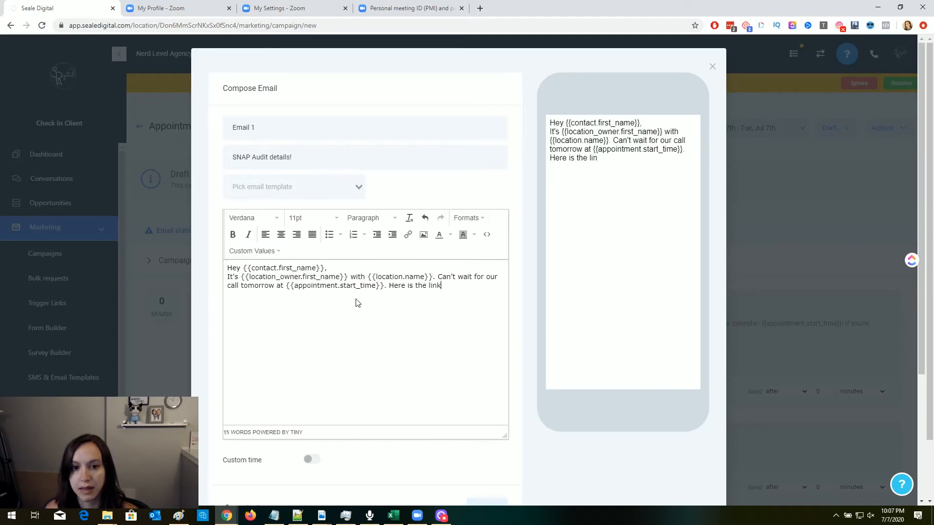
type("to join during th")
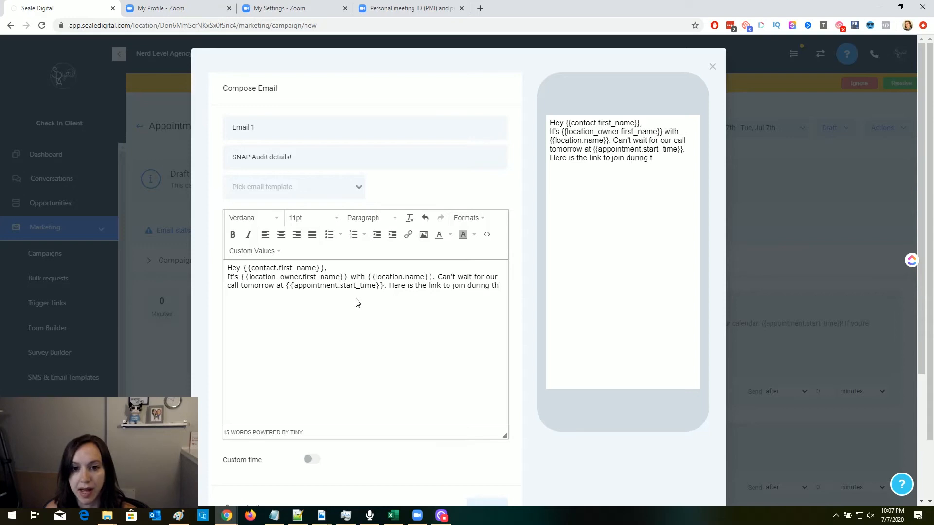
type("at time:")
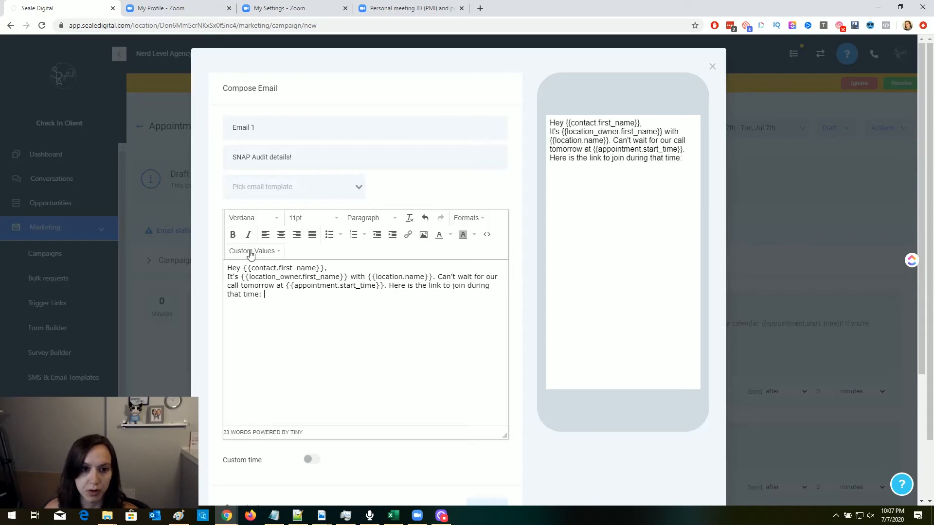
- Insert the Zoom link placeholder and describe the top 3 ways the call will cover
left_click(253, 251)
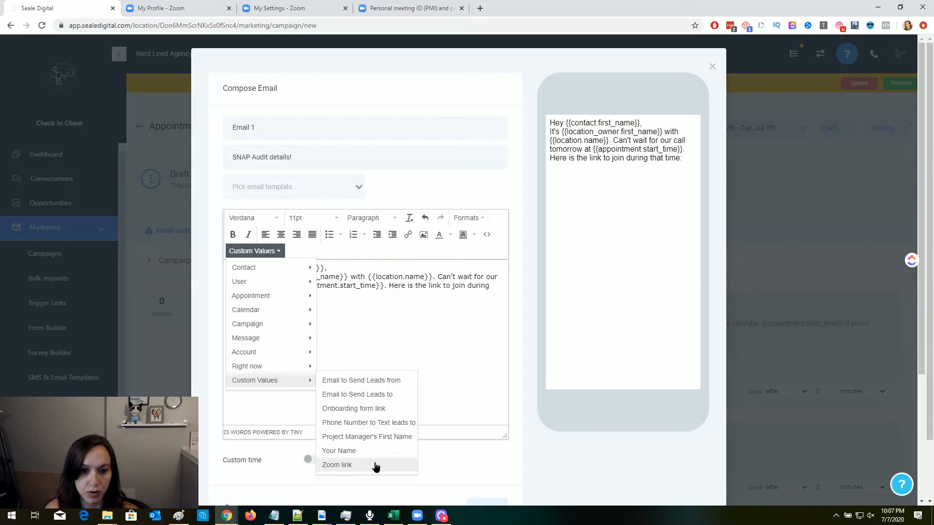
left_click(337, 465)
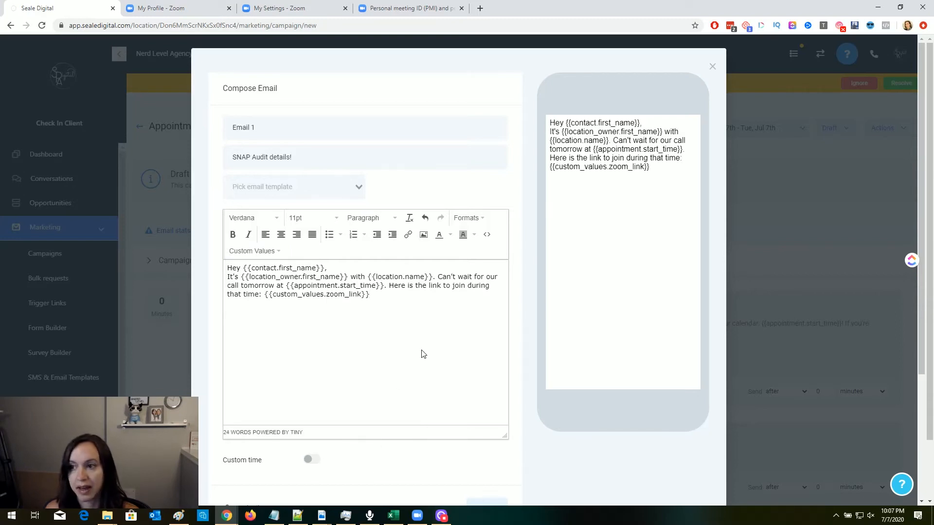
type("!")
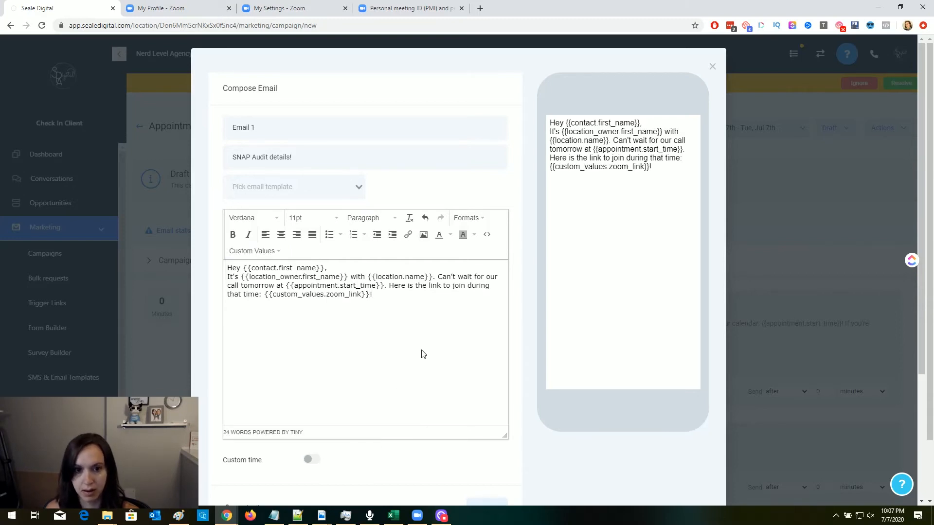
type("We'll be chatting abou")
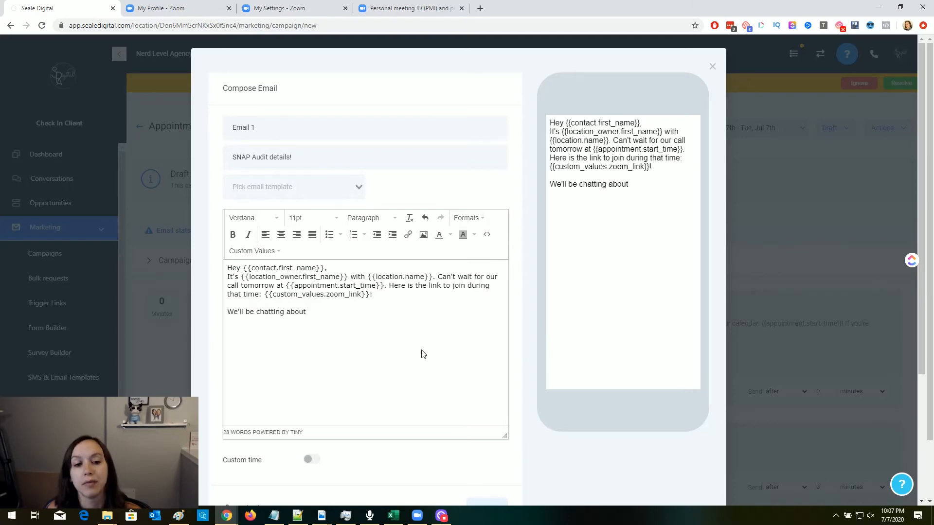
type("the to")
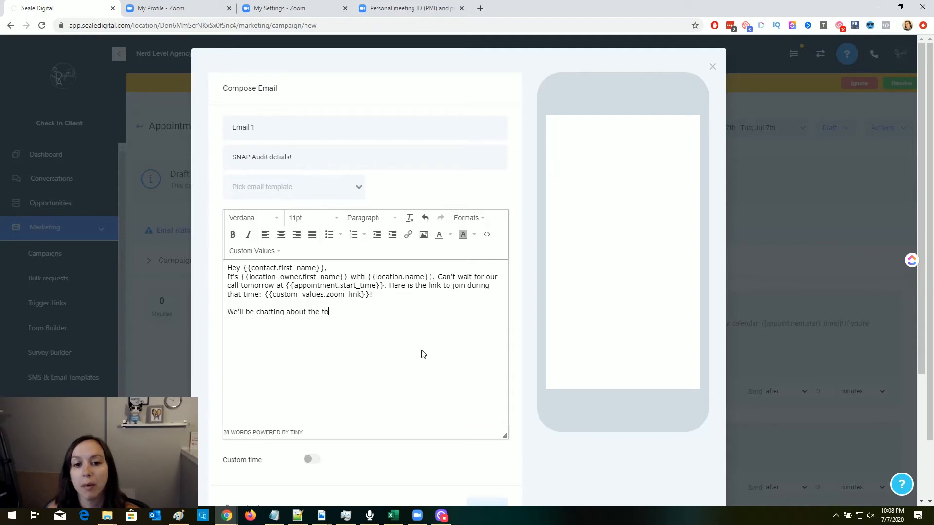
type("p 3 ways to")
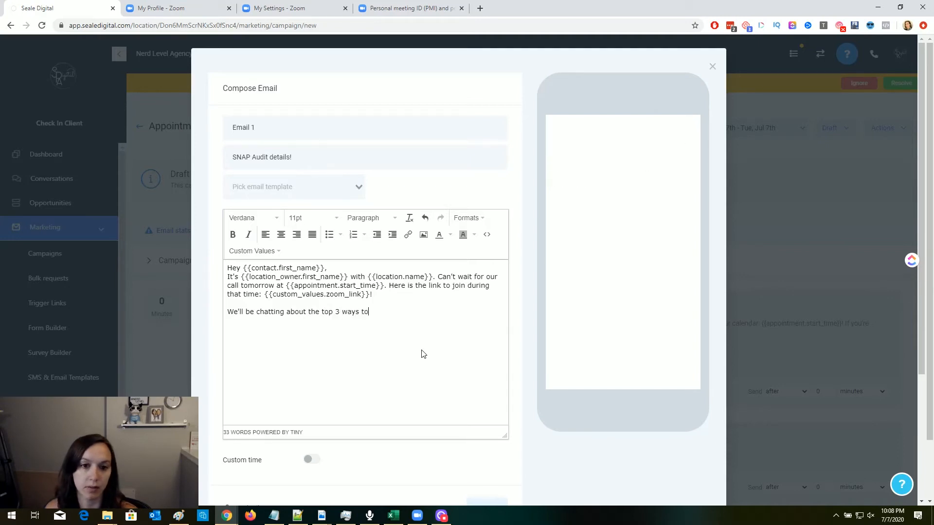
type("get you more paying clients in the door")
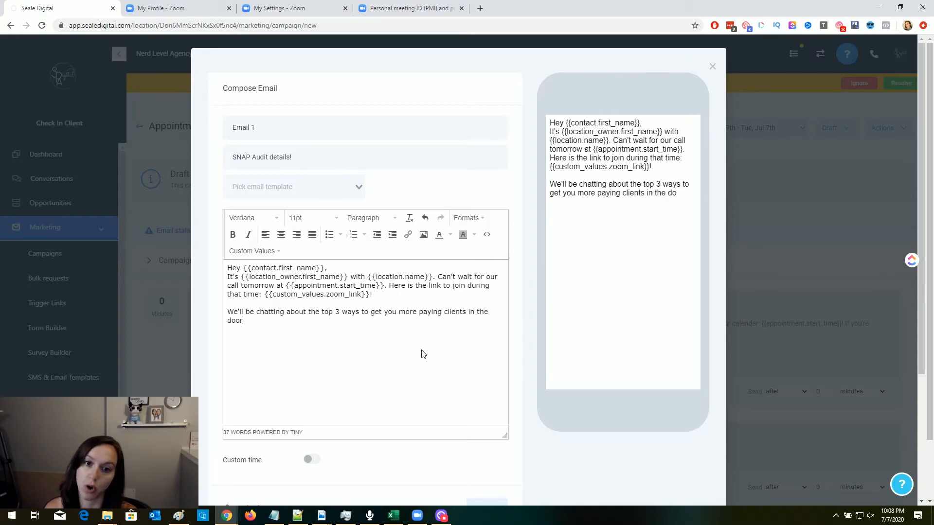
type(".")
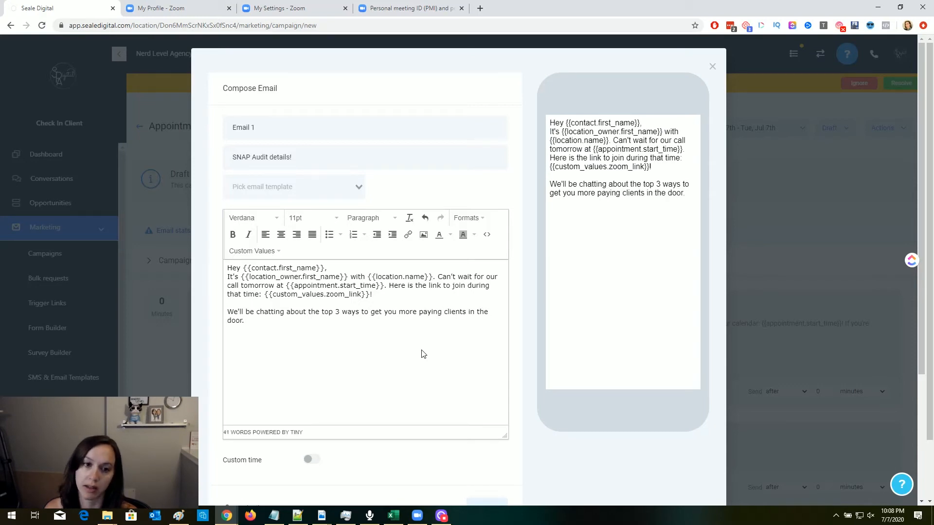
type("so you can dominate your market")
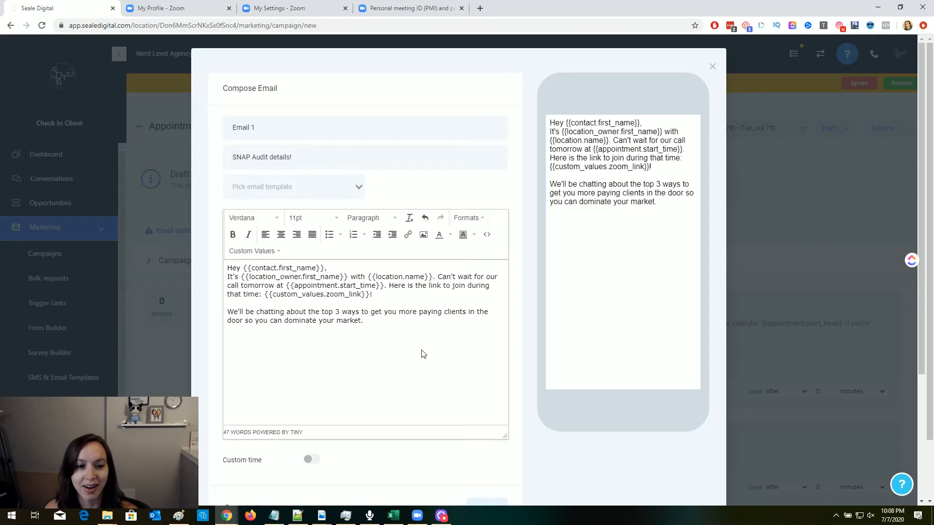
- Add the closing sign-off with the owner's first name and save Email 1
type("Looking forward to our ca")
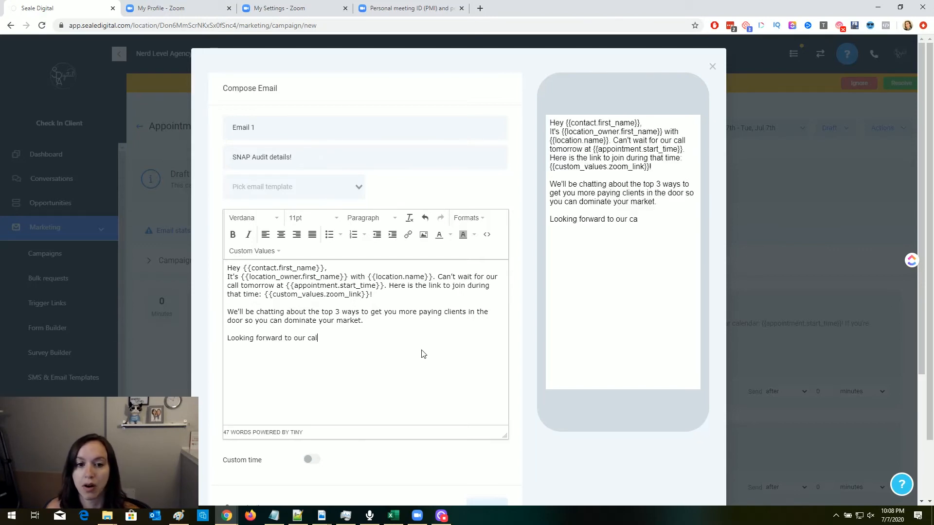
type("l.")
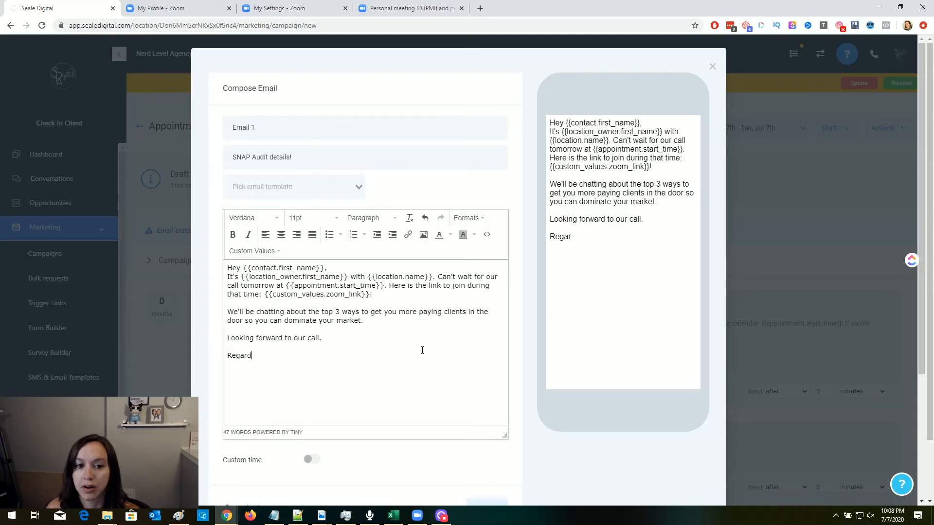
type("ds,")
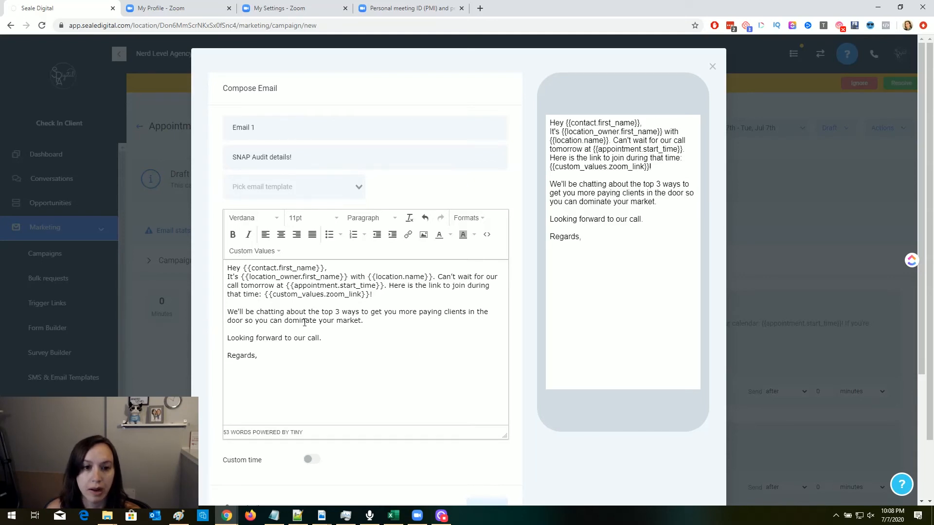
left_click(253, 251)
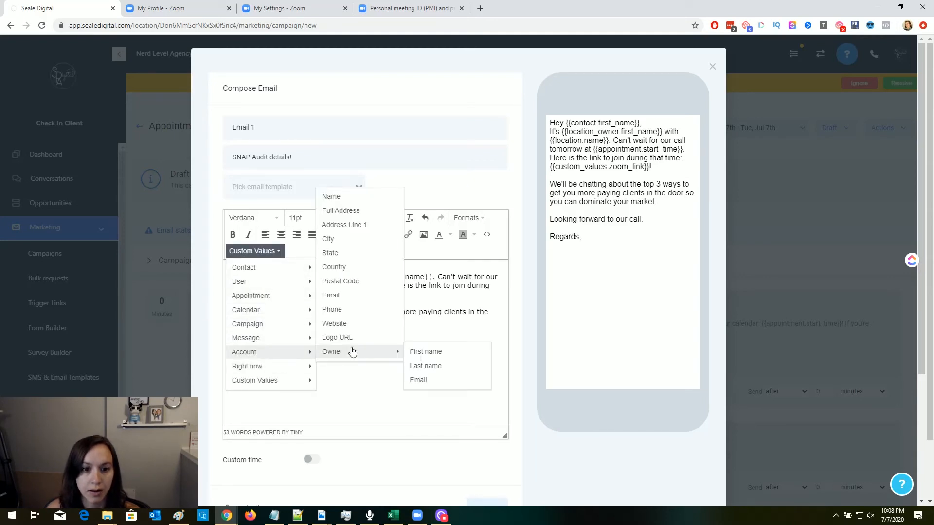
left_click(425, 351)
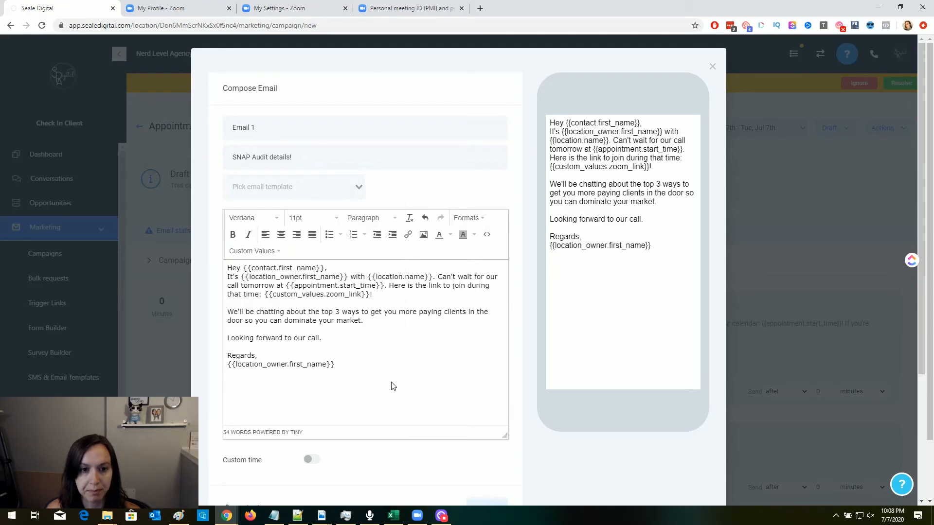
left_click(711, 66)
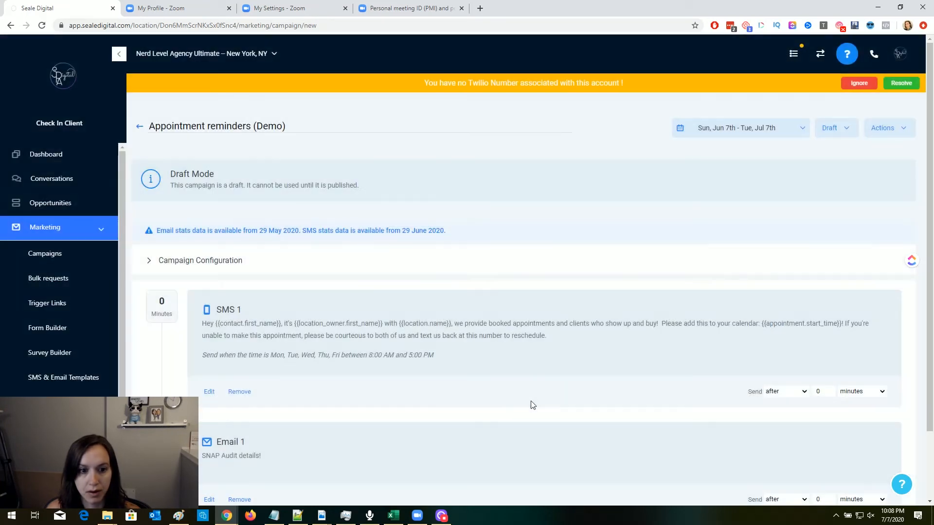
- Add an Email event with the subject '[TOMORROW] SNAP Audit Details'
scroll("down", 3)
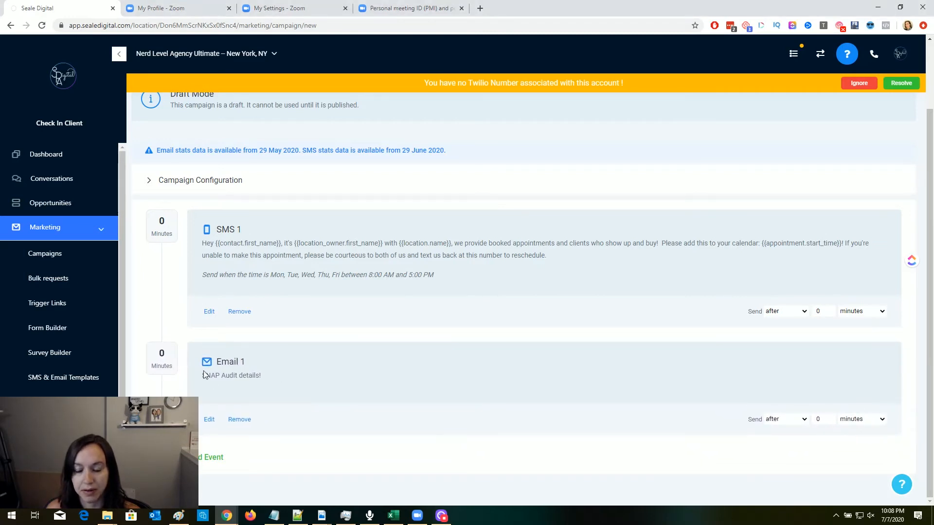
left_click(211, 456)
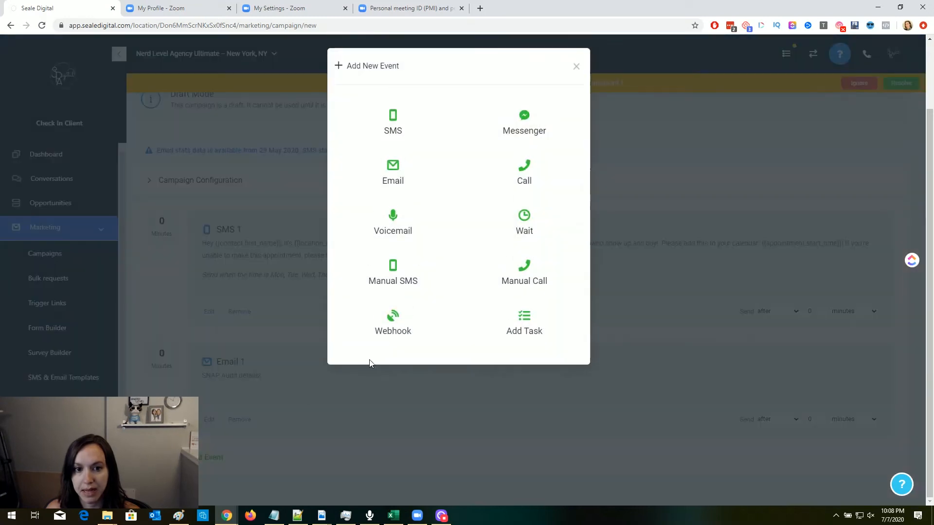
mouse_move(589, 297)
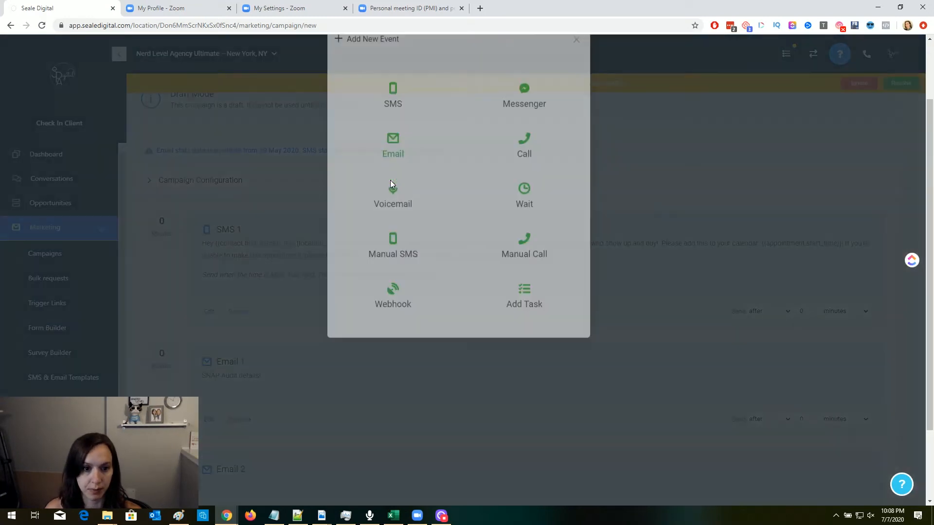
left_click(392, 143)
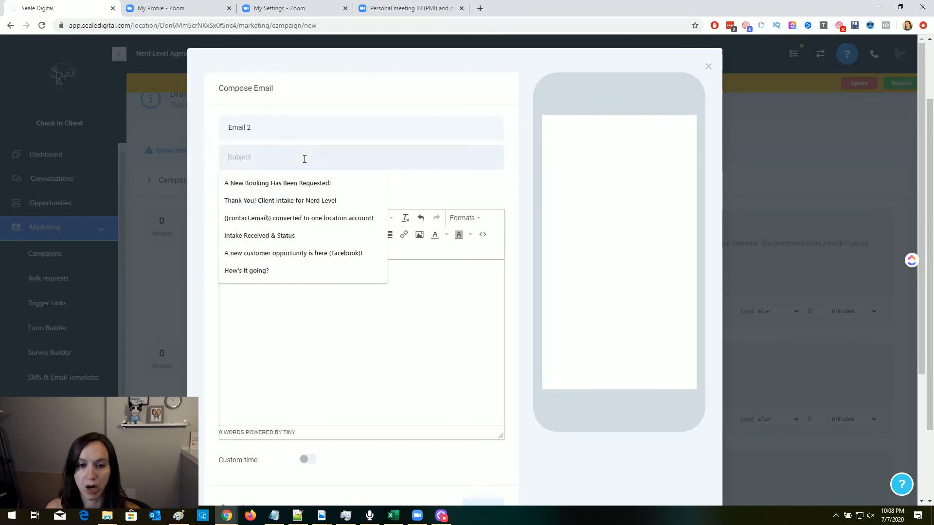
type("[TOMORROW] S")
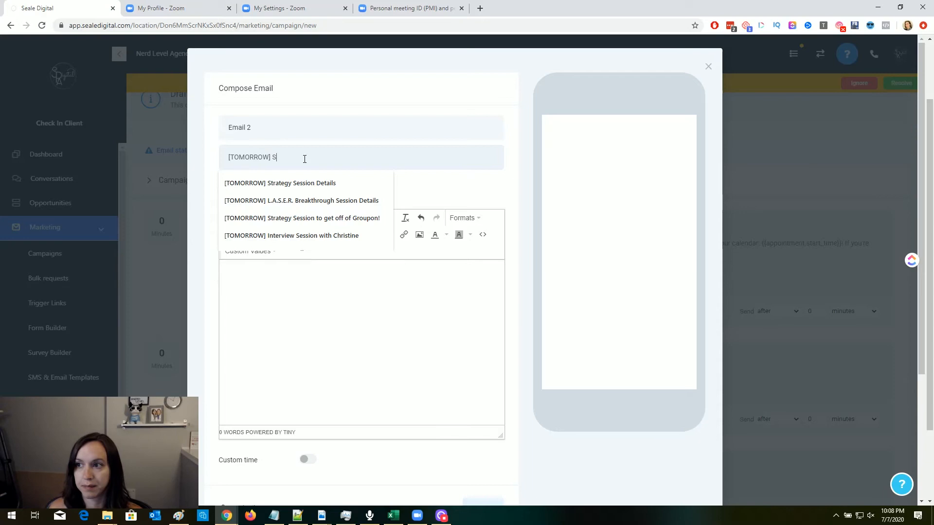
type("NAP Audit D")
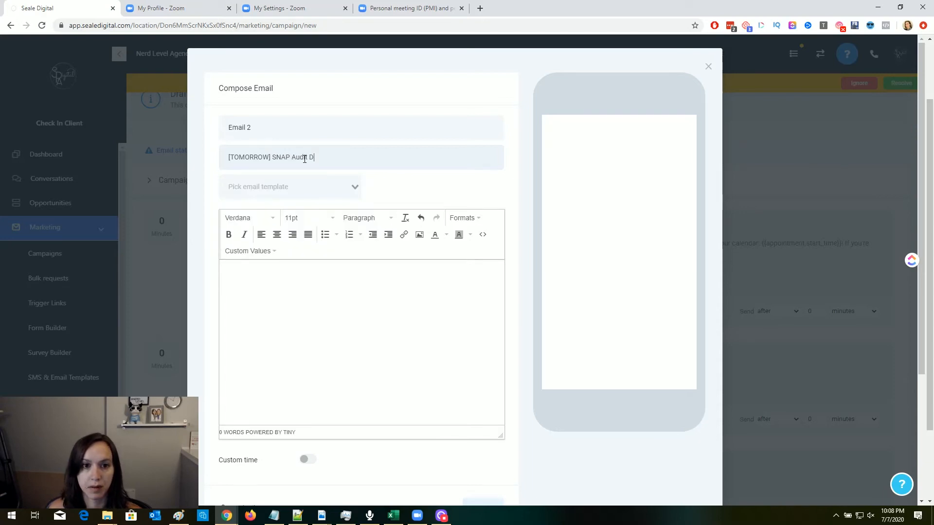
type("etails")
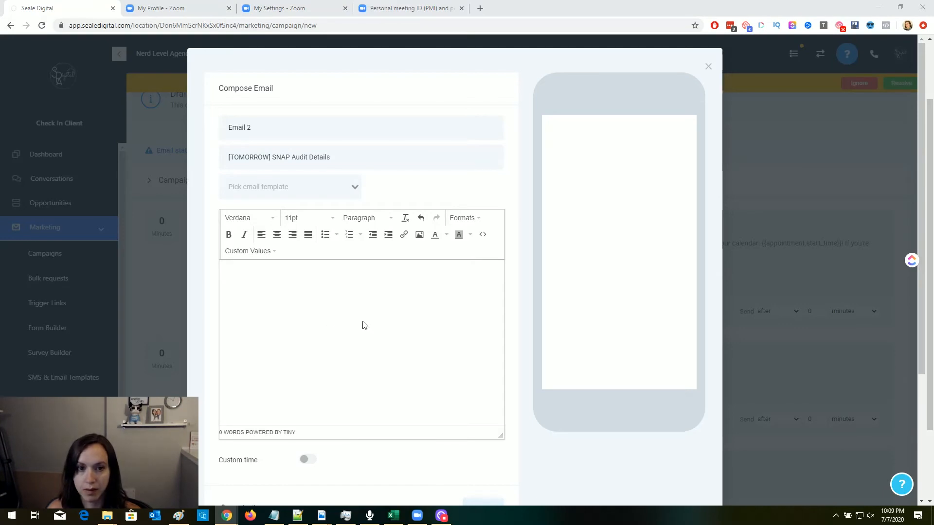
mouse_move(331, 321)
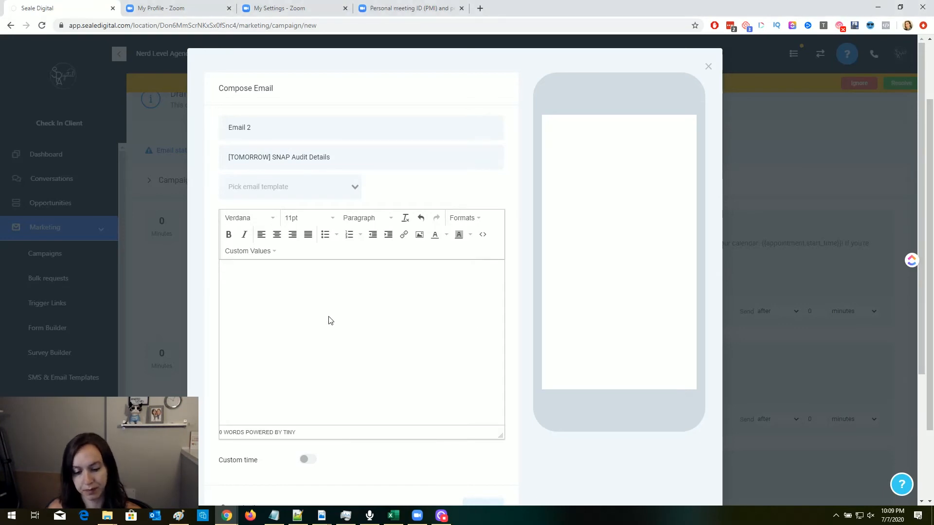
- Write Email 2's body listing the topics and ending 'Can't wait to dominate with you!'
left_click(330, 321)
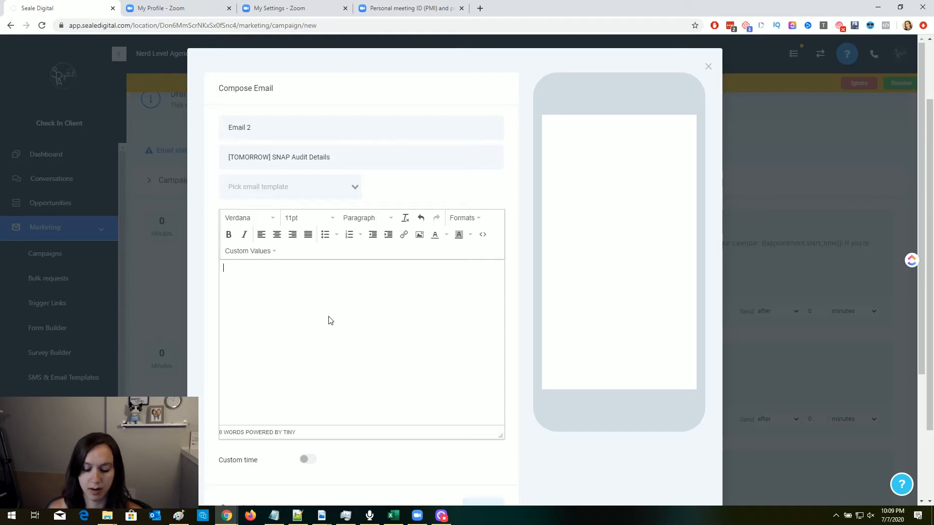
type("We'll")
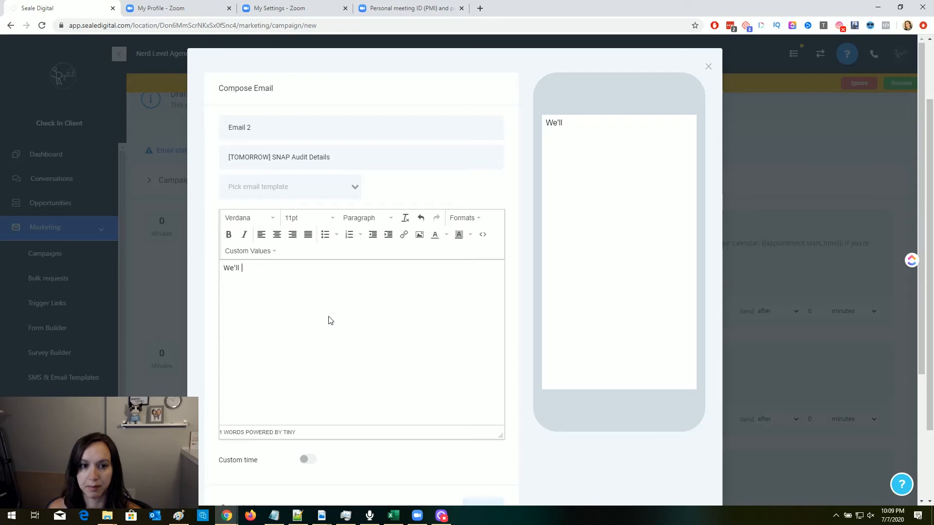
type("be covering...")
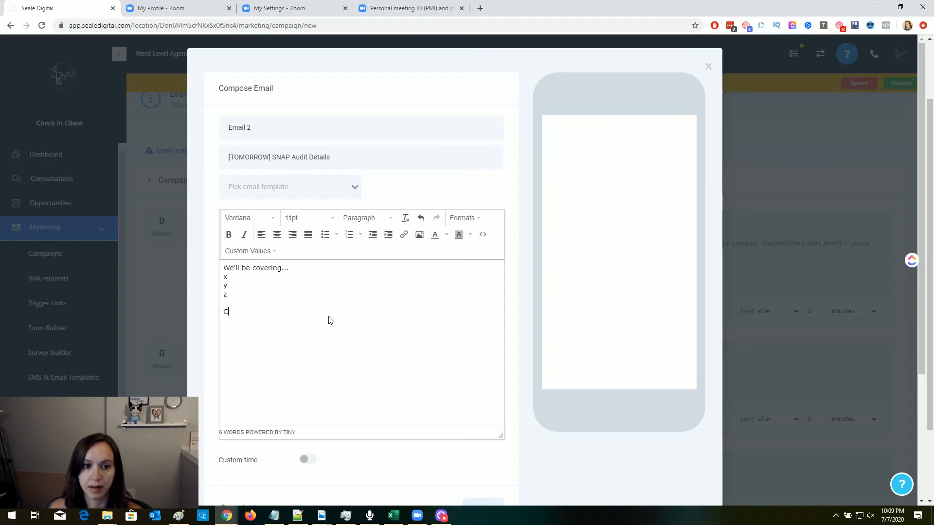
type("an't wait to dominate")
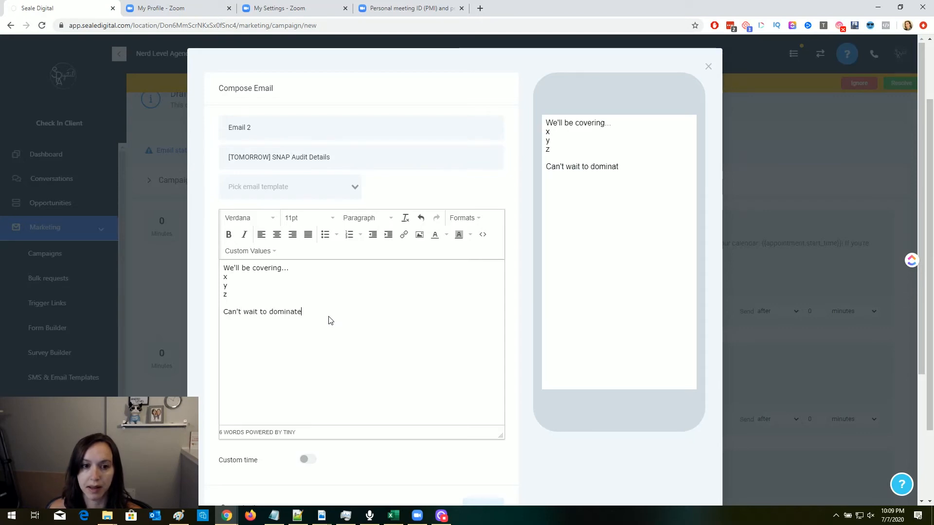
type("with you!")
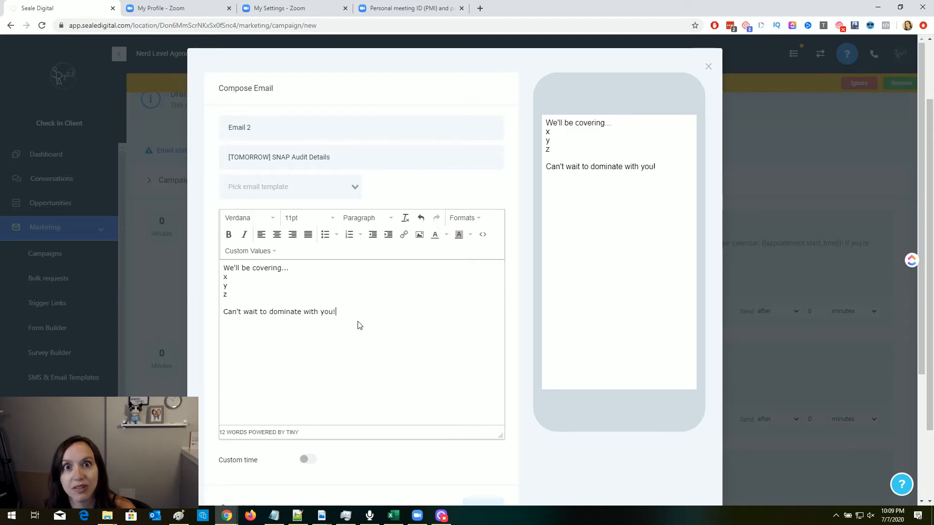
mouse_move(373, 351)
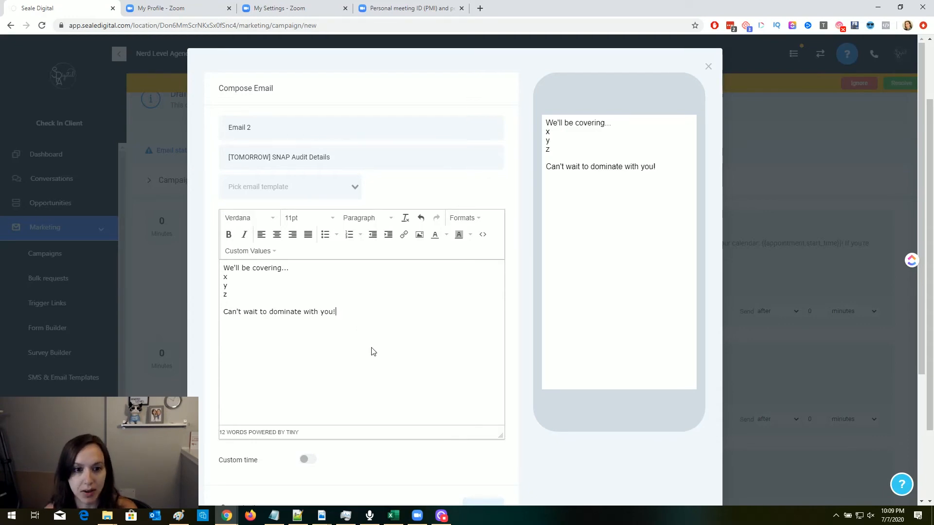
scroll("down", 3)
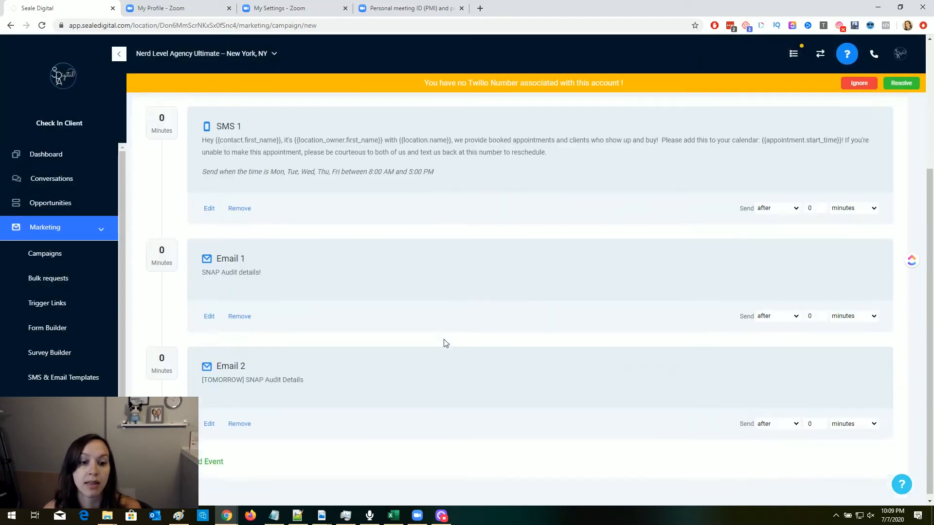
- Schedule Email 2 to send 23 hours before the appointment
scroll("up", 3)
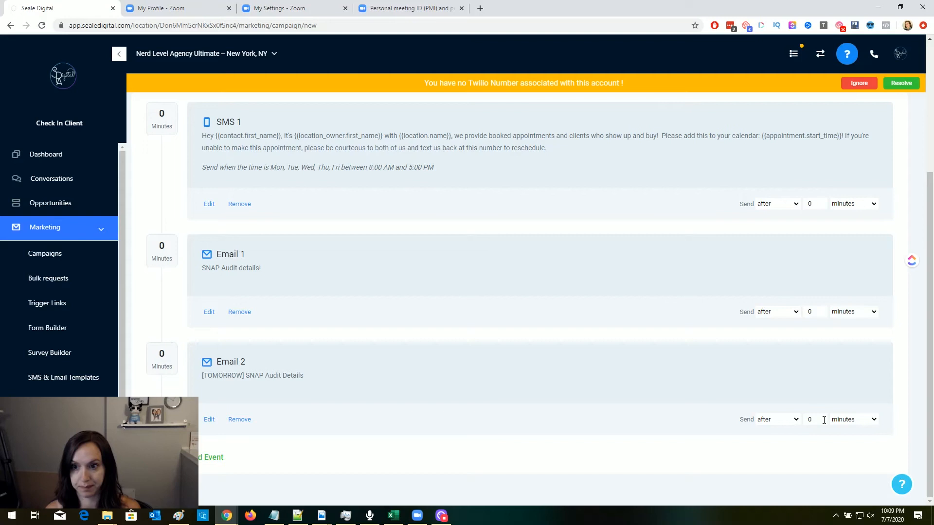
left_click(777, 419)
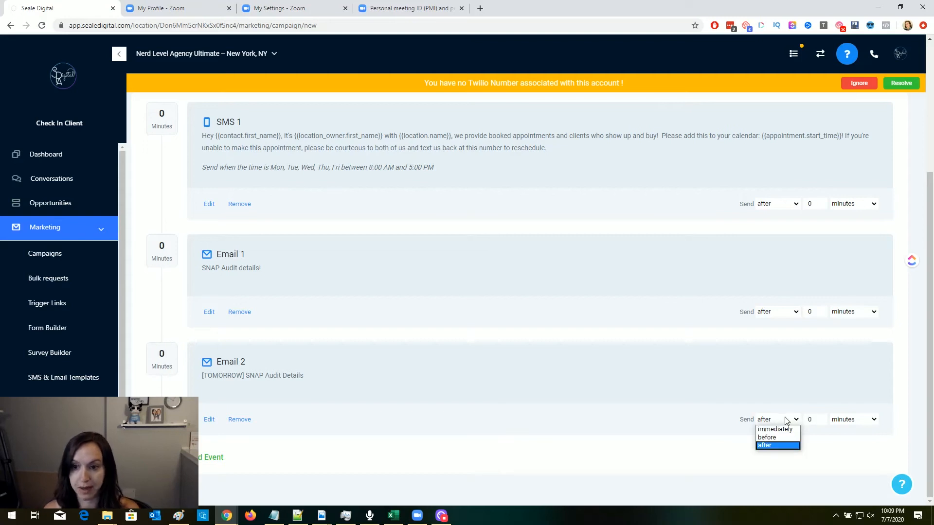
left_click(766, 437)
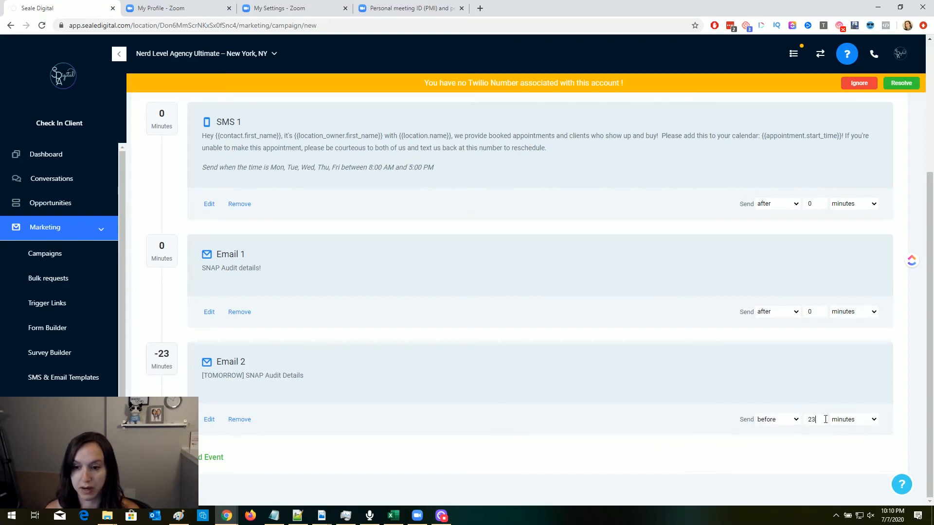
left_click(853, 419)
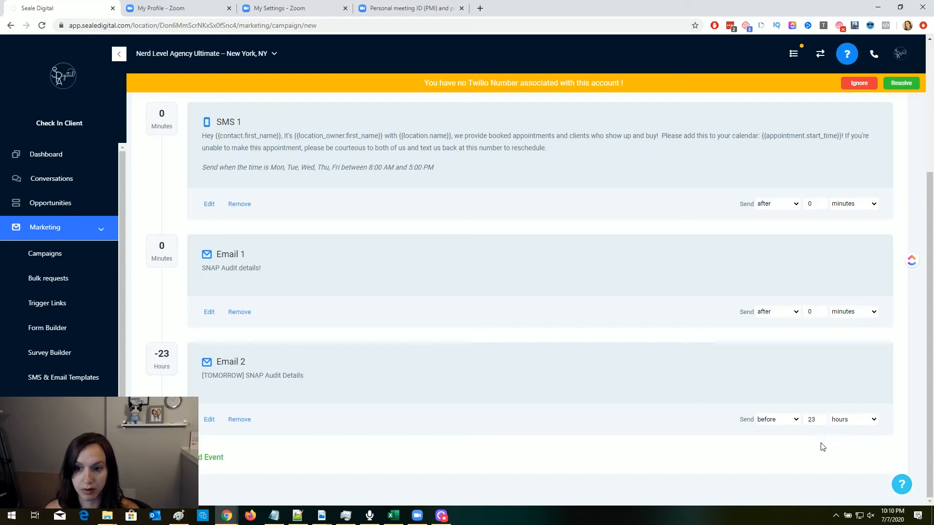
left_click(210, 456)
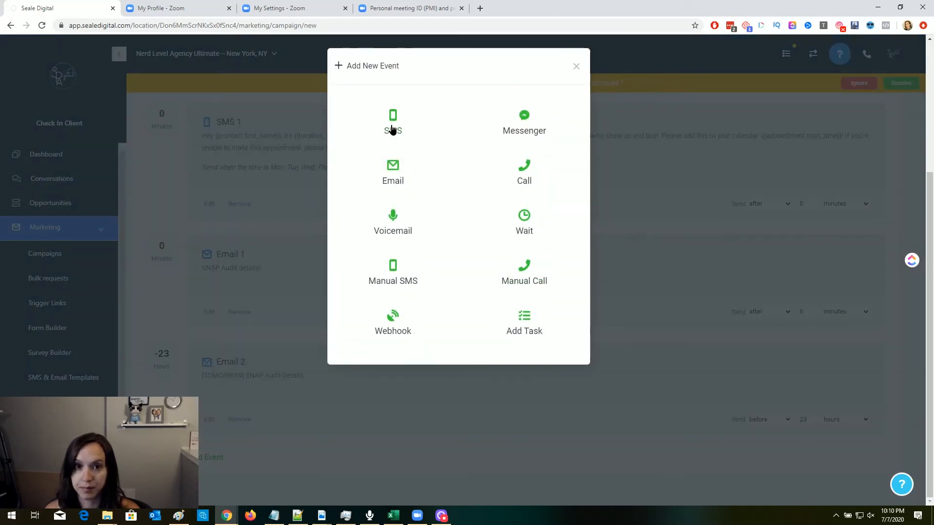
- Start an SMS reminder that inserts the Appointment Start Time custom value
left_click(393, 122)
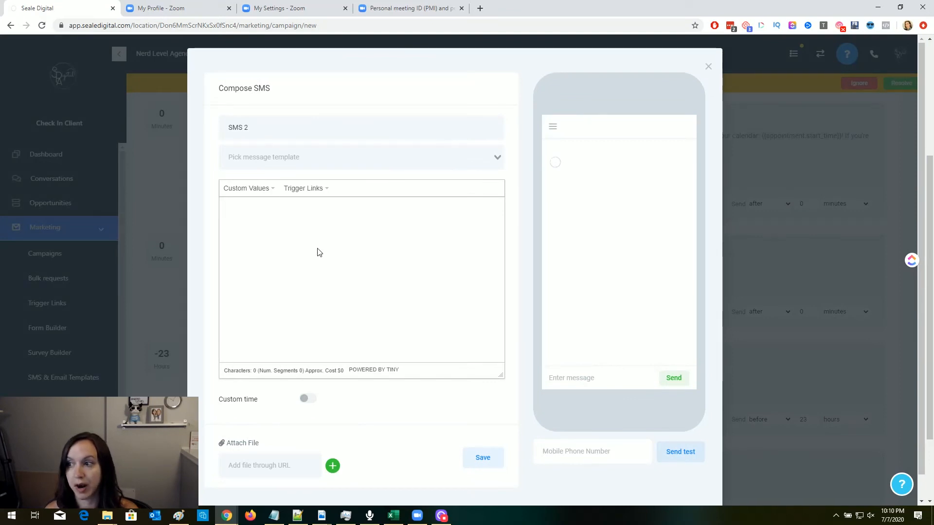
type("Hey I can't wait to talk to y")
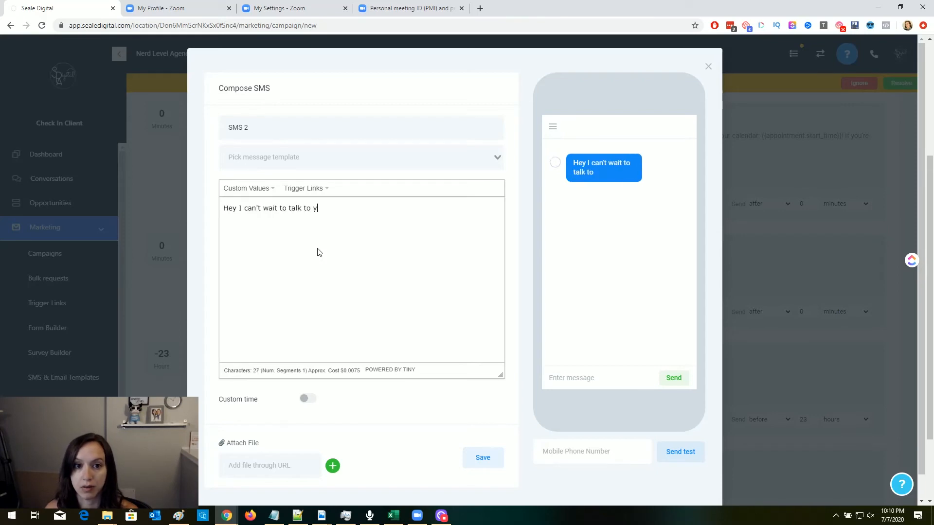
type("ou today, looking forward to speaking at")
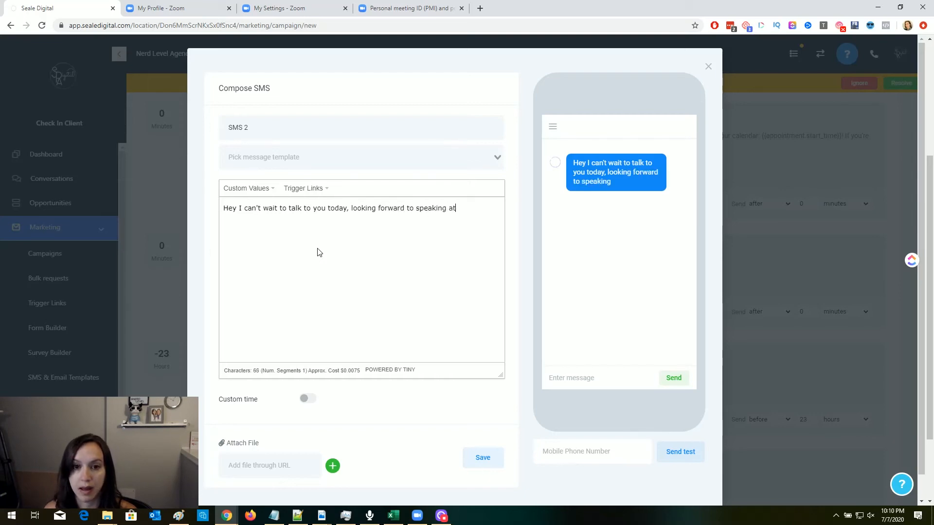
left_click(246, 188)
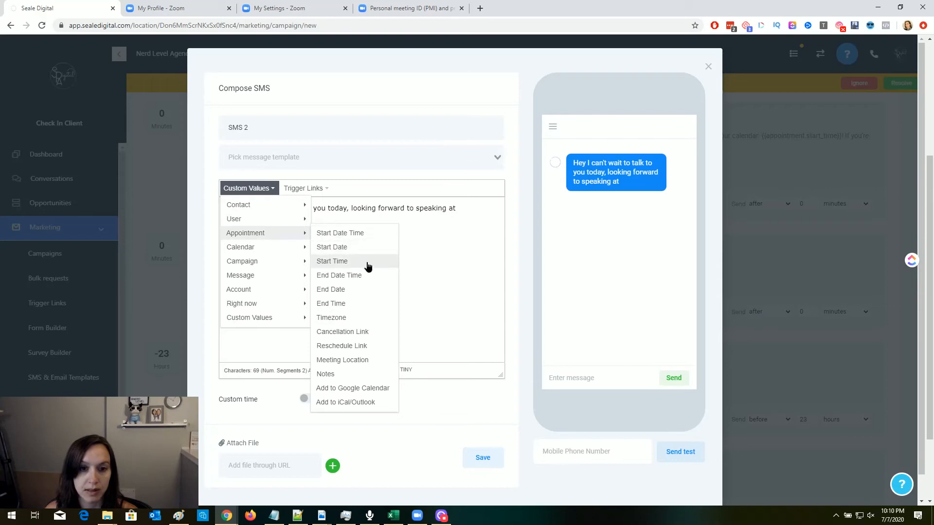
left_click(332, 261)
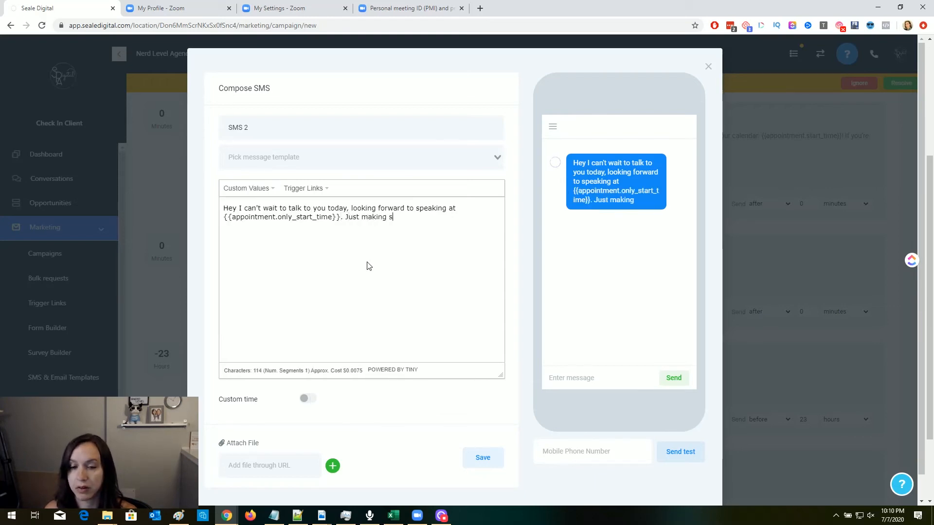
- Finish SMS 2 confirming today and mentioning yesterday's emailed details, and save it
type("ure we are still o")
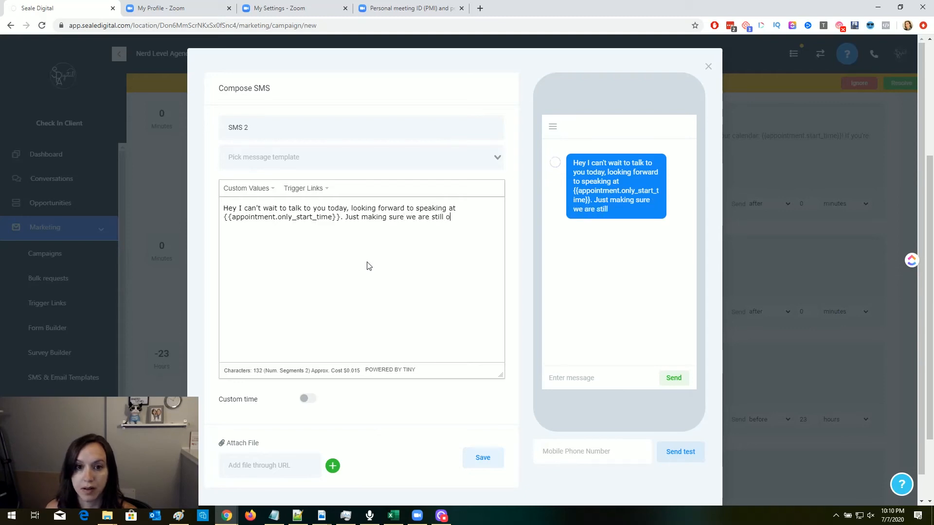
type("n for today! (")
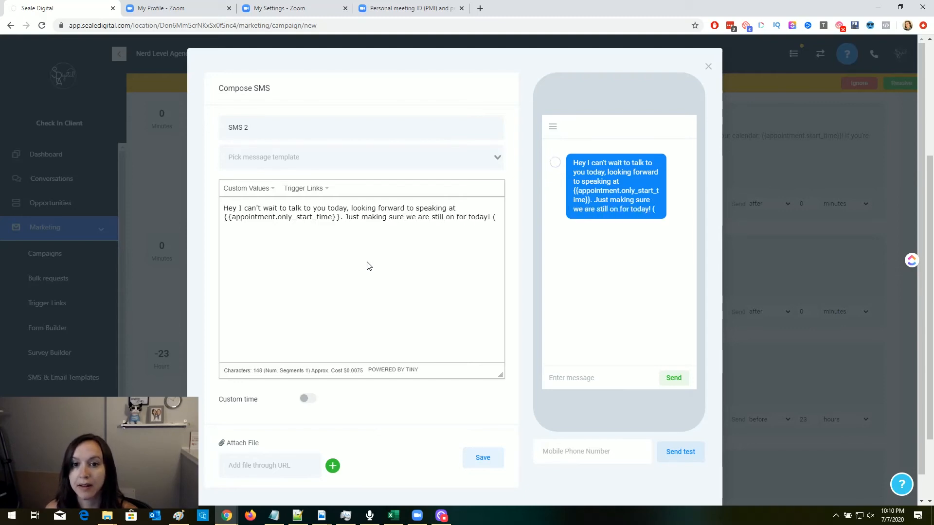
type("btw-")
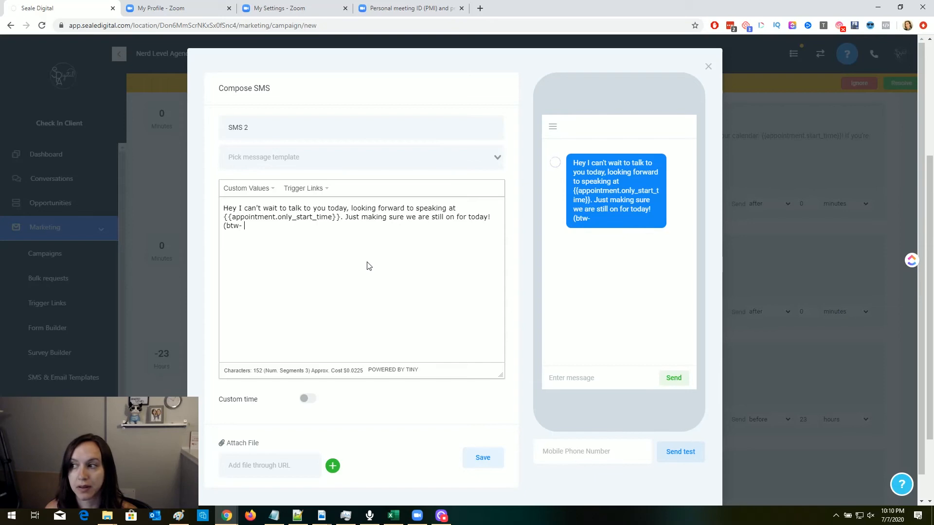
type("emailed you")
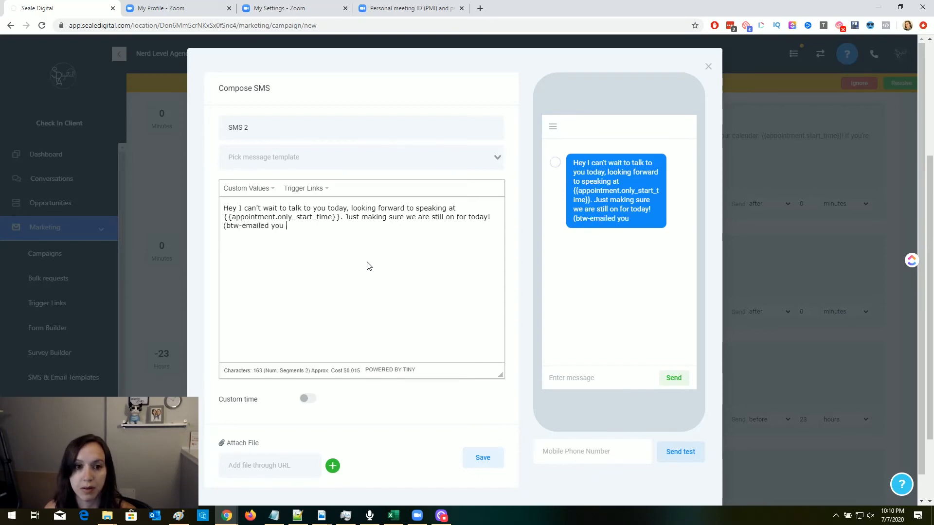
type("more details yetser")
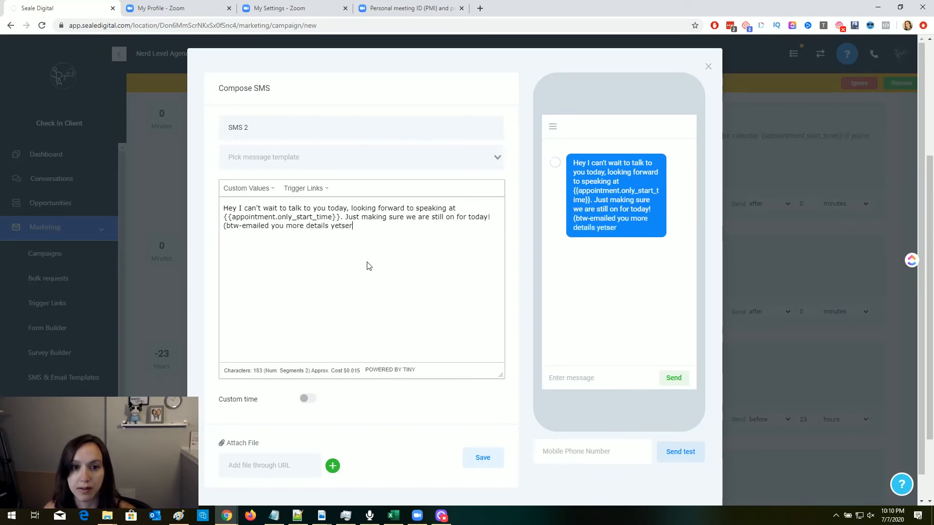
type("day)")
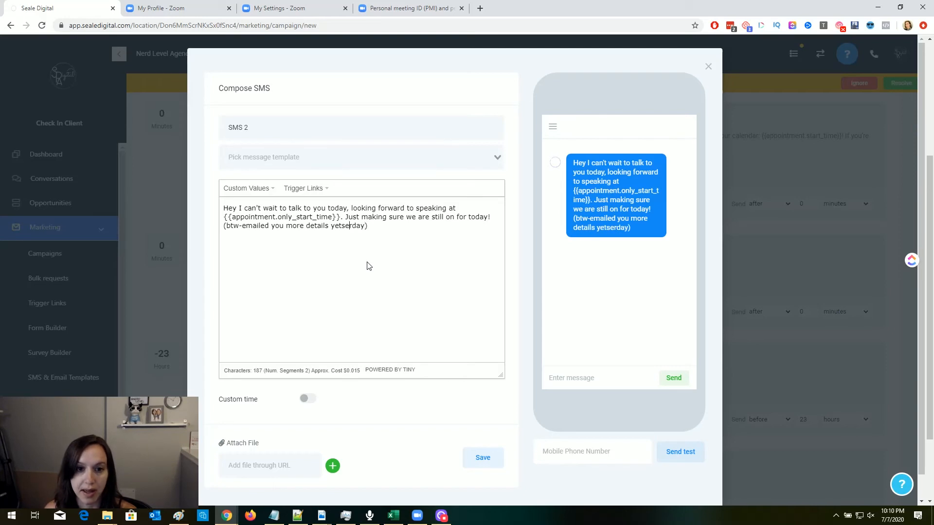
type("yesterday")
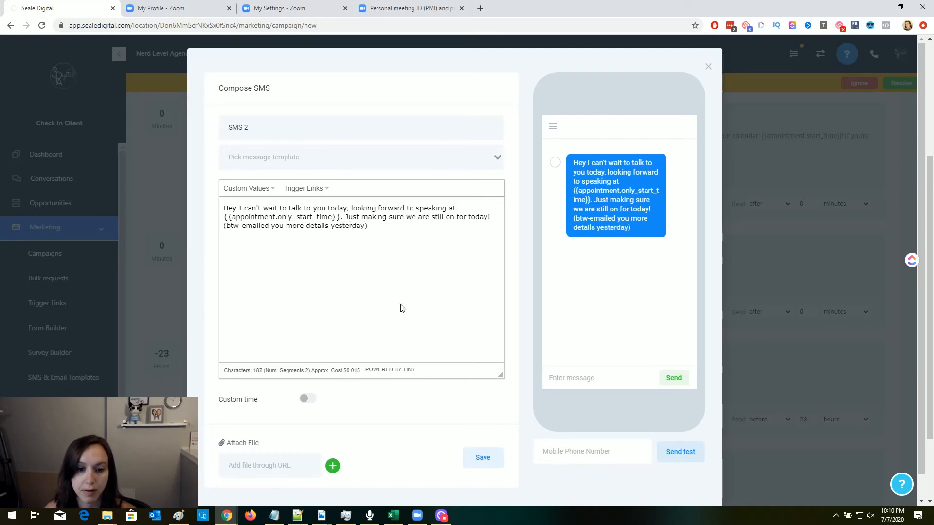
left_click(483, 457)
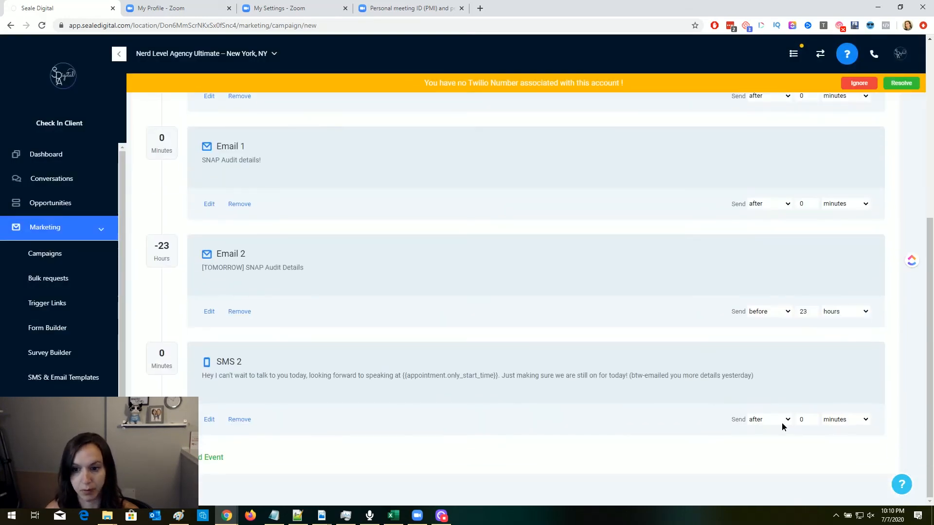
- Schedule SMS 2 to send 2 hours before the appointment
left_click(768, 419)
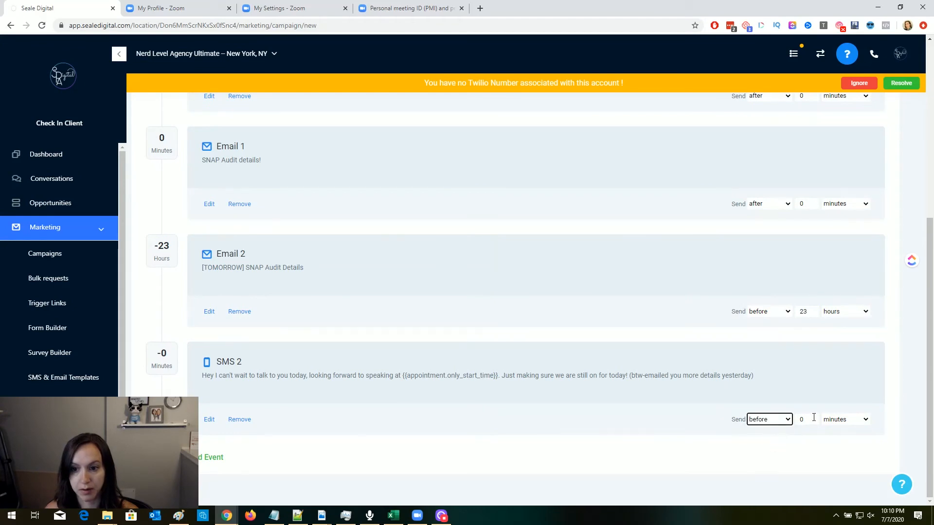
left_click(844, 419)
type("2")
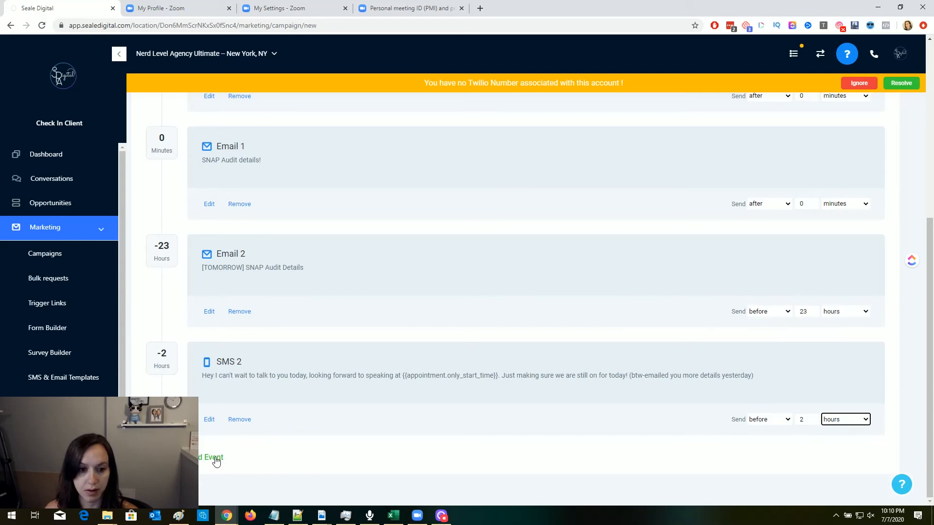
left_click(211, 457)
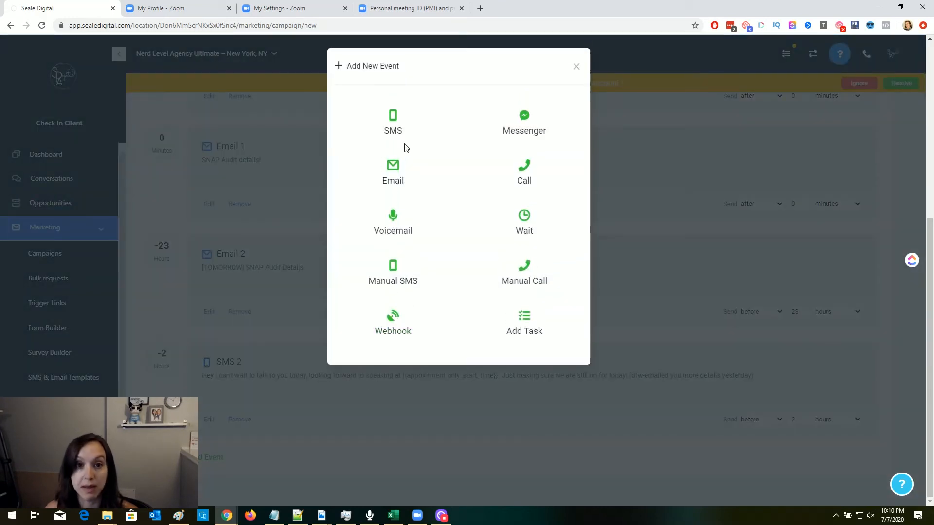
- Save SMS 3: 'Hey {first name}, your SNAP audit is in 15 minutes! :)'
left_click(392, 122)
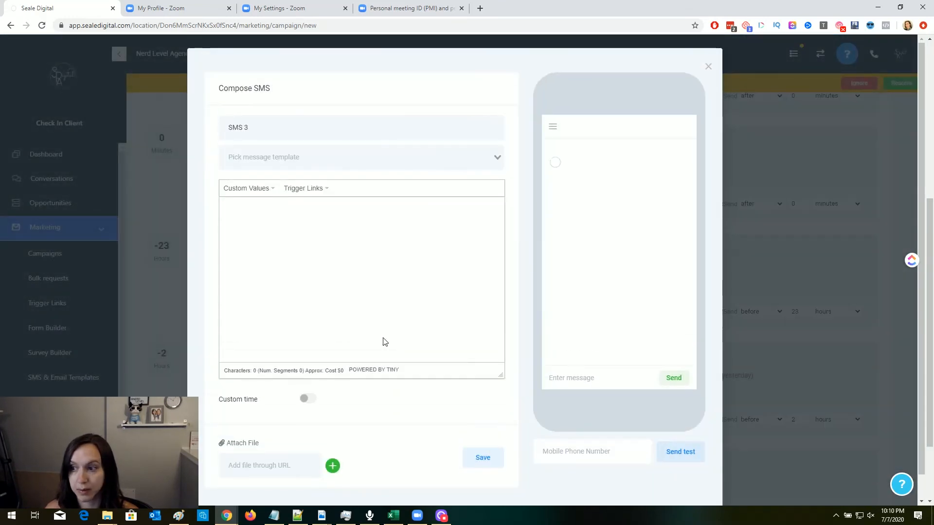
type("Hey")
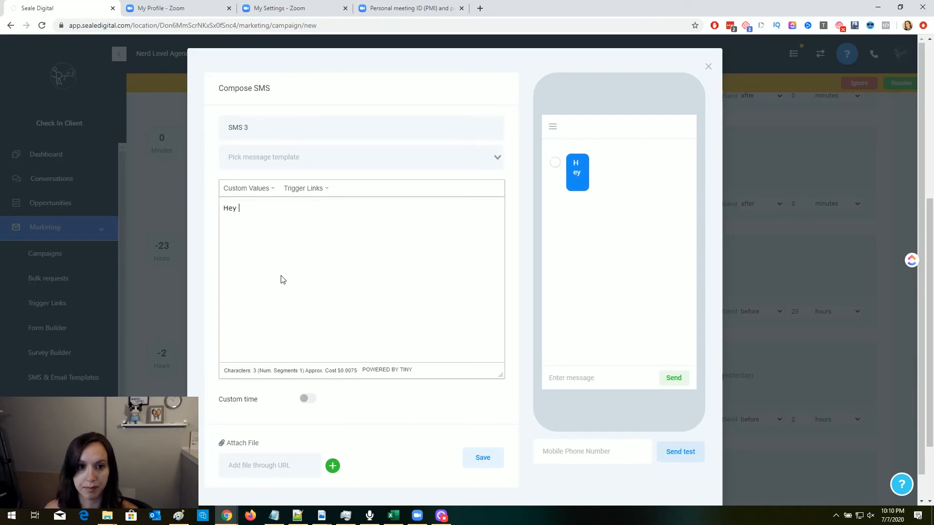
left_click(246, 188)
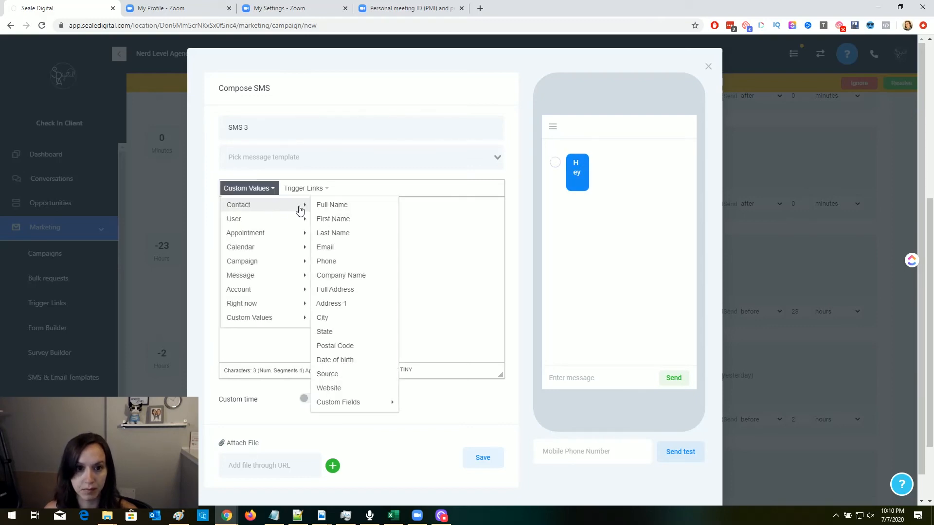
left_click(333, 218)
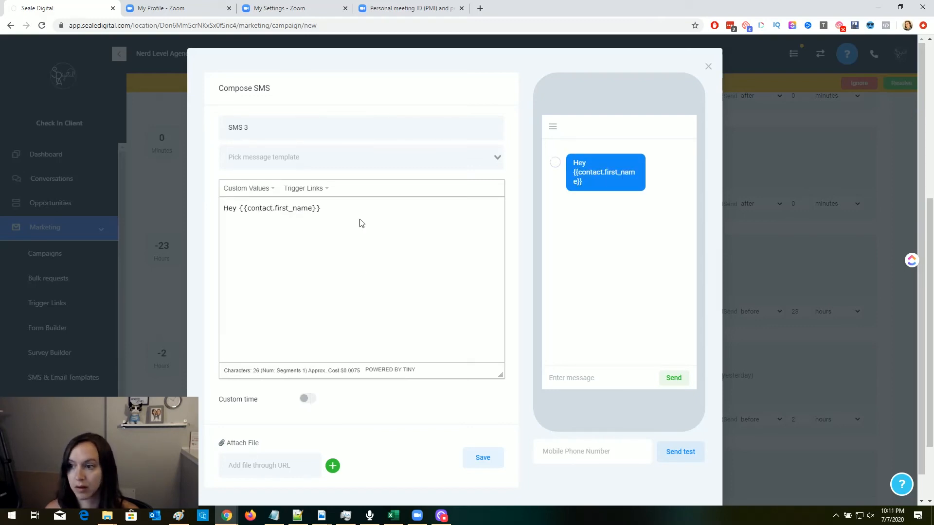
type("our SNAP")
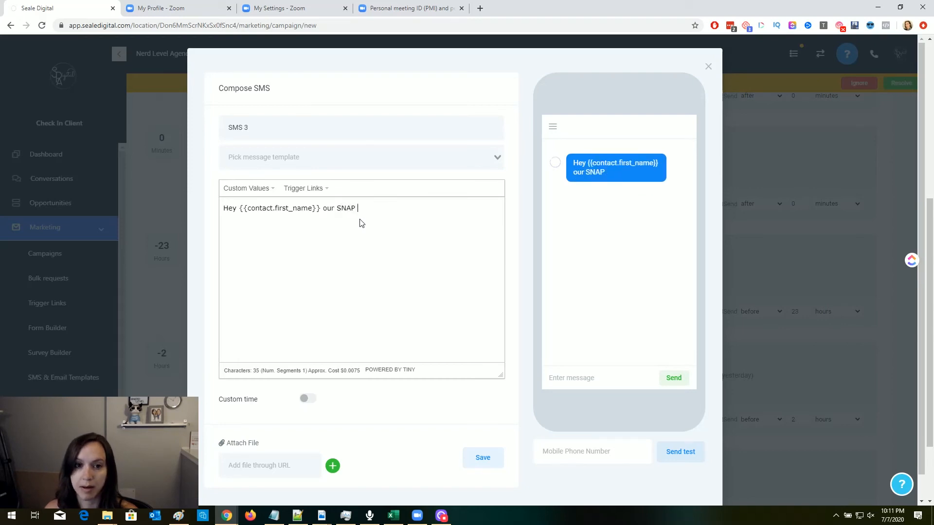
type("audit is in 15")
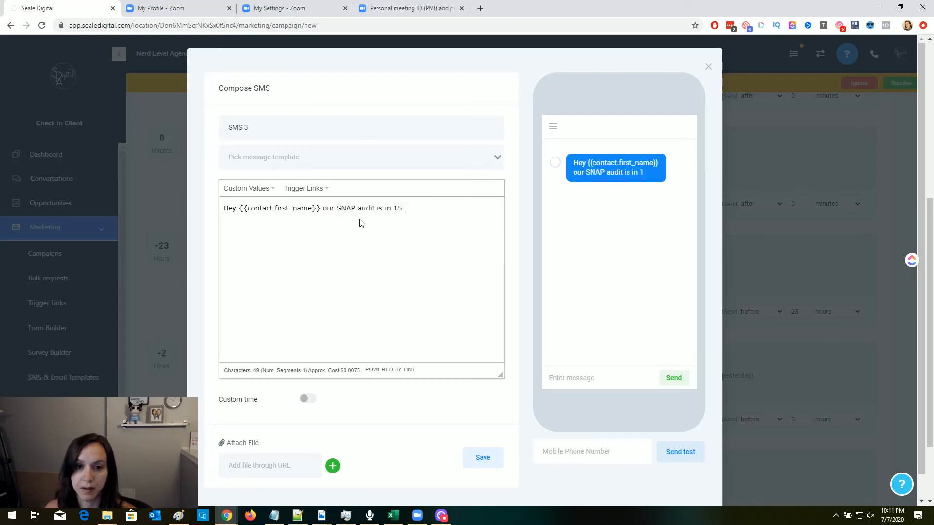
type("minutes")
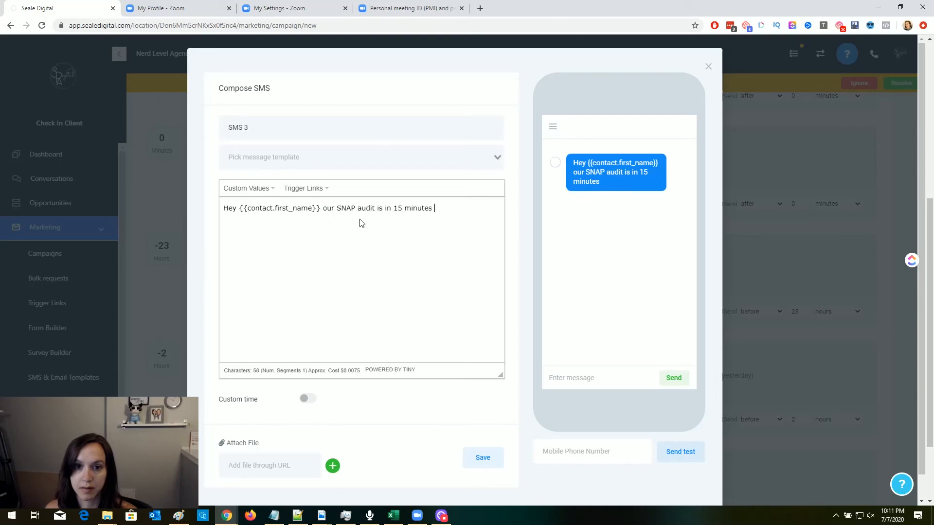
type("! :)")
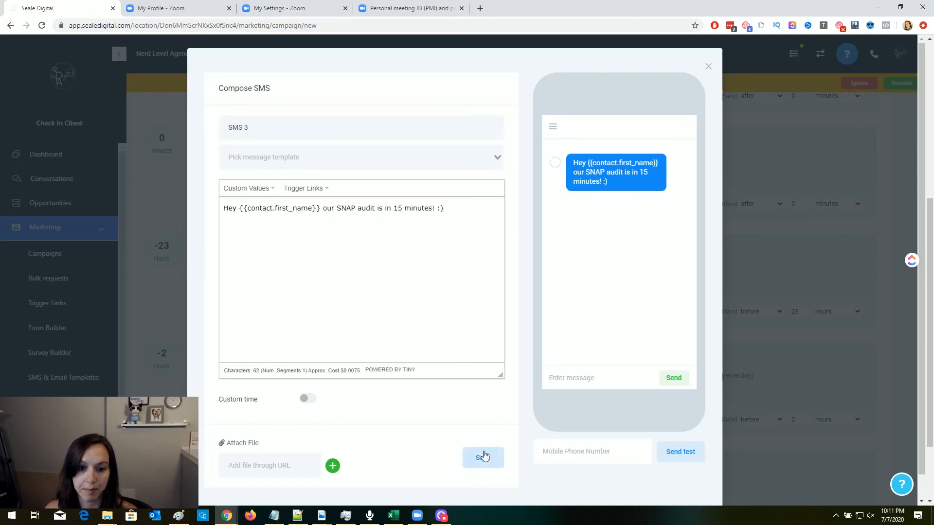
left_click(483, 457)
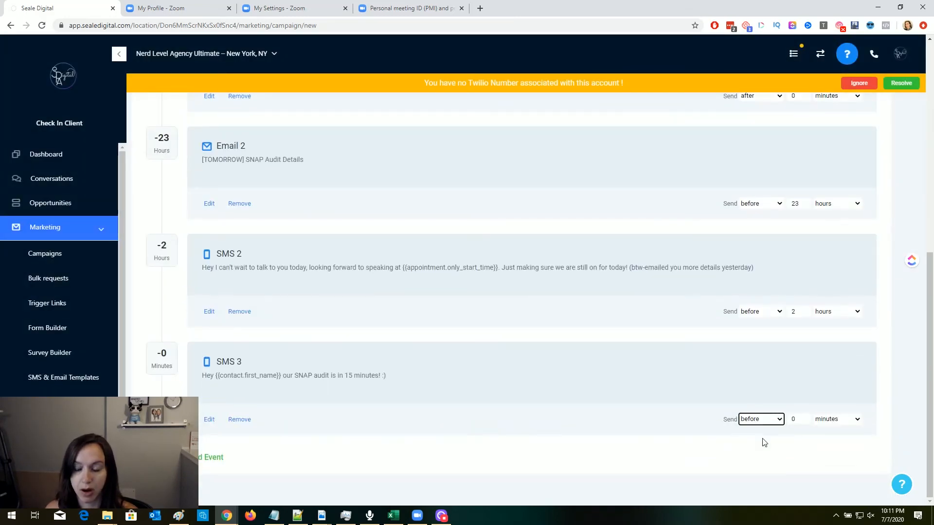
- Set SMS 3's delay to 15 minutes before and review the full campaign
left_click(793, 419)
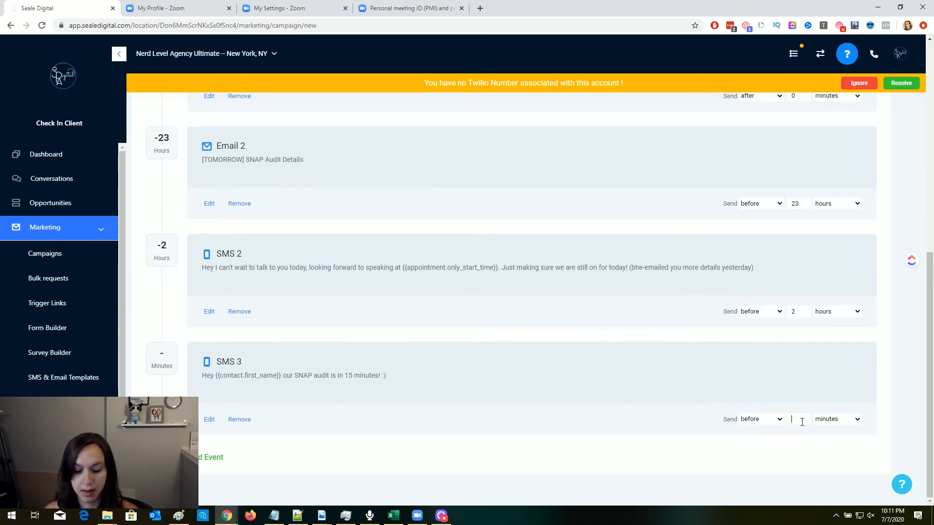
type("15")
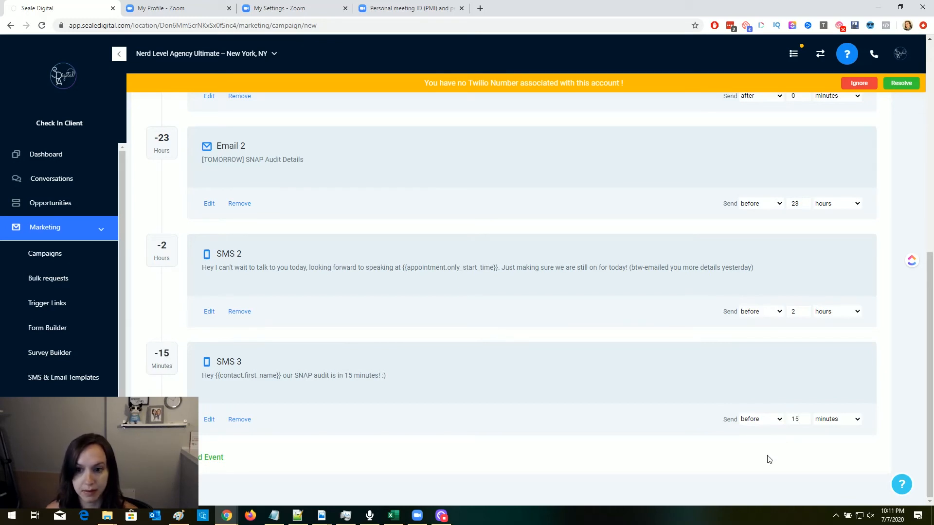
scroll("up", 3)
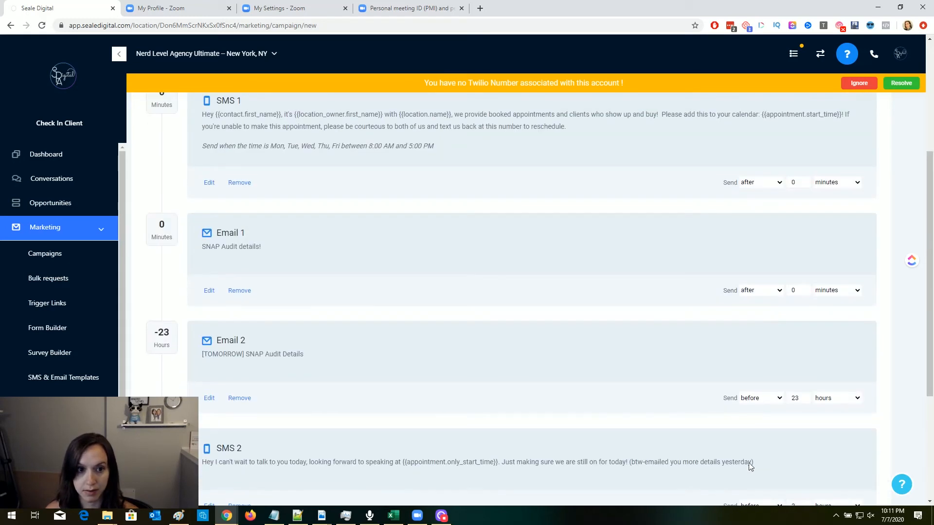
scroll("up", 3)
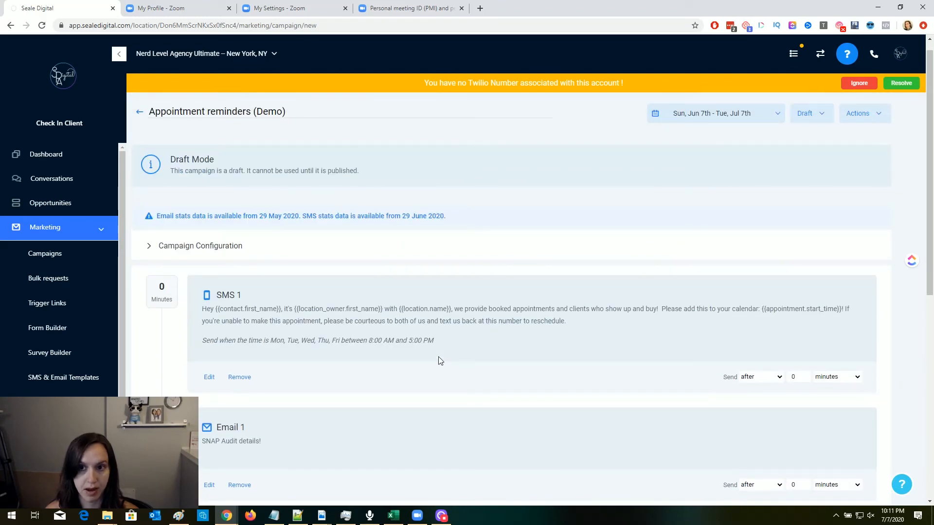
scroll("down", 3)
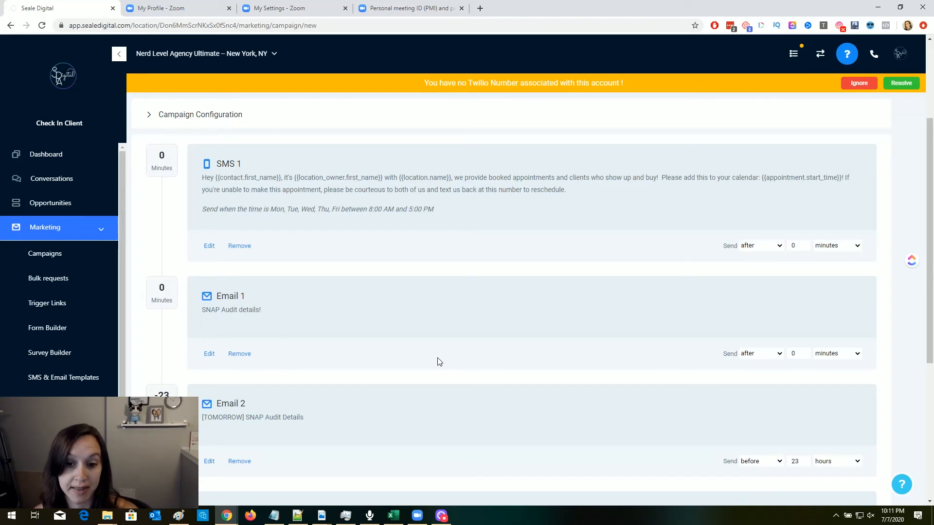
scroll("down", 3)
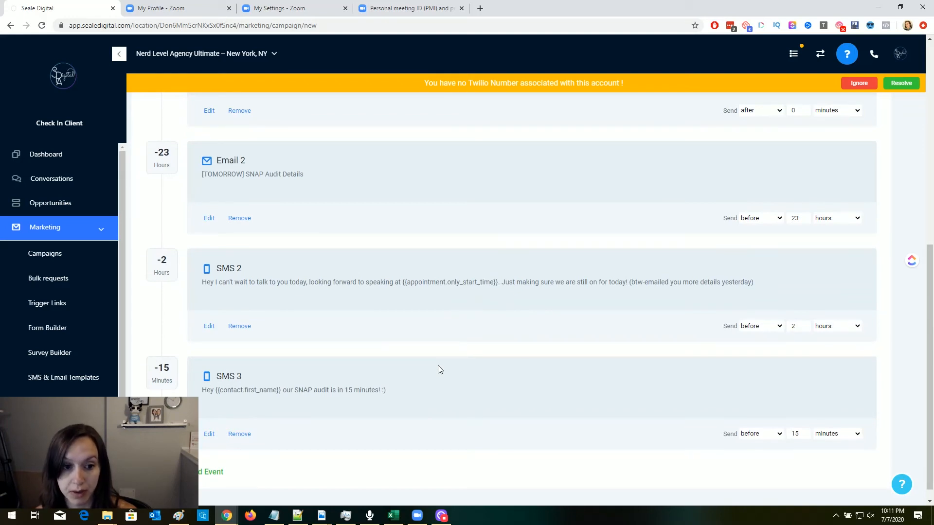
mouse_move(442, 443)
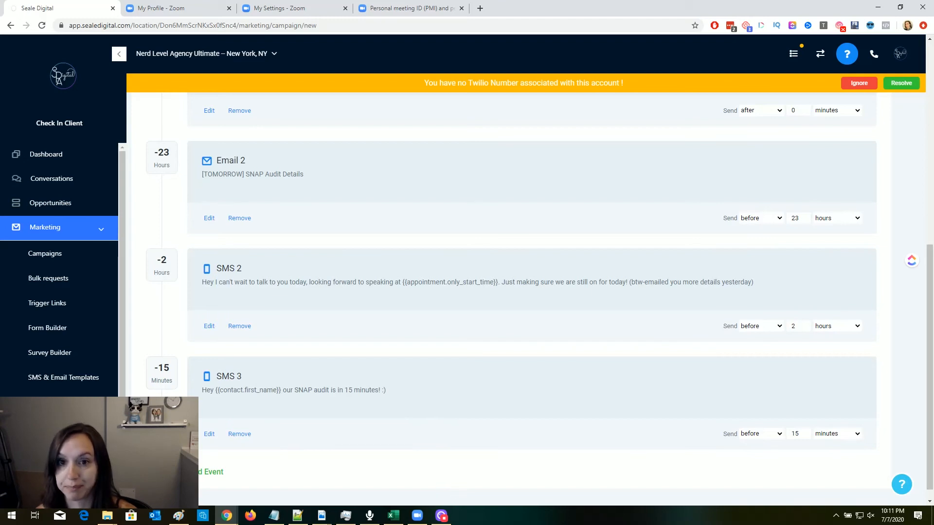
mouse_move(607, 484)
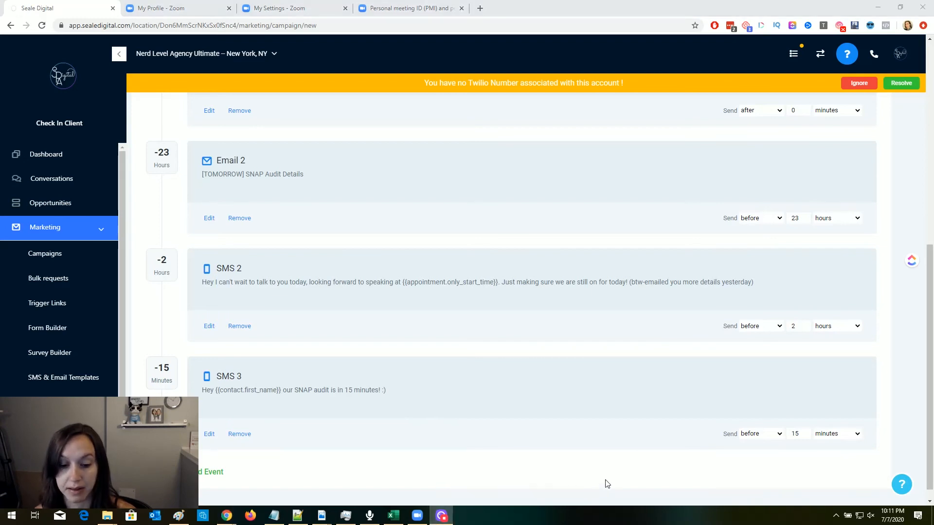
mouse_move(238, 403)
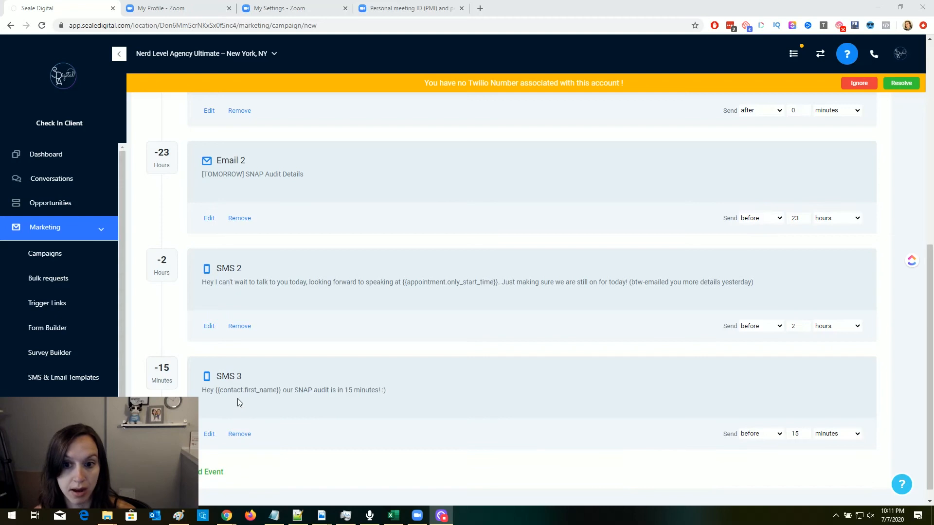
scroll("up", 3)
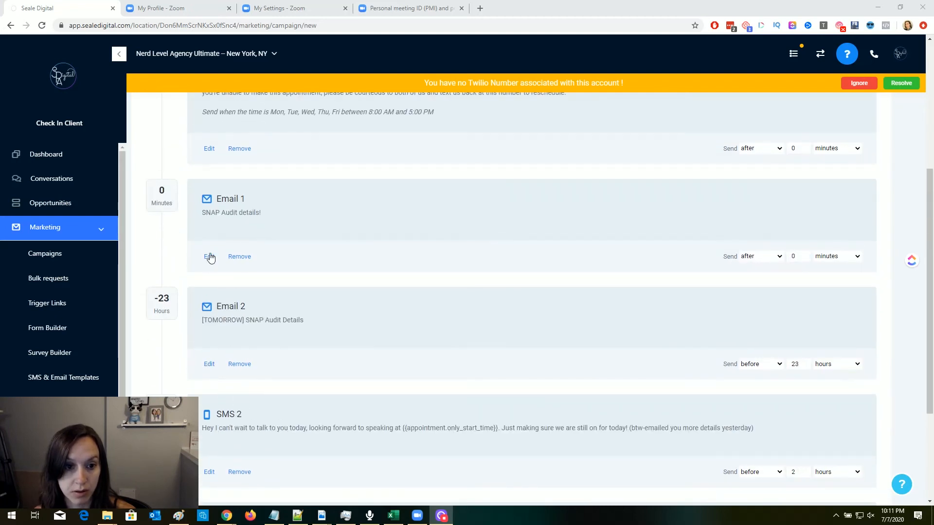
mouse_move(249, 339)
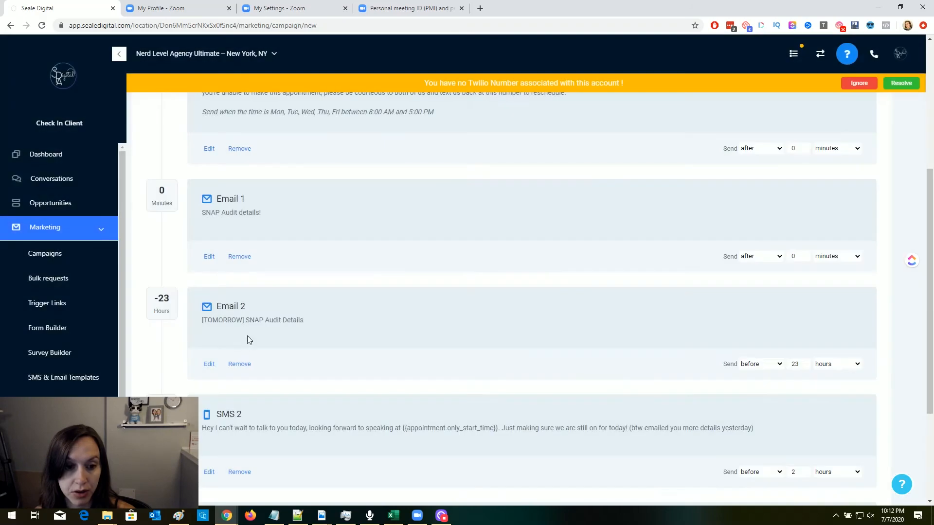
left_click(209, 363)
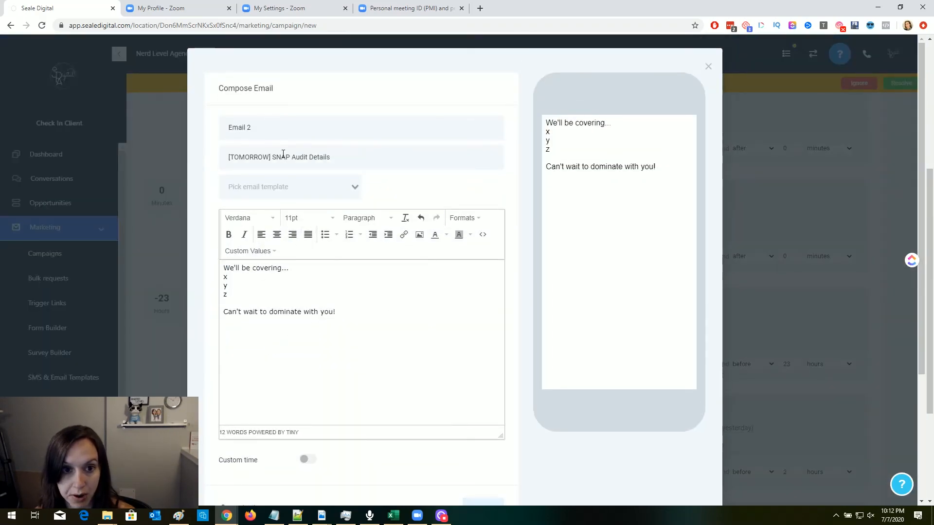
left_click(708, 66)
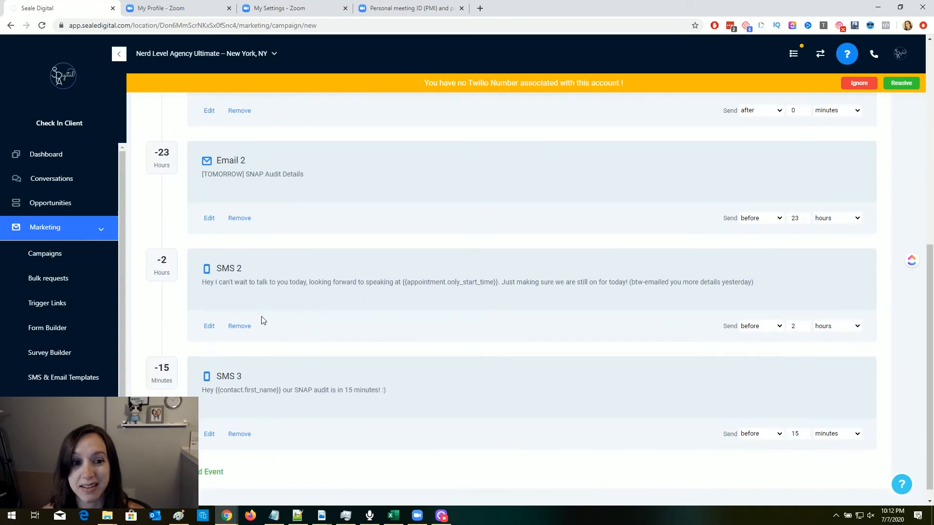
mouse_move(210, 327)
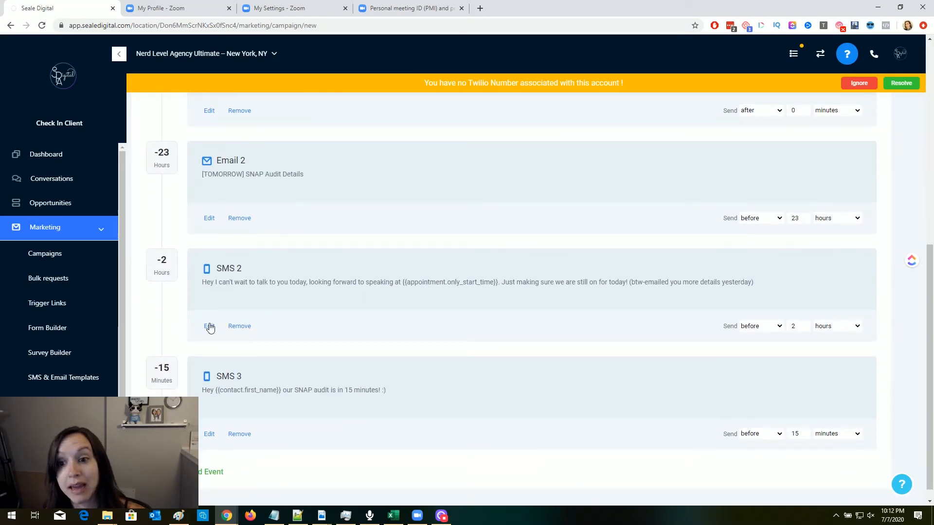
- Append 'You can join here:' and the zoom_link custom value to SMS 2
left_click(209, 326)
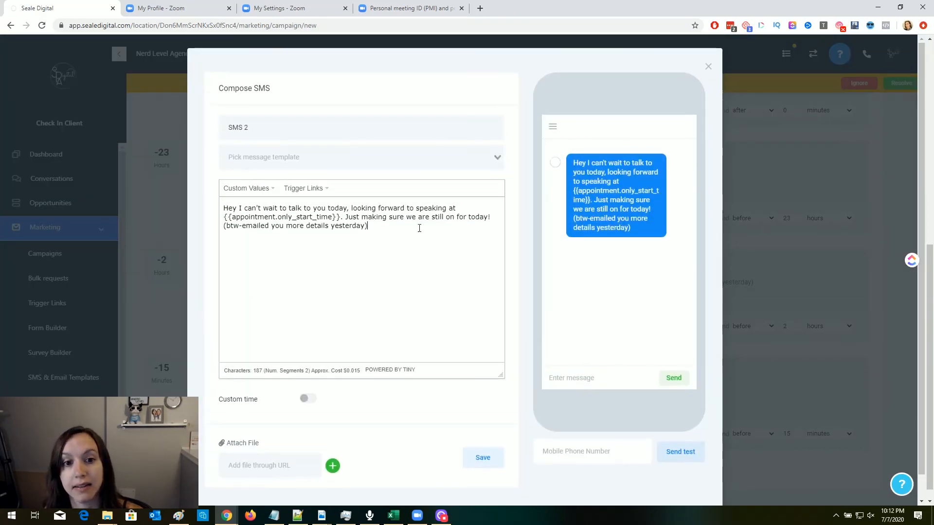
type("You can")
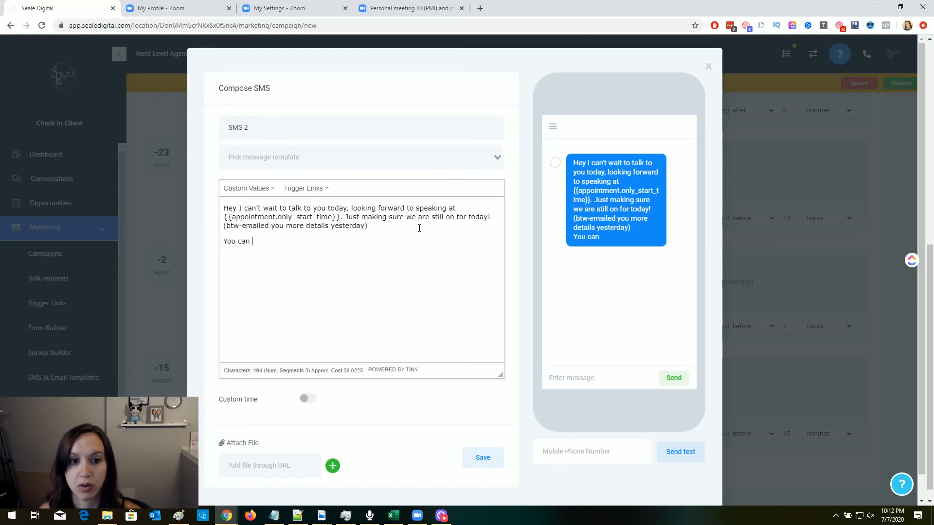
type("join here:")
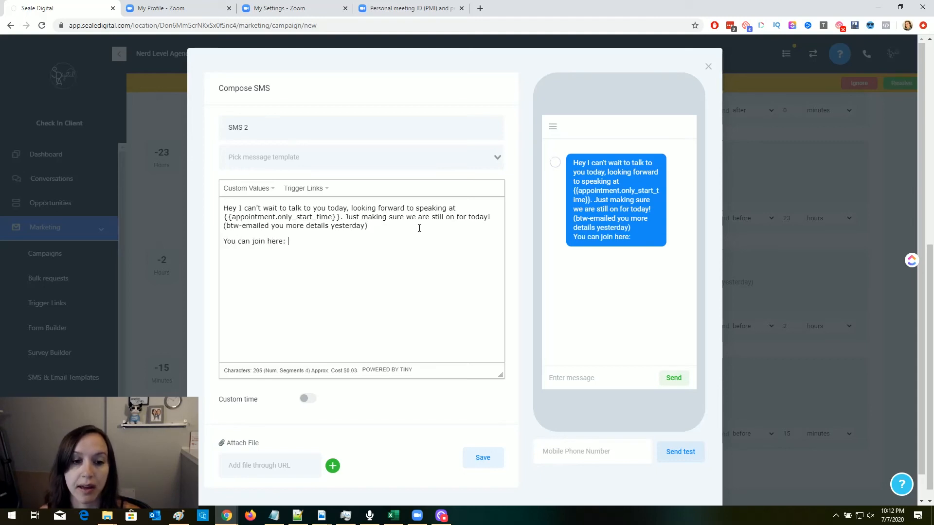
left_click(246, 188)
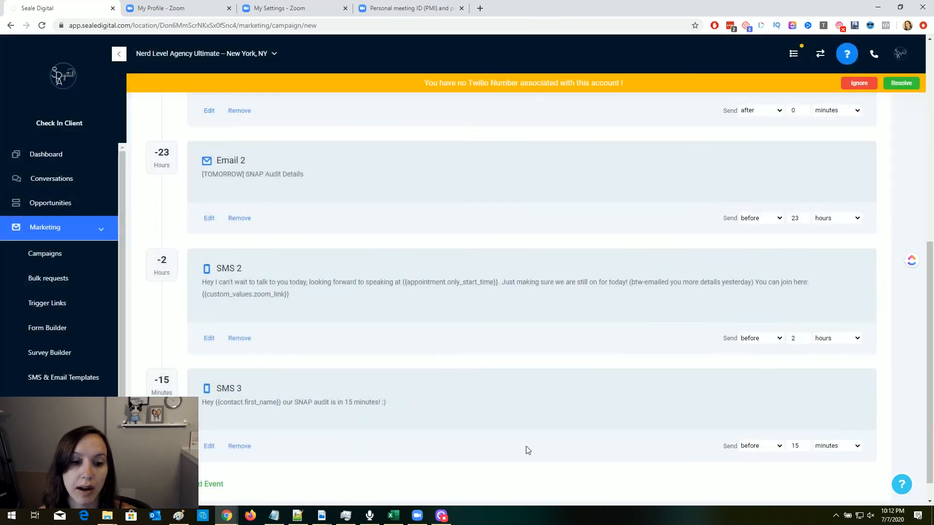
mouse_move(293, 299)
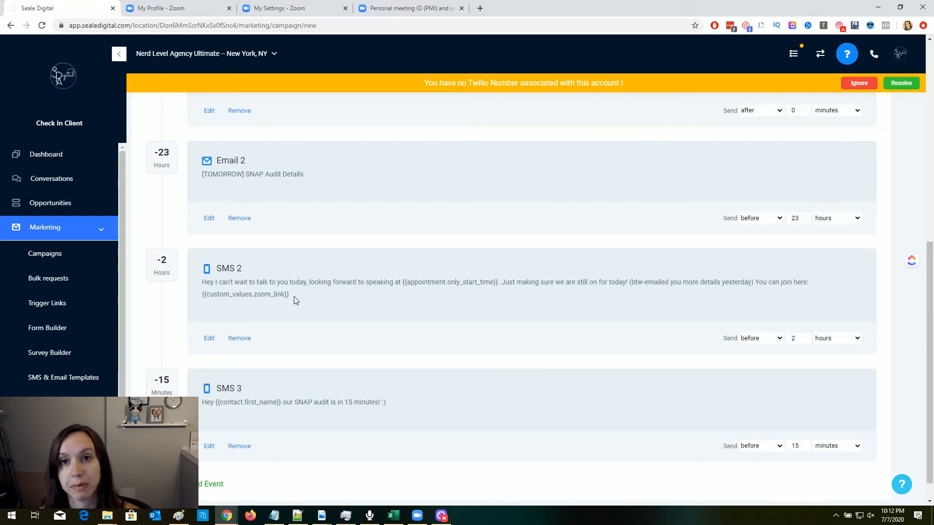
mouse_move(743, 297)
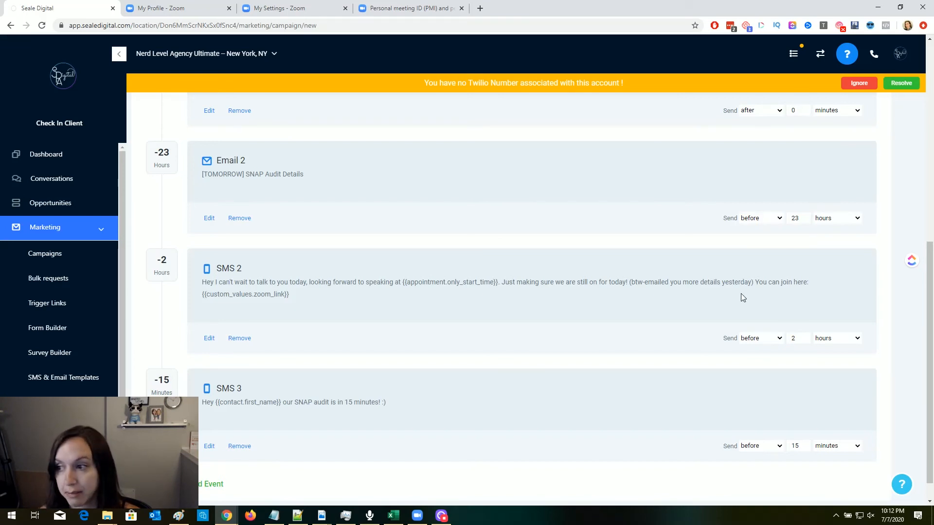
mouse_move(303, 297)
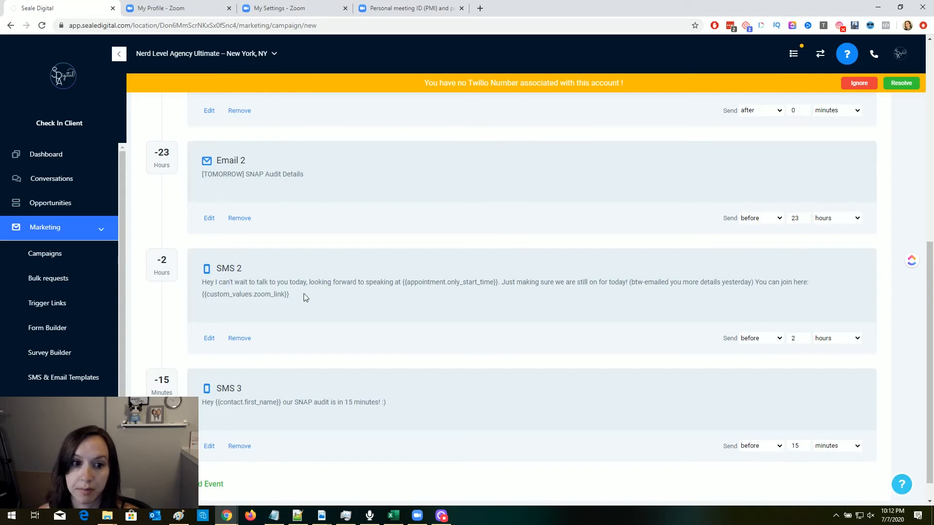
mouse_move(285, 297)
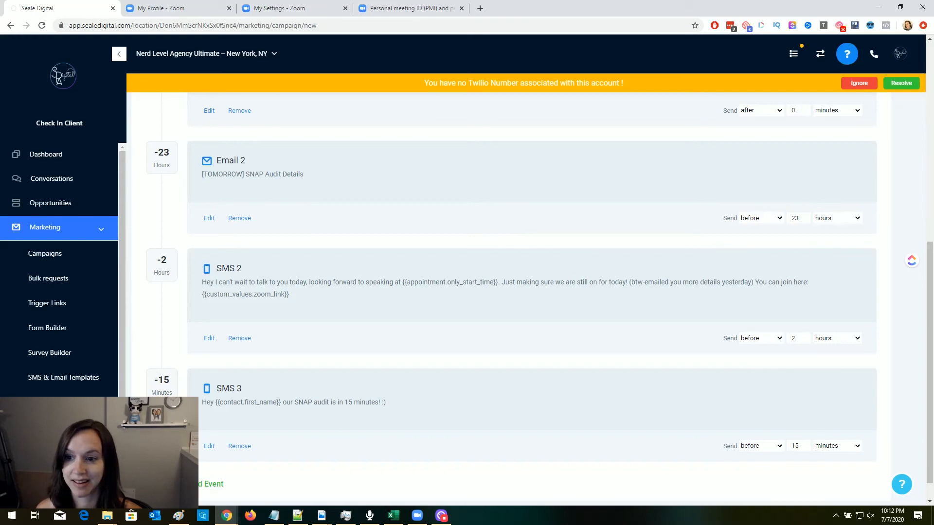
mouse_move(543, 279)
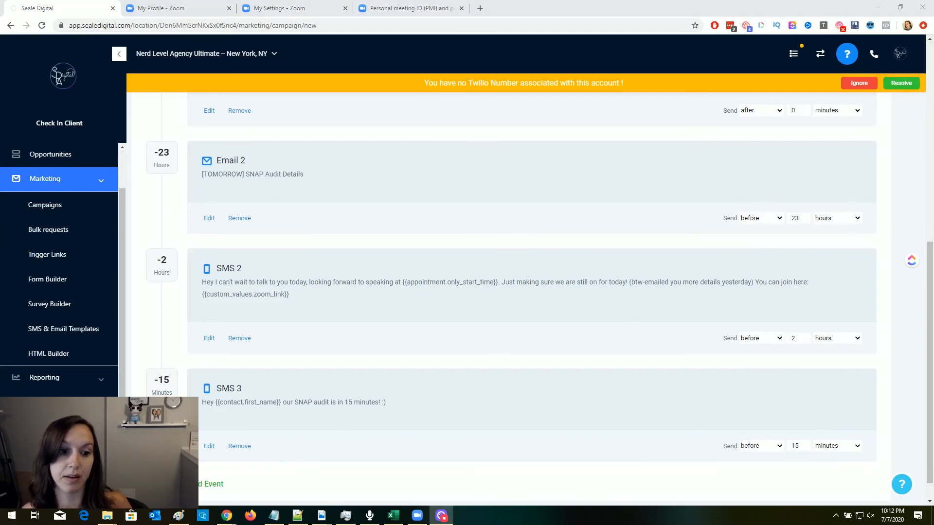
- Create and save a new trigger named 'Appt Reminder (Demo)'
left_click(47, 254)
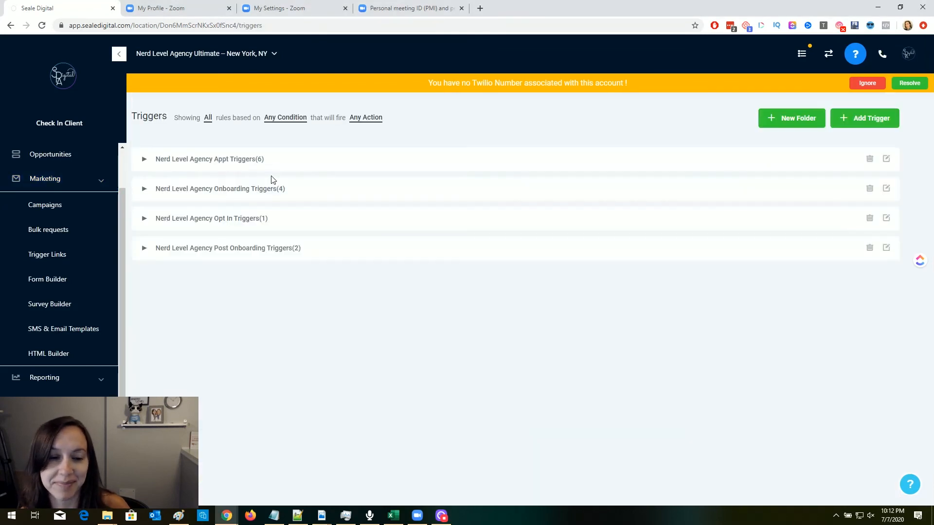
mouse_move(851, 125)
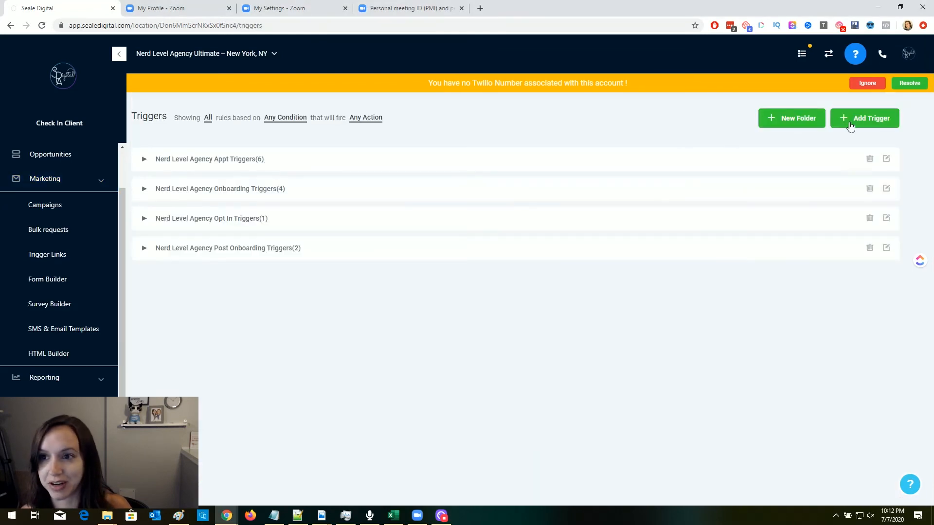
left_click(864, 117)
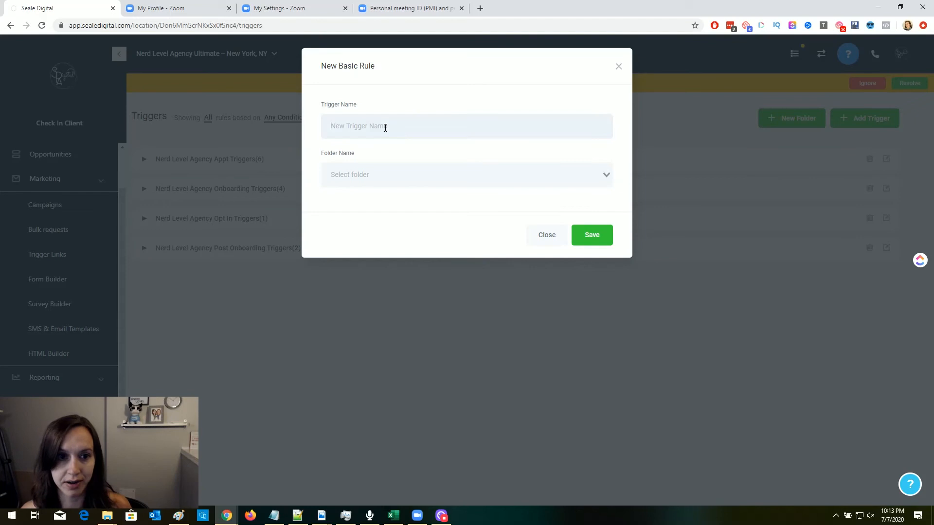
type("Appt")
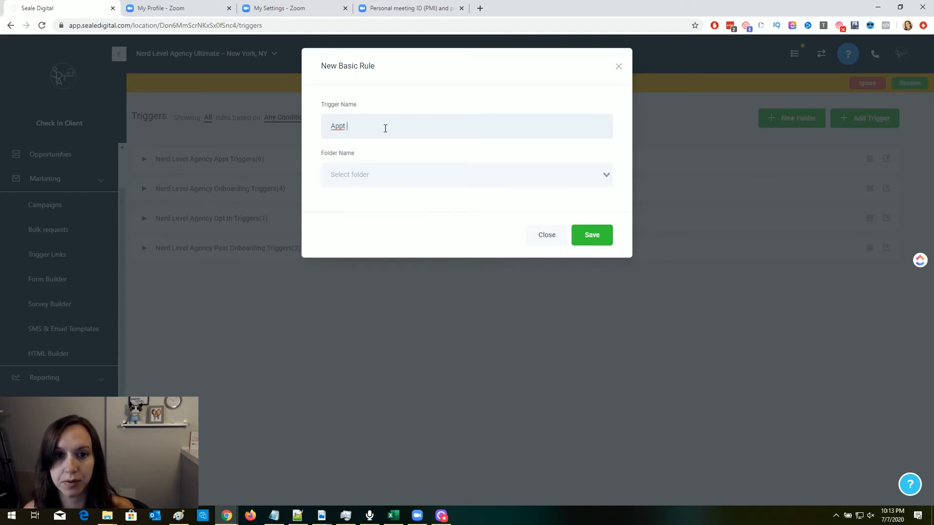
type("Reminder (DEm")
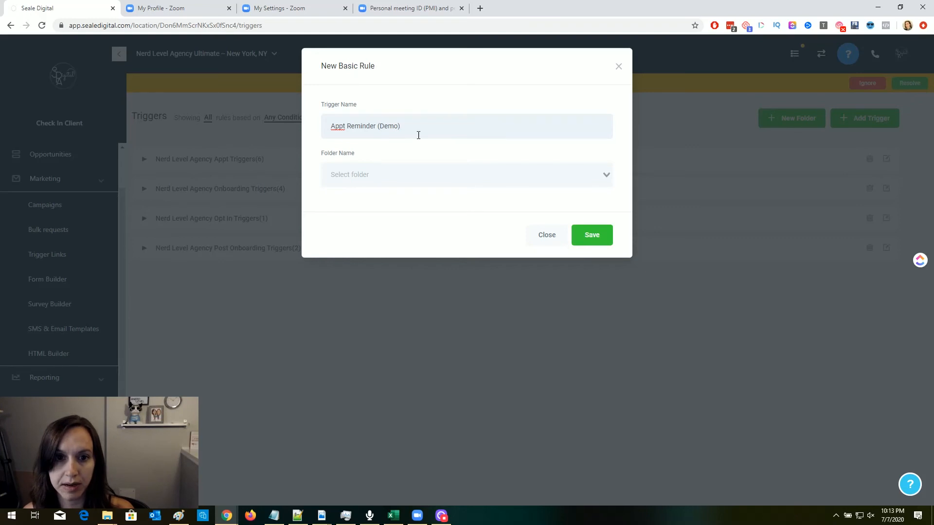
left_click(591, 234)
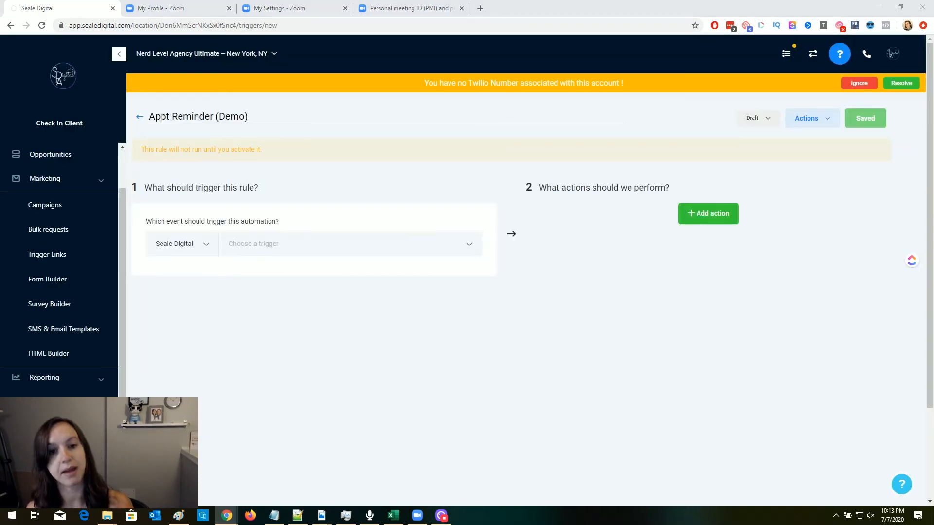
mouse_move(802, 197)
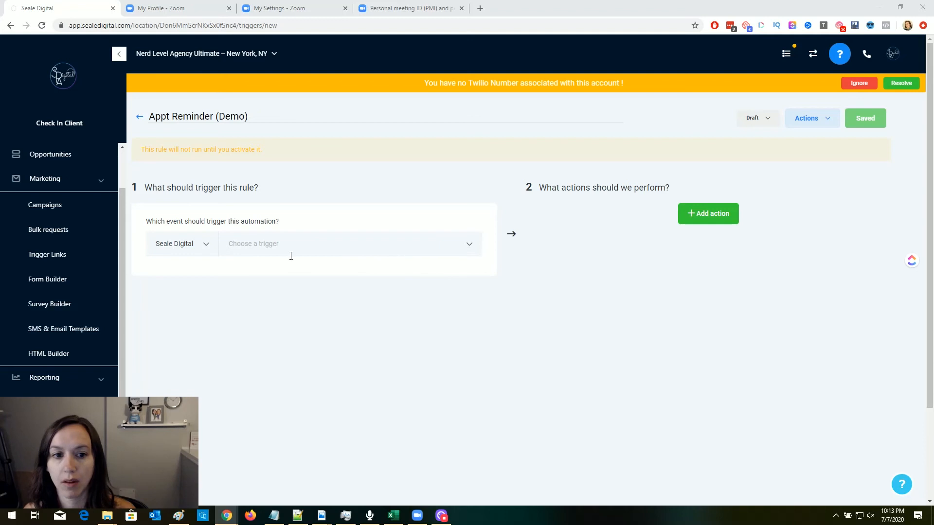
- Set the trigger to Appointment with filters Status = Confirmed and Calendar = Agency Calendar
left_click(348, 243)
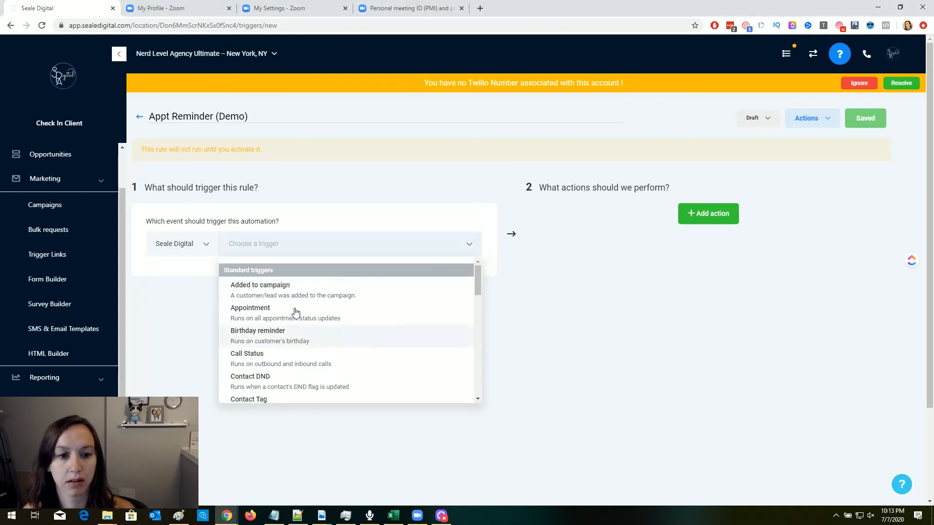
left_click(250, 308)
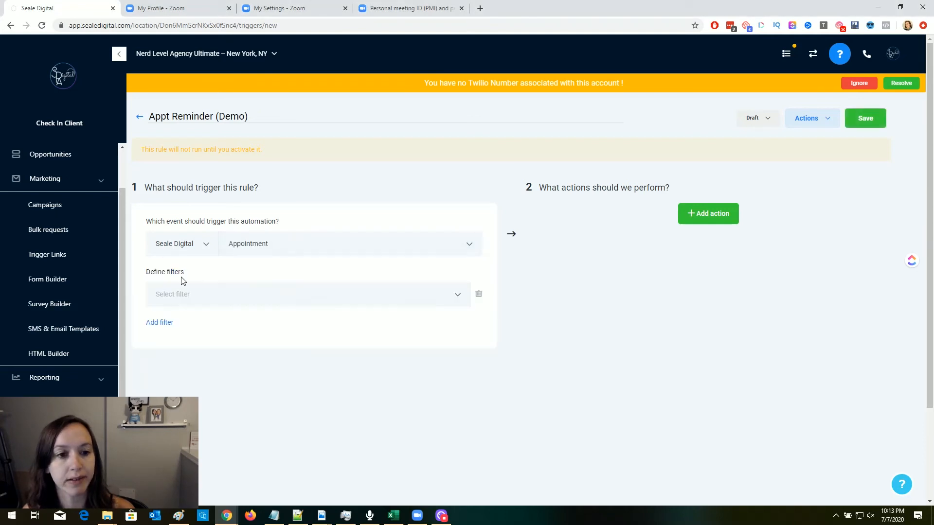
left_click(304, 294)
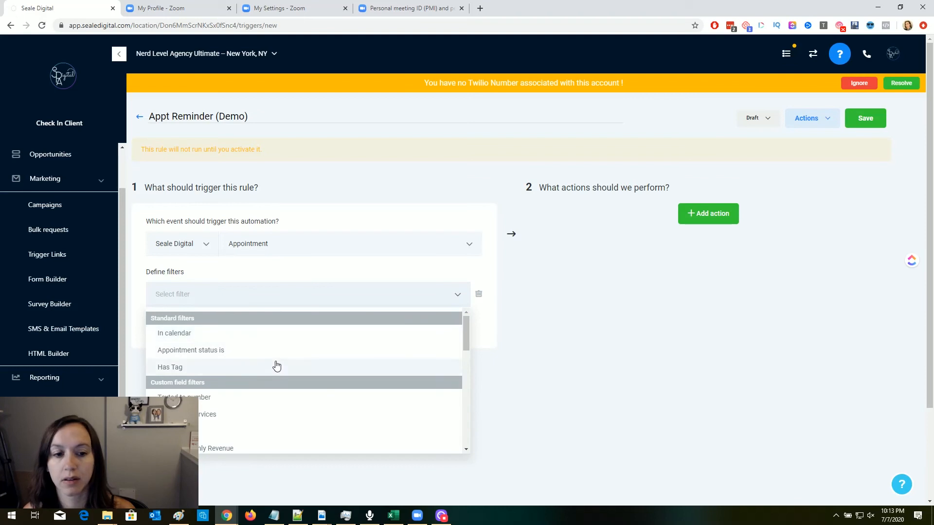
left_click(191, 350)
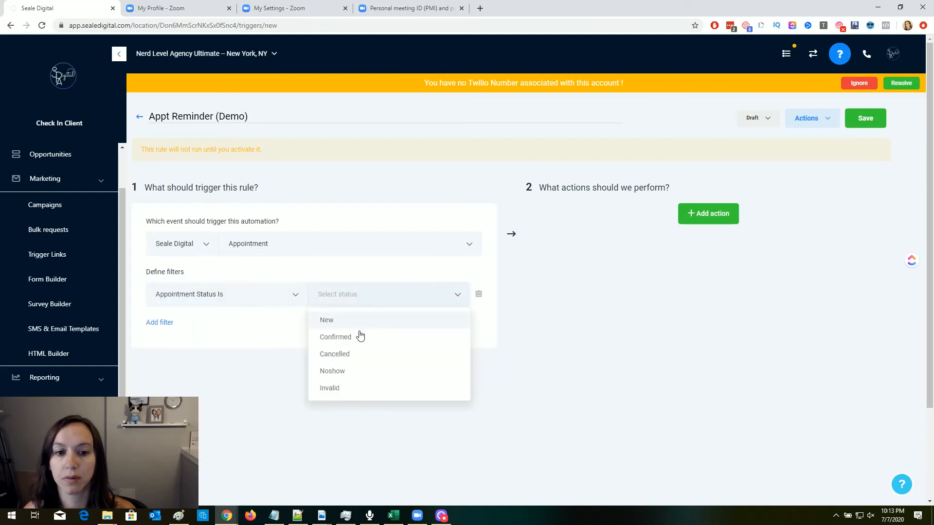
left_click(335, 336)
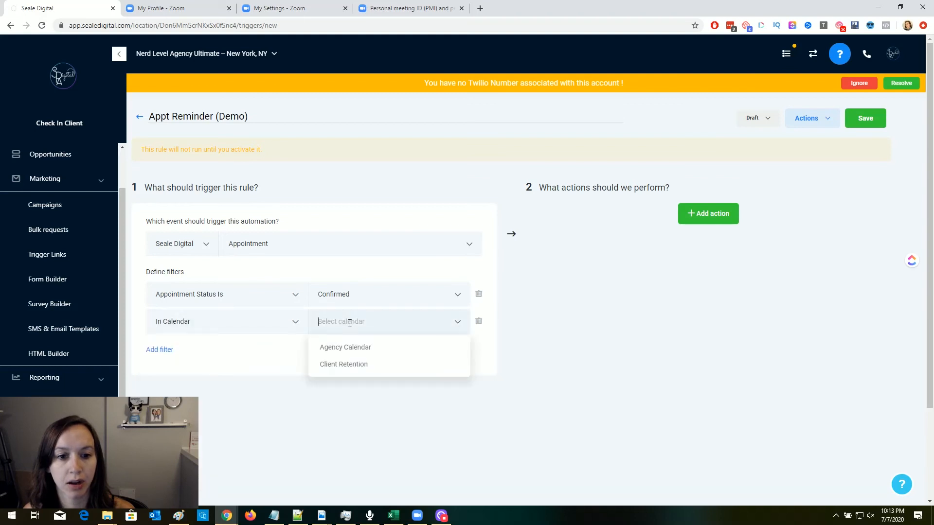
left_click(344, 347)
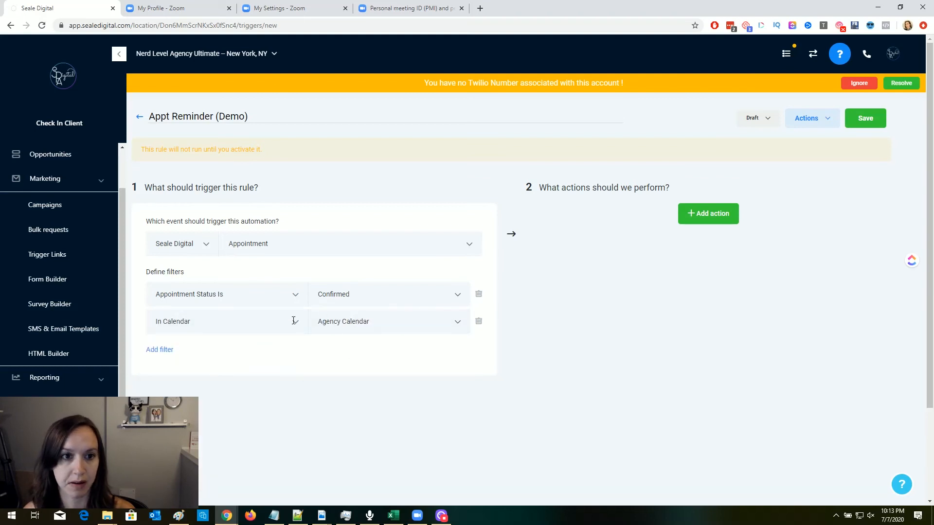
mouse_move(708, 213)
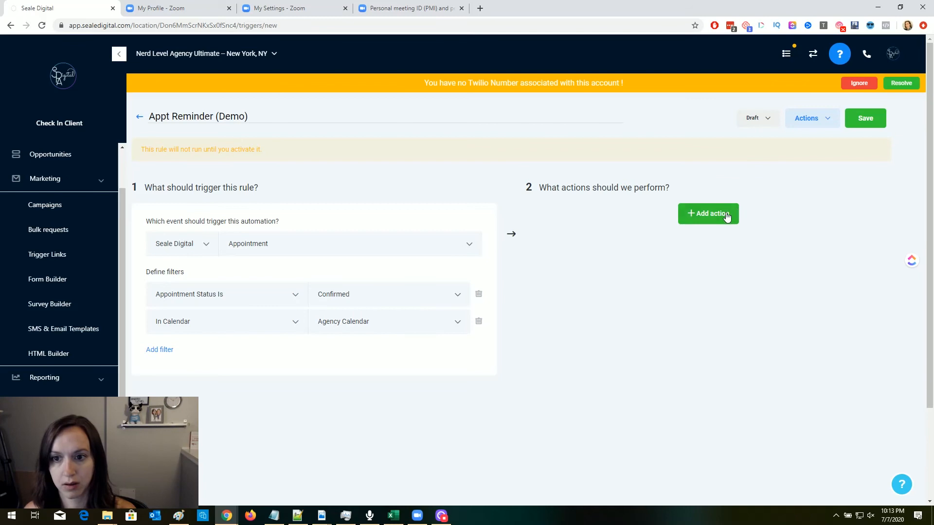
- Add a Remove From All Campaigns first action, then start an empty second action
left_click(707, 213)
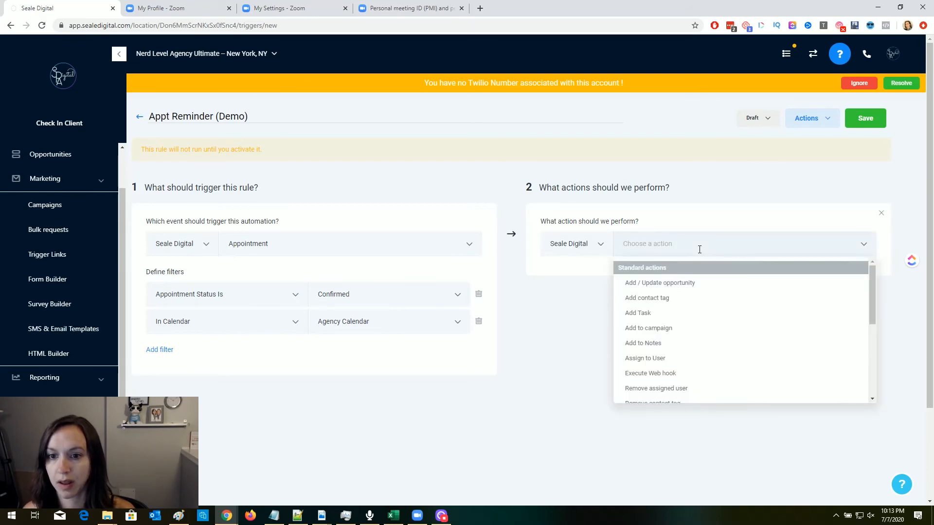
mouse_move(688, 329)
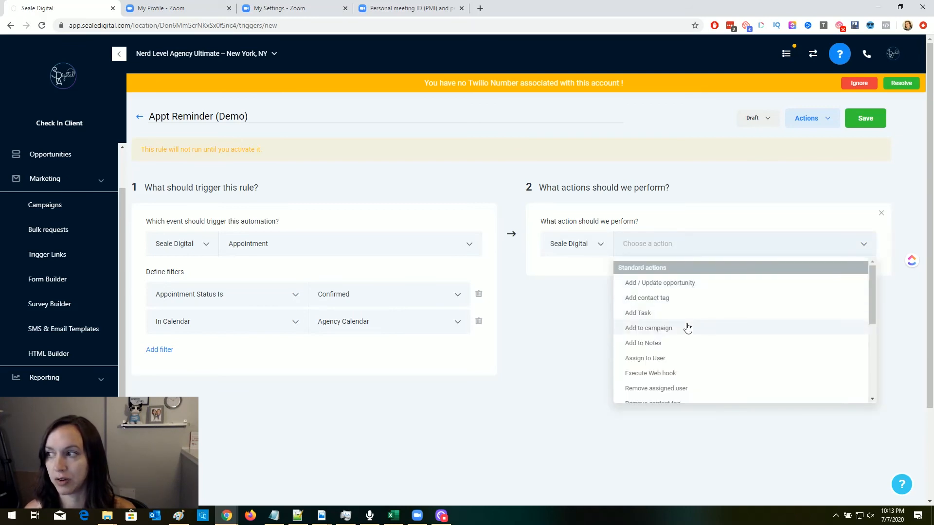
scroll("down", 3)
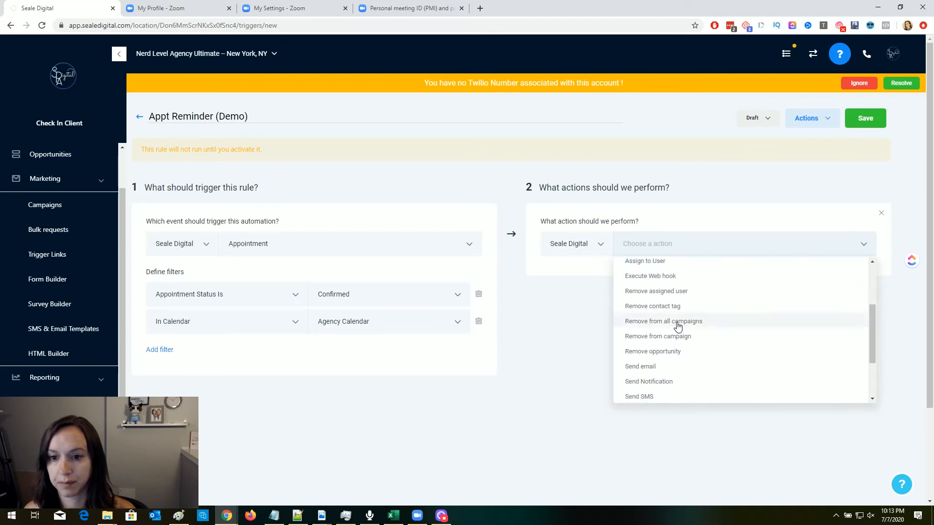
left_click(663, 320)
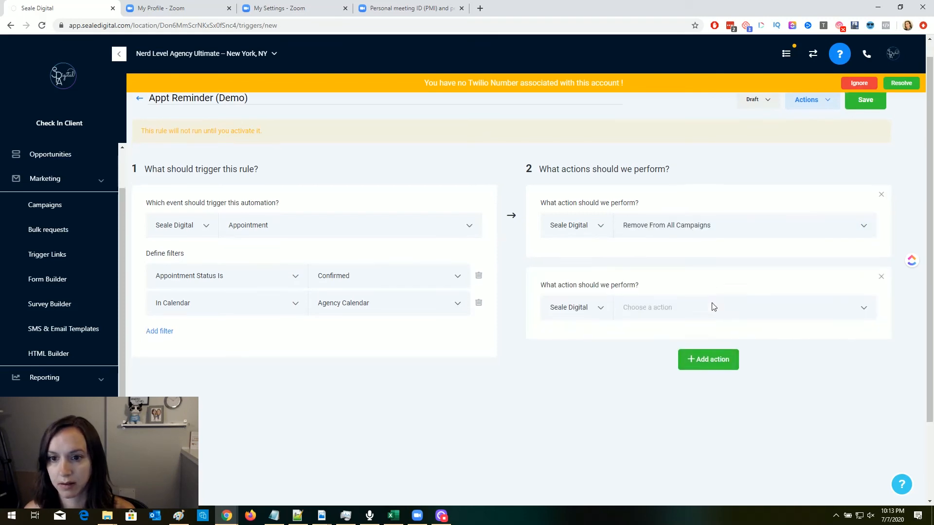
left_click(714, 307)
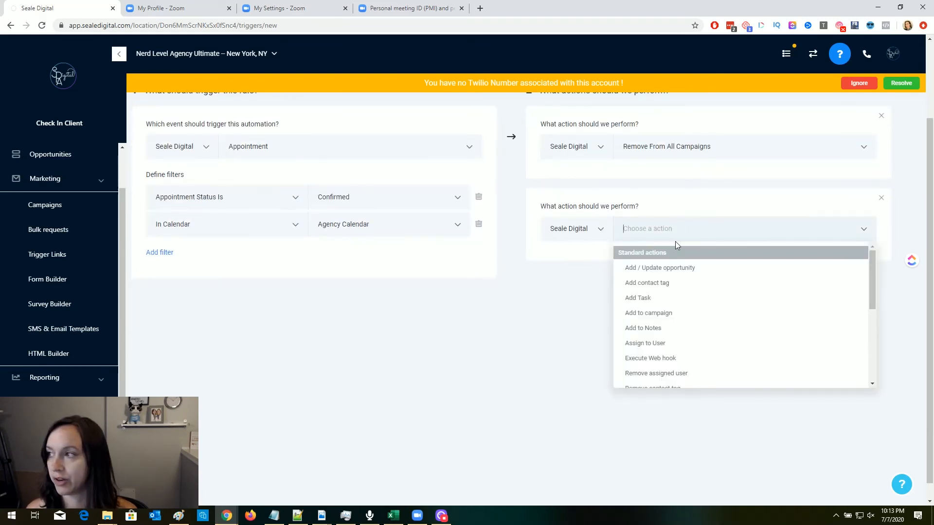
mouse_move(701, 313)
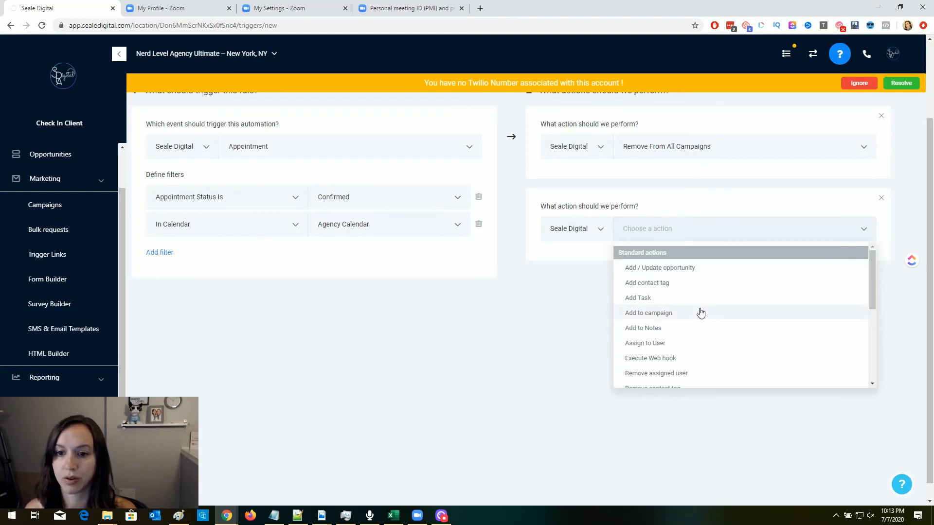
mouse_move(667, 300)
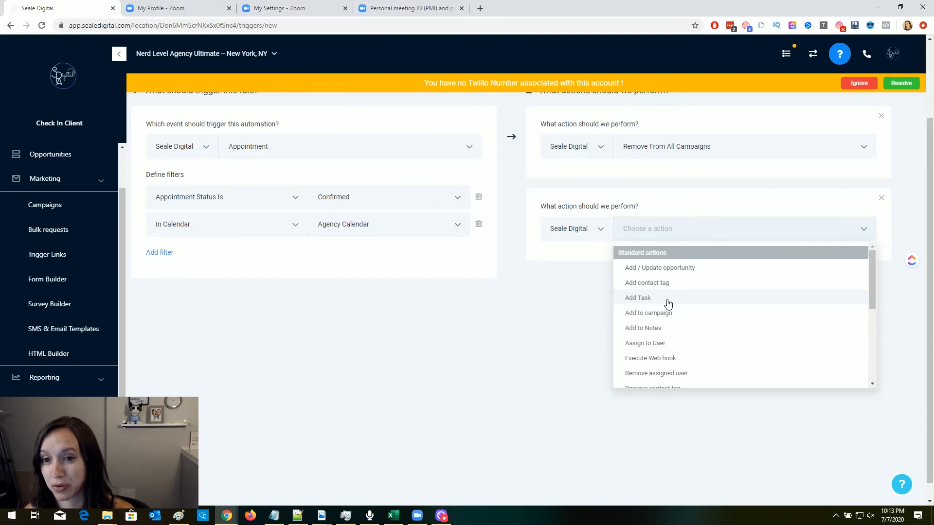
- Set the second rule action to Send Email, then reopen its action list
scroll("down", 3)
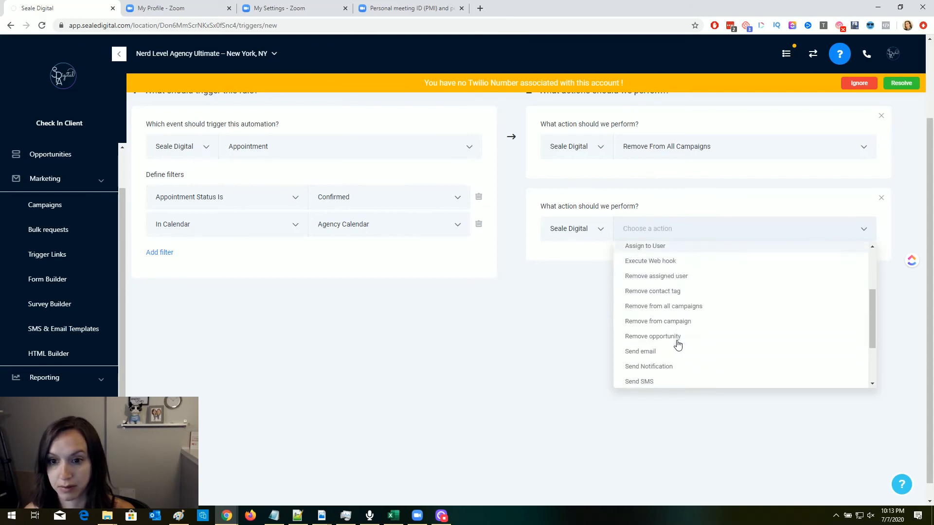
left_click(640, 350)
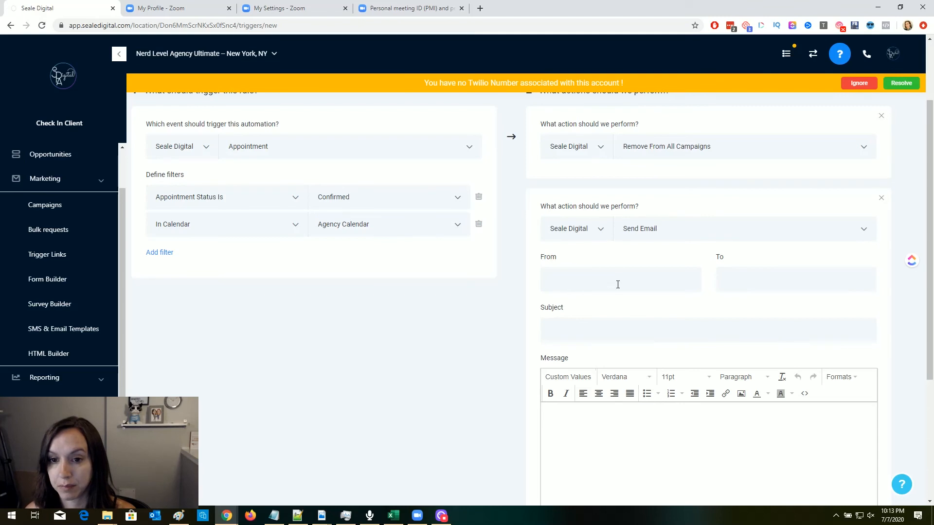
mouse_move(708, 314)
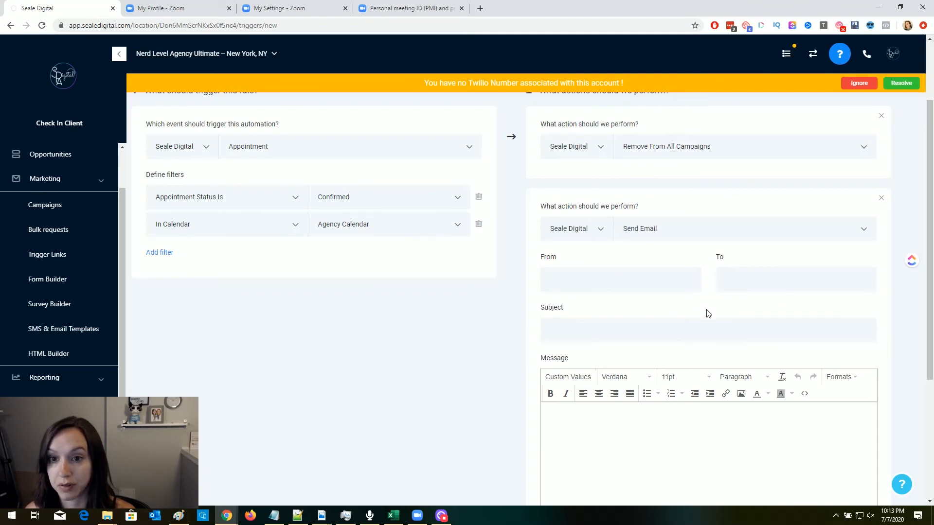
scroll("down", 3)
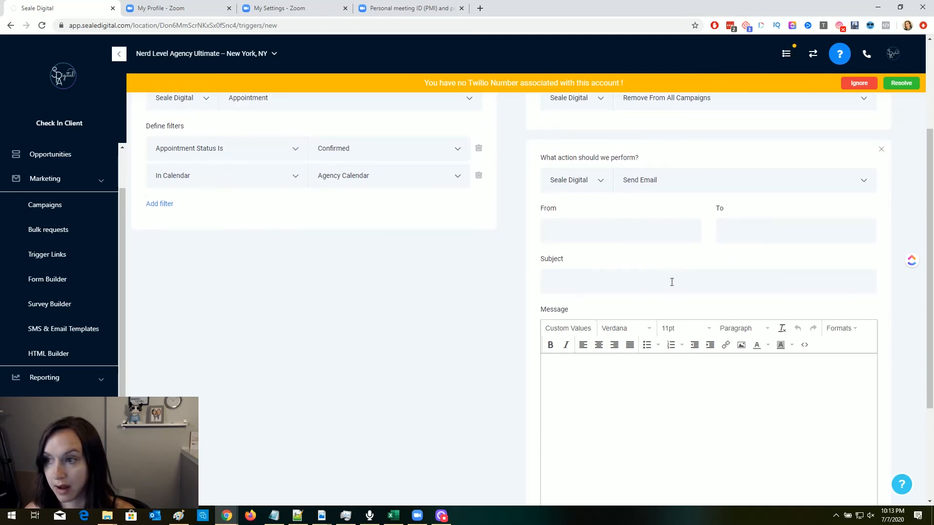
mouse_move(693, 412)
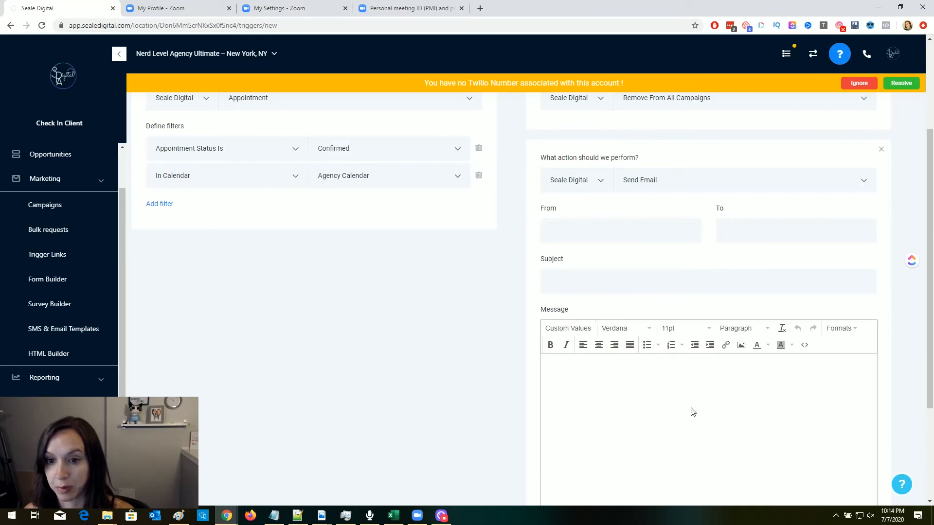
left_click(743, 180)
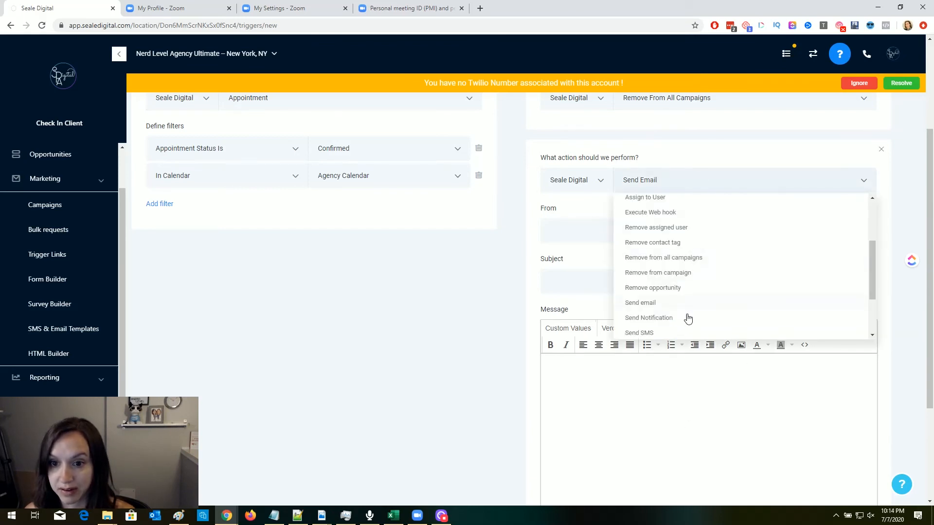
- Make the second action an SMS: '{{contact.name}} is coming at {{appointment.start_time}} for a SNAP audit.'
left_click(638, 332)
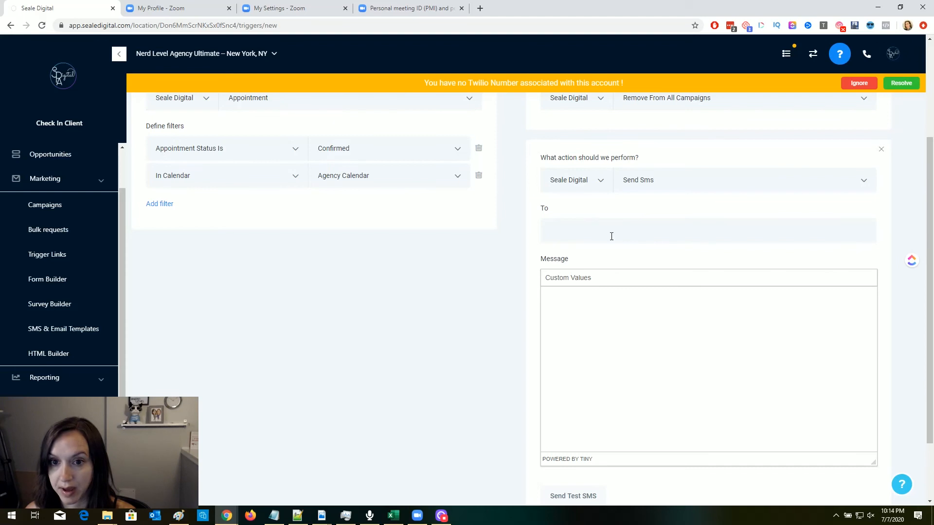
mouse_move(581, 297)
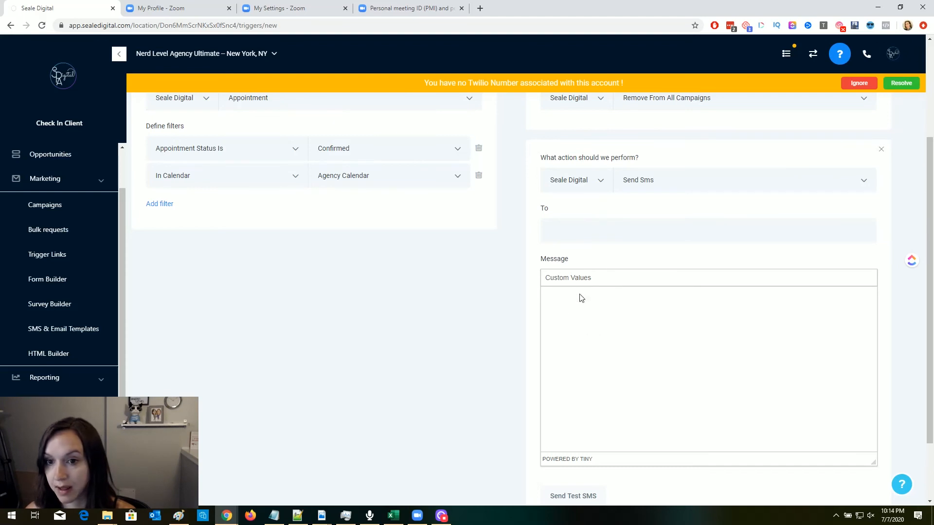
left_click(574, 306)
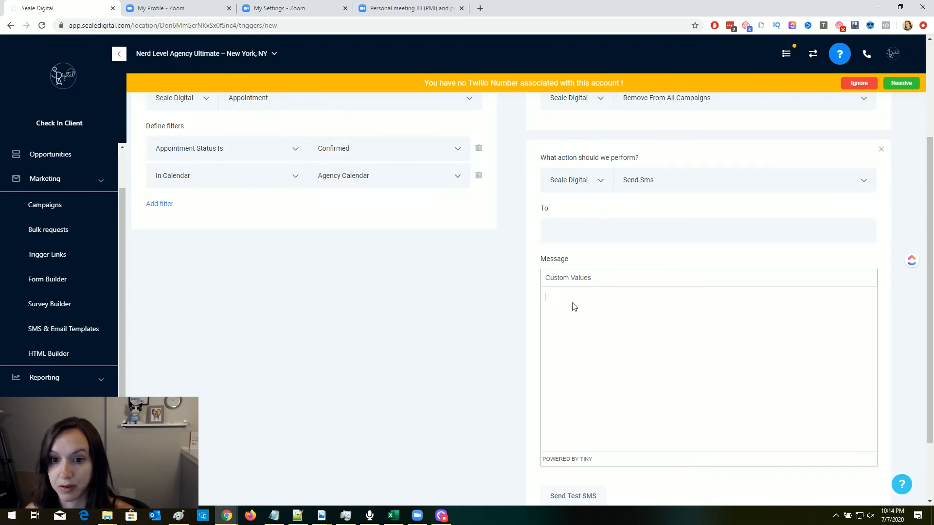
left_click(567, 278)
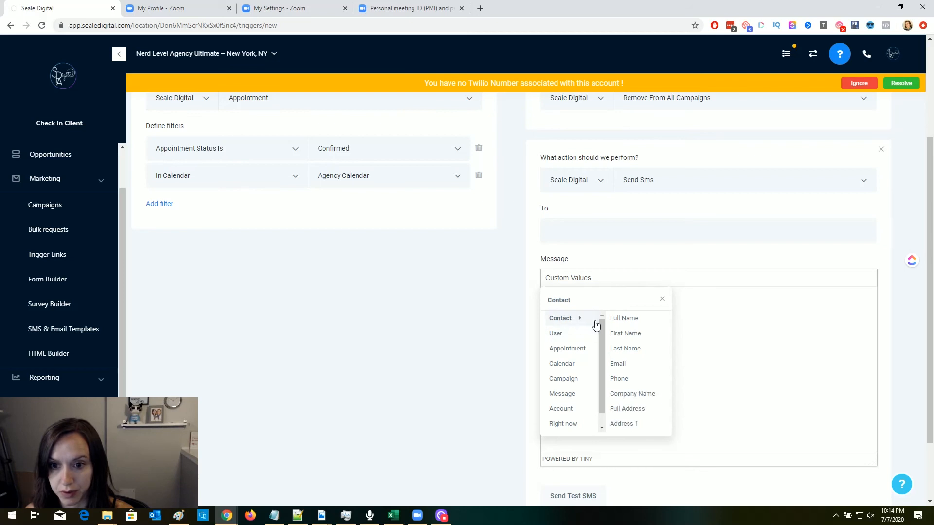
left_click(624, 318)
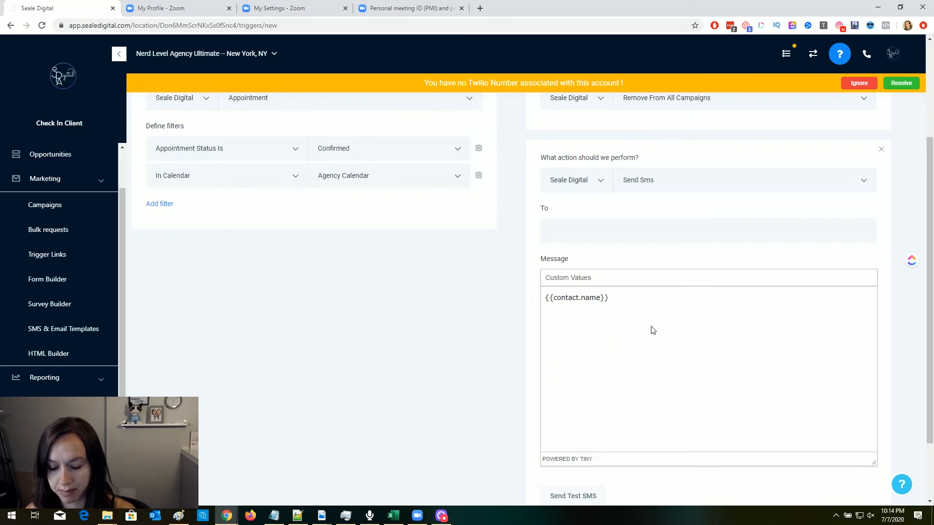
type("is coming")
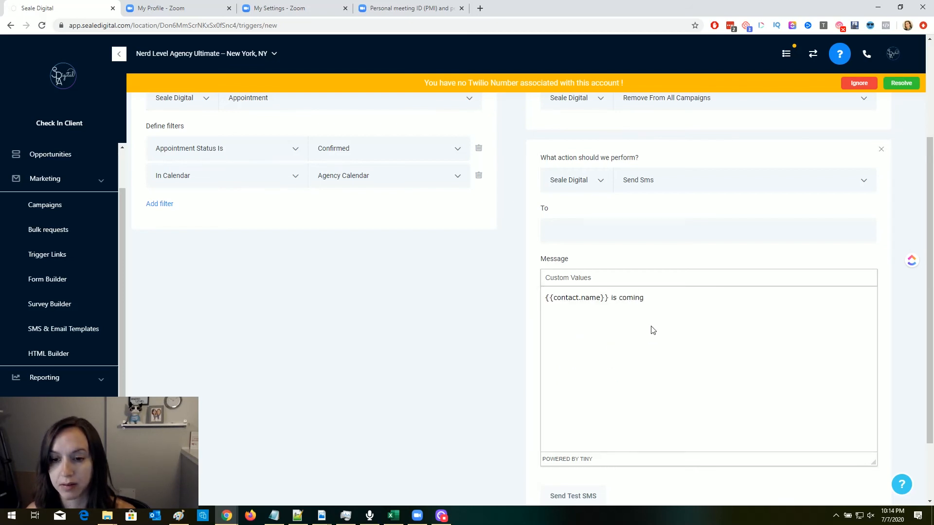
left_click(567, 278)
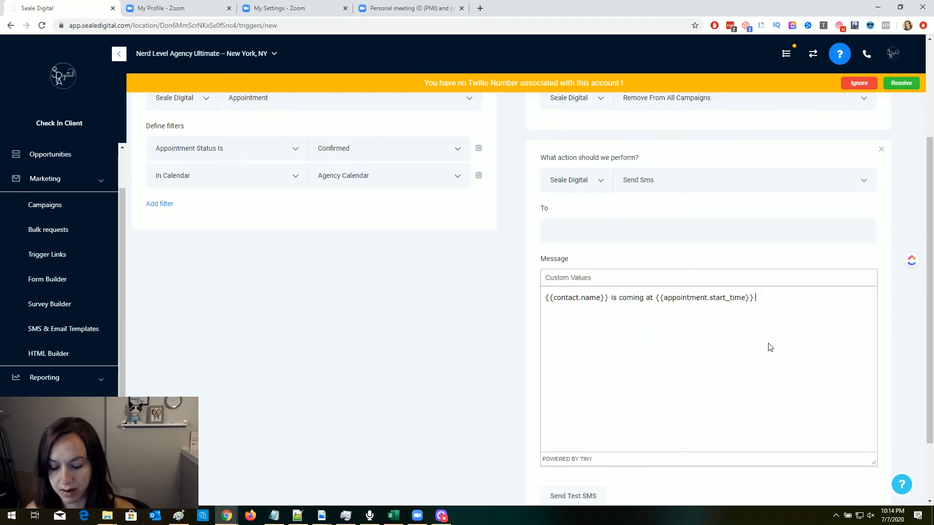
type("for a SNAP")
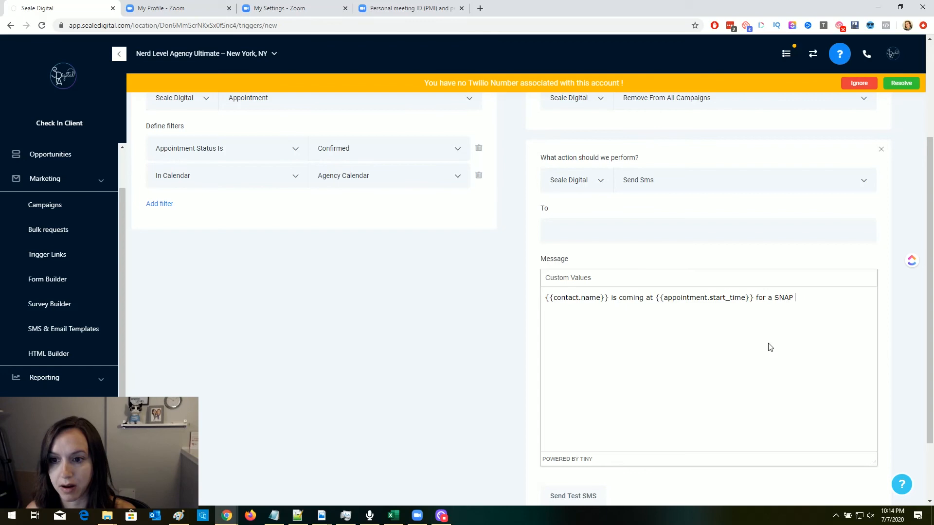
type("audit.")
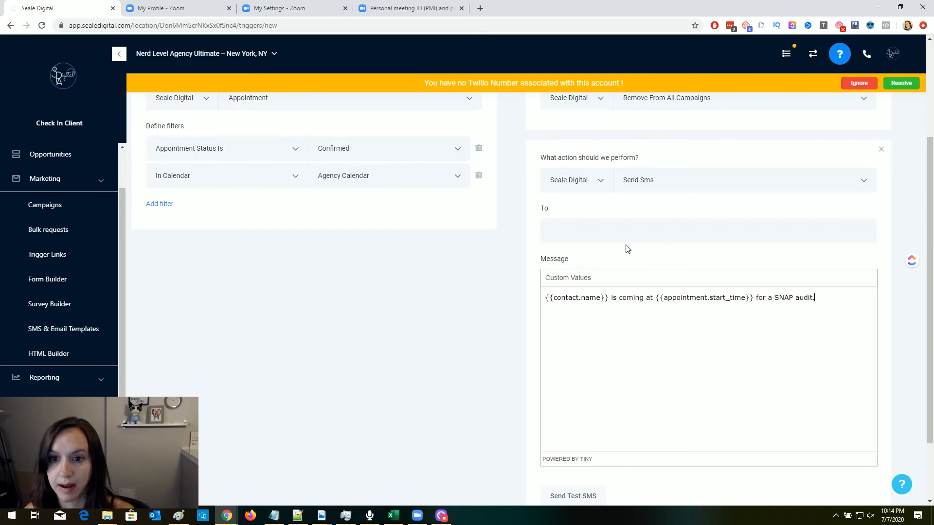
mouse_move(897, 149)
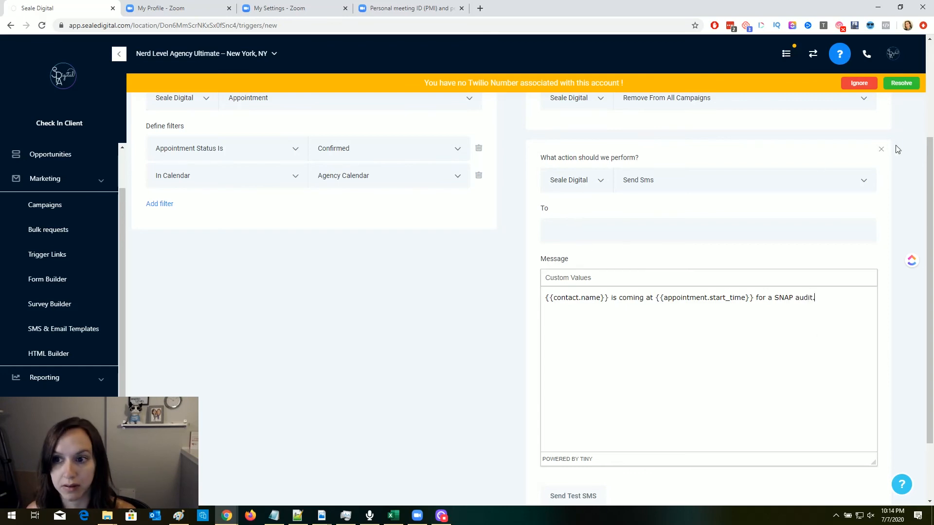
scroll("down", 3)
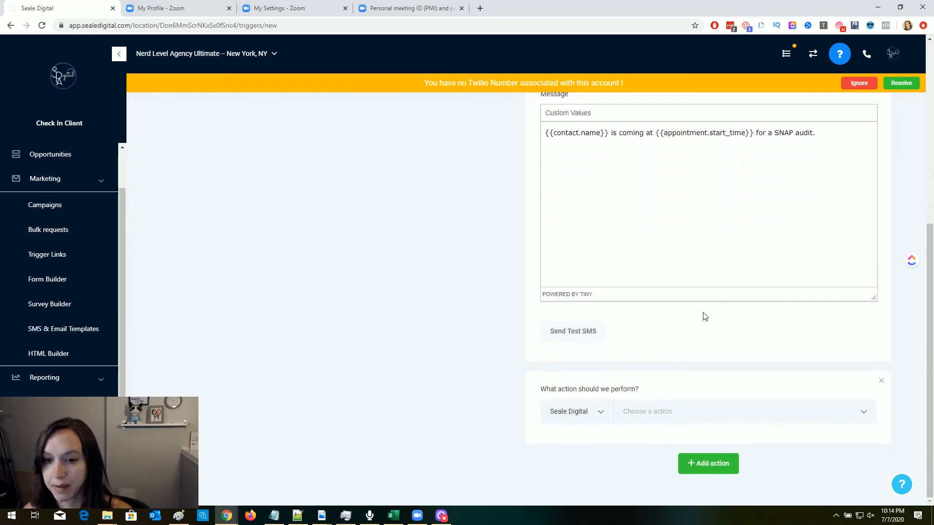
- Set the third action to Add to Campaign with Appointment reminders (Demo)
left_click(741, 411)
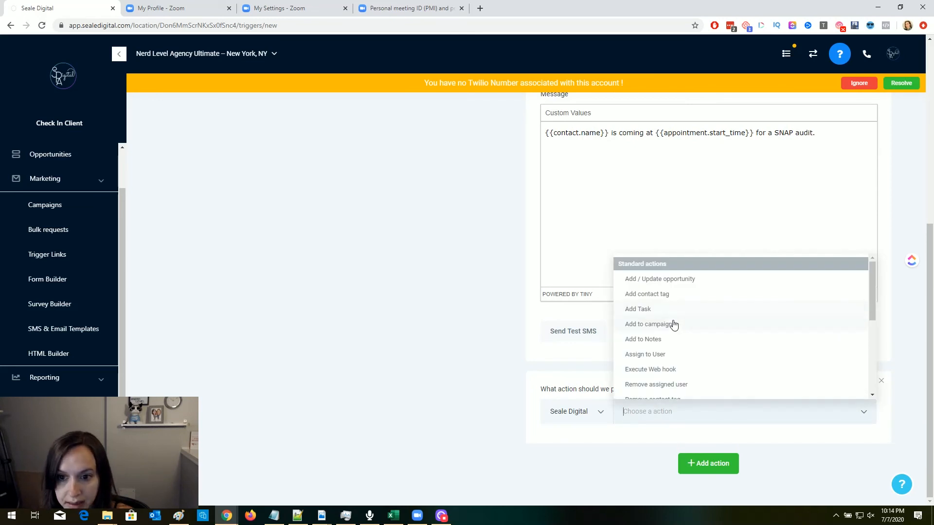
left_click(650, 324)
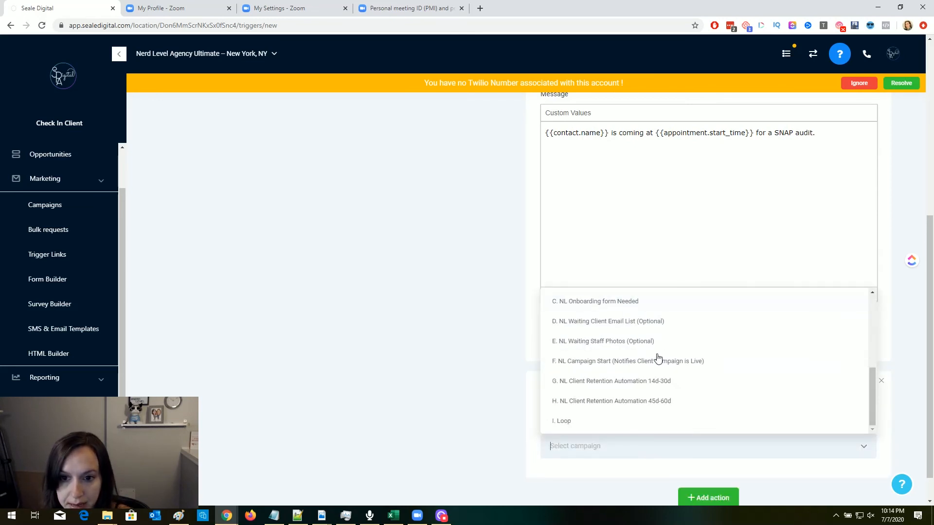
scroll("up", 3)
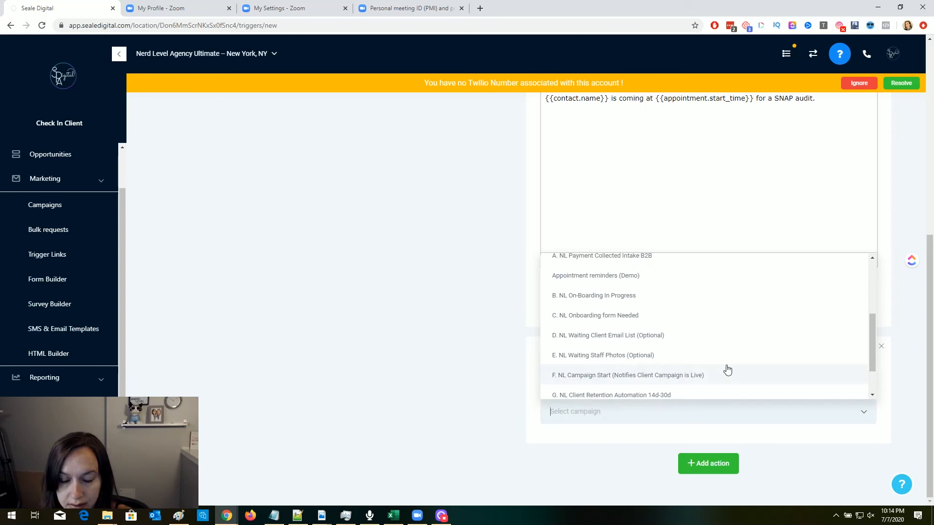
left_click(594, 275)
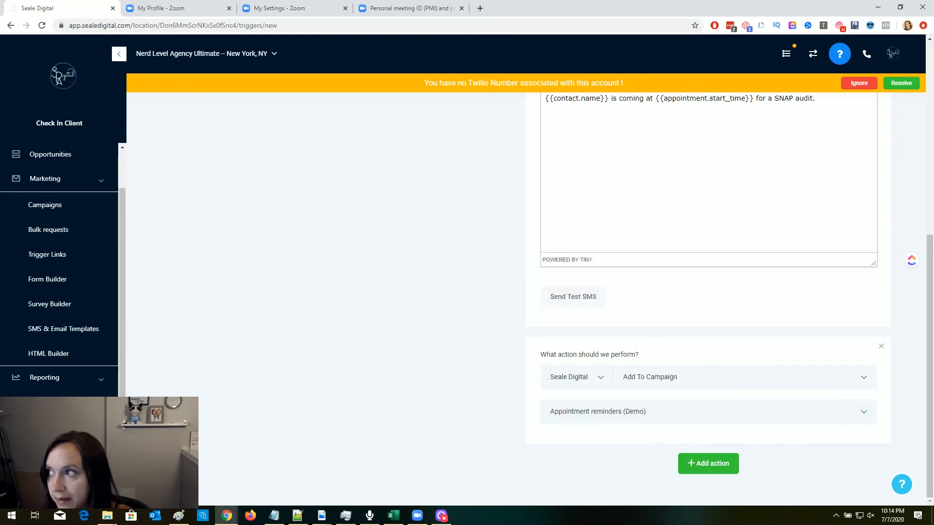
mouse_move(708, 464)
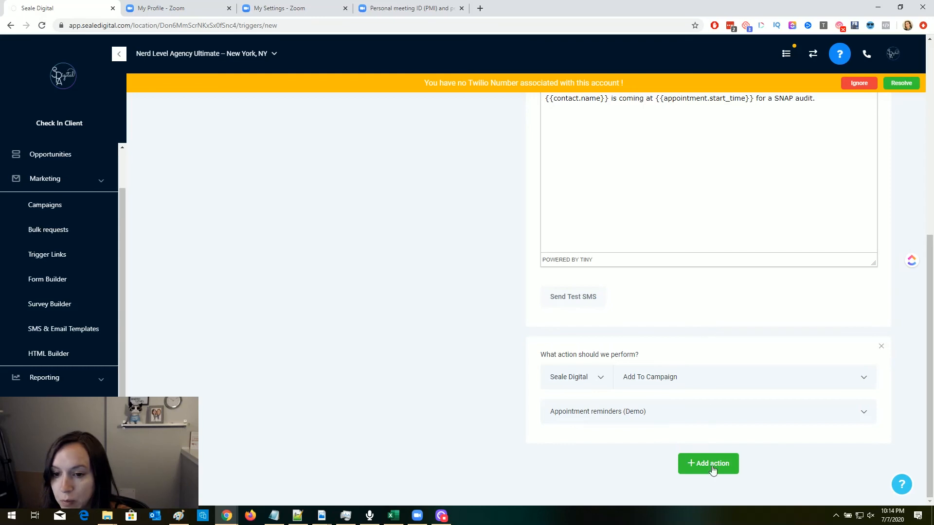
- Add a fourth Add/Update Opportunity action using the Leads pipeline, Qualifying Call stage
left_click(708, 463)
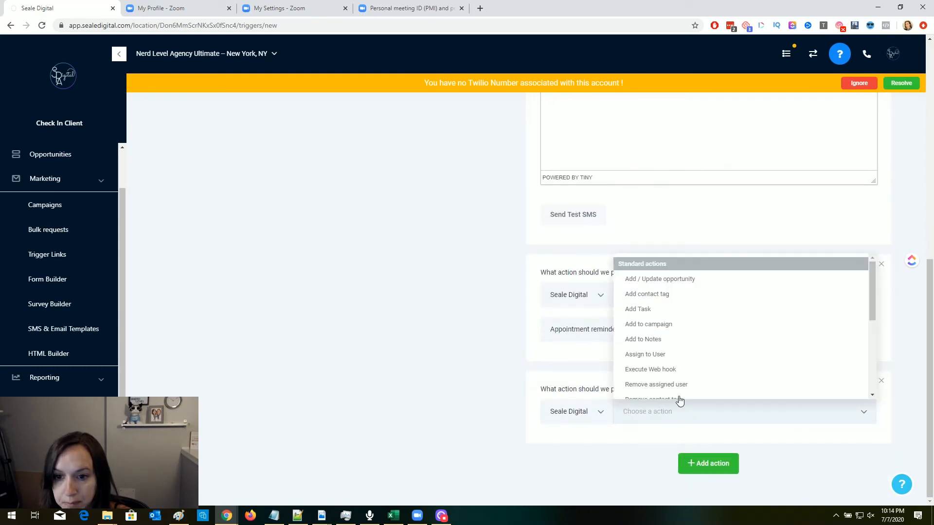
left_click(659, 279)
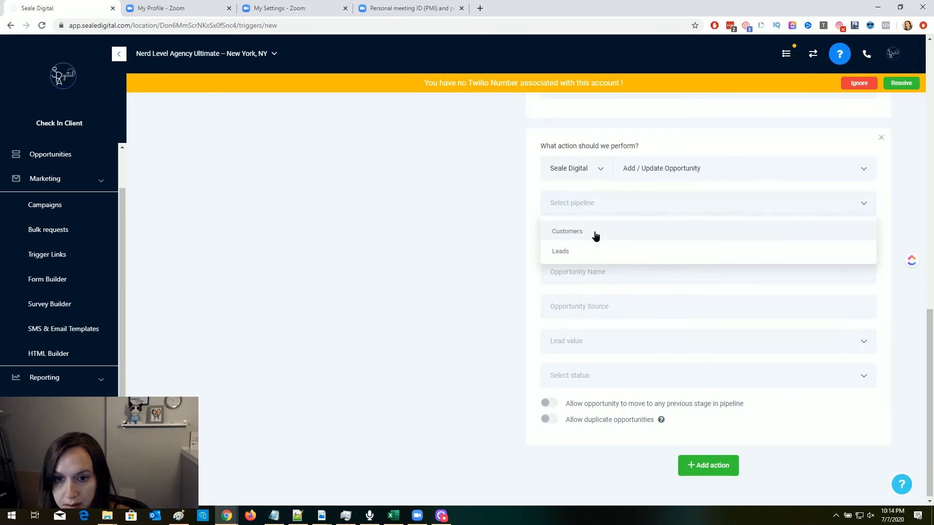
left_click(559, 251)
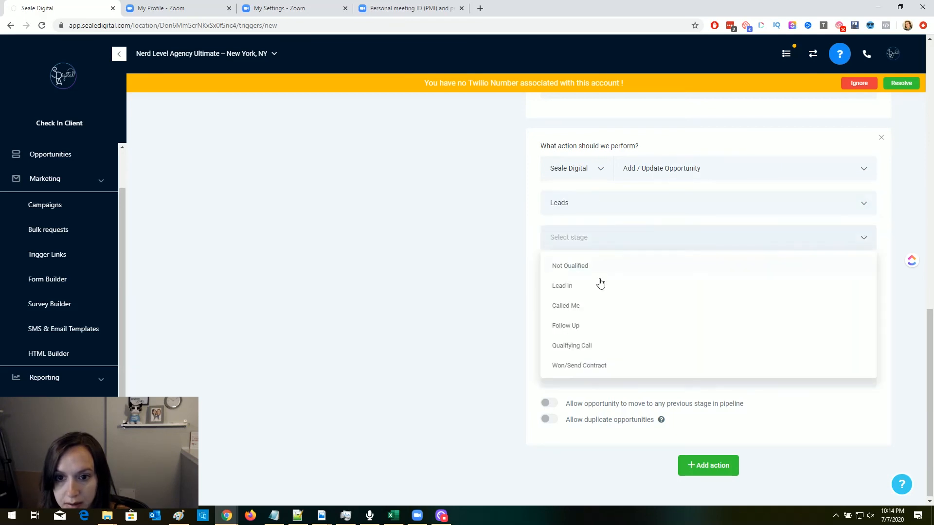
left_click(571, 346)
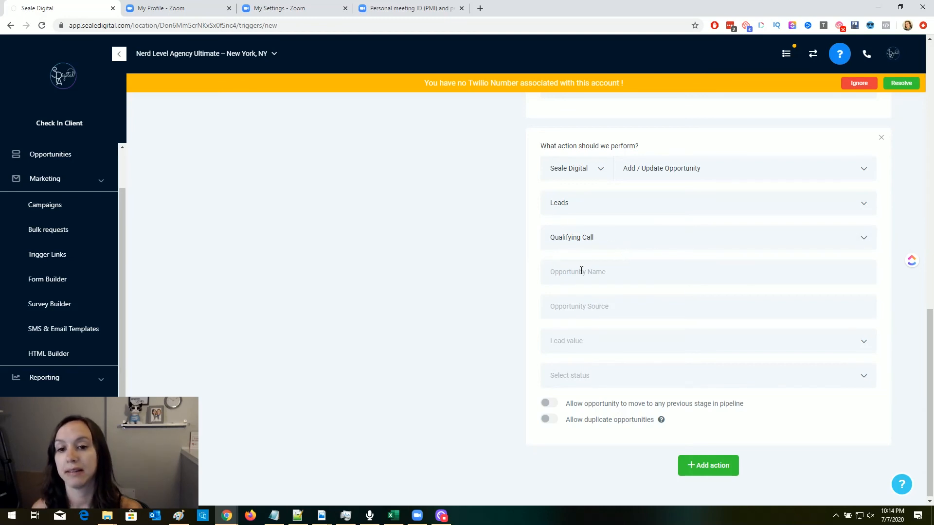
mouse_move(553, 398)
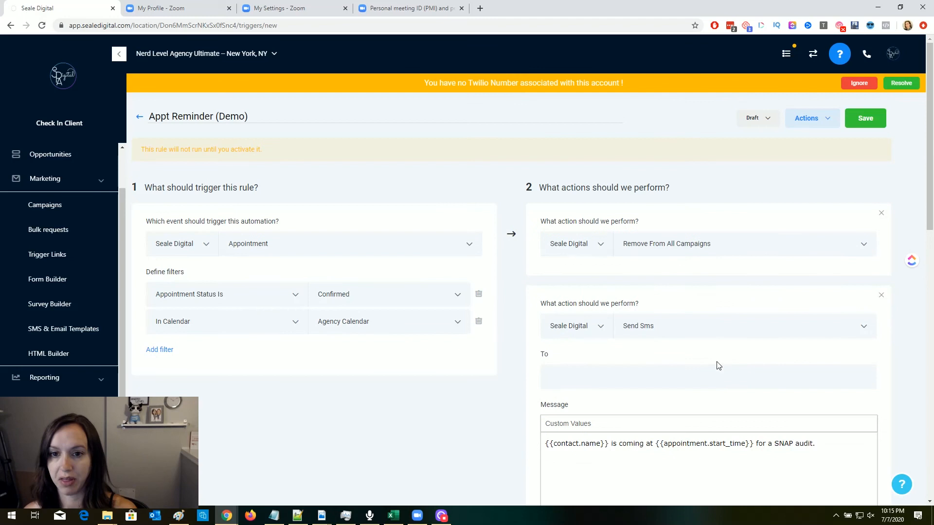
mouse_move(762, 141)
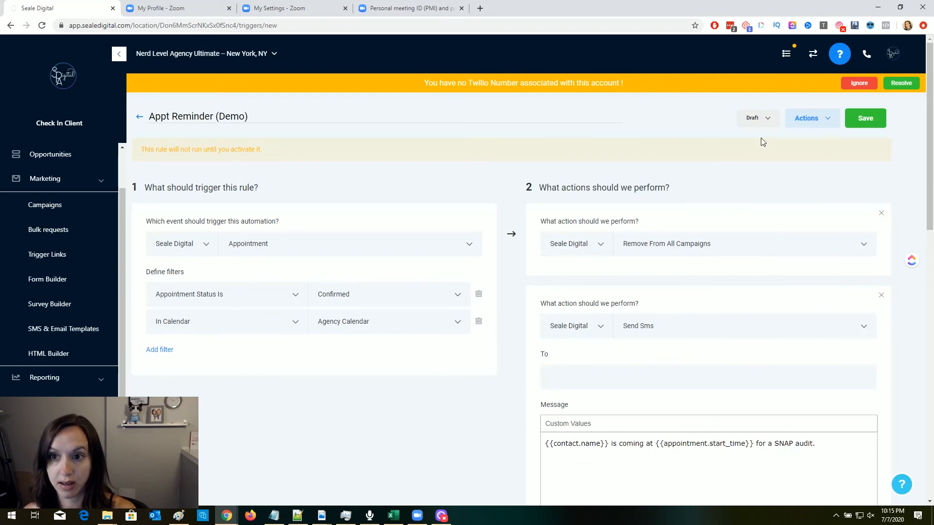
mouse_move(701, 190)
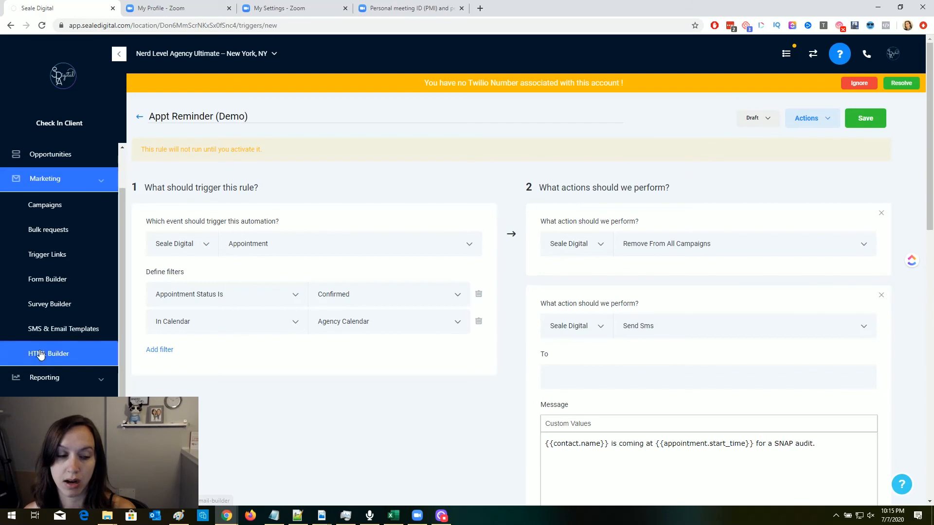
mouse_move(315, 362)
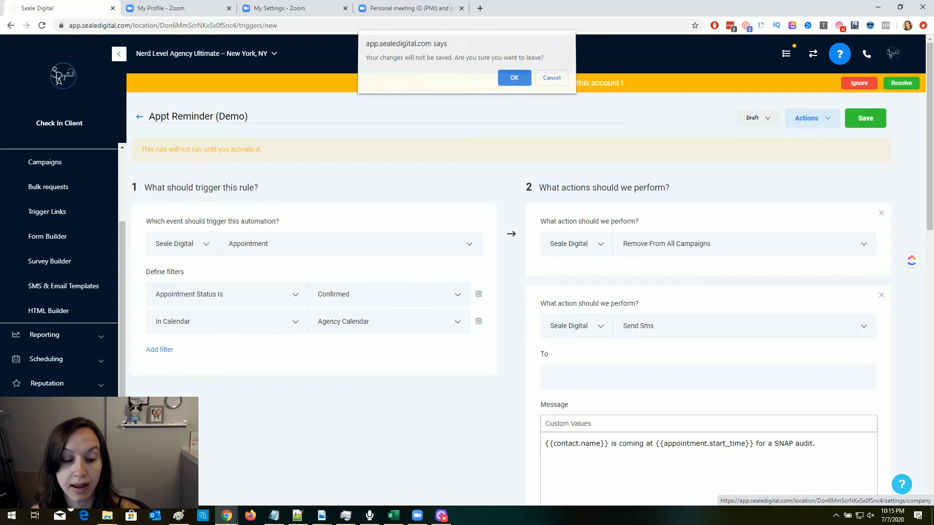
- Leave the unsaved trigger, go to Calendars settings, and open the Agency Calendar booking page
left_click(513, 77)
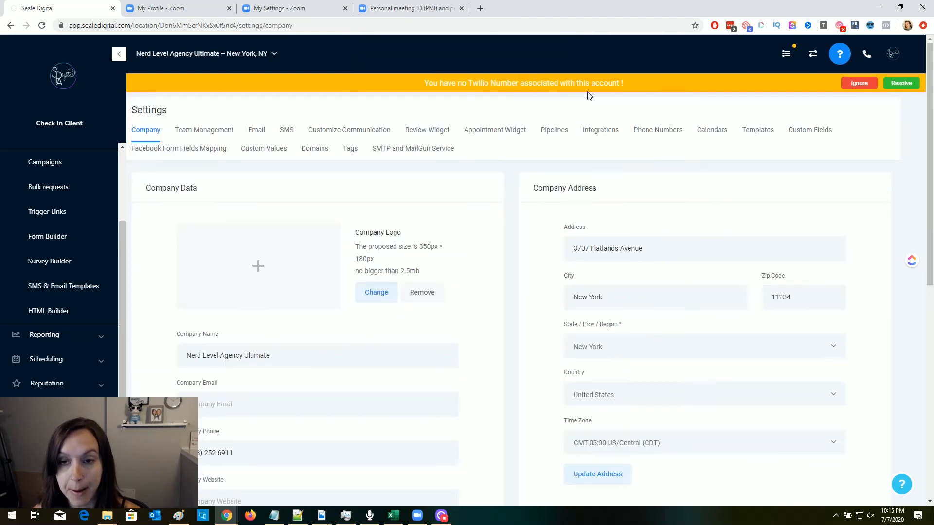
left_click(712, 130)
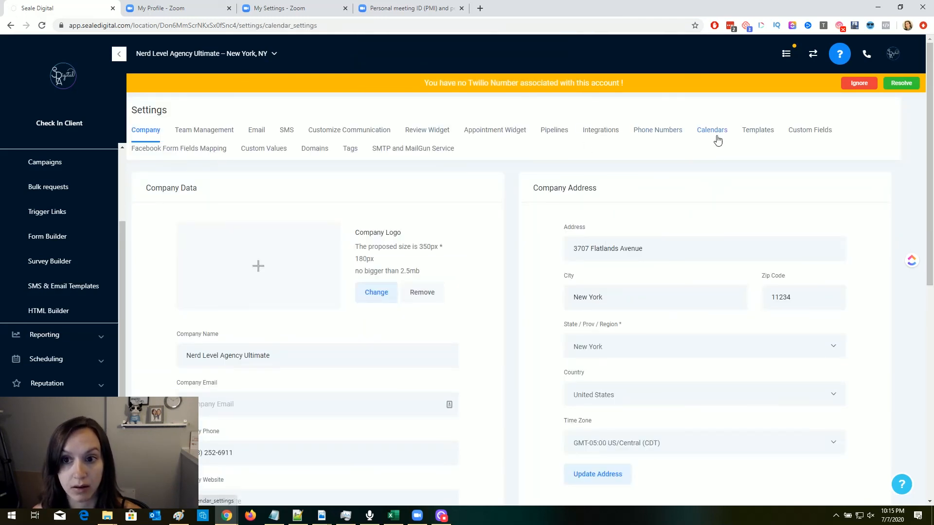
left_click(712, 130)
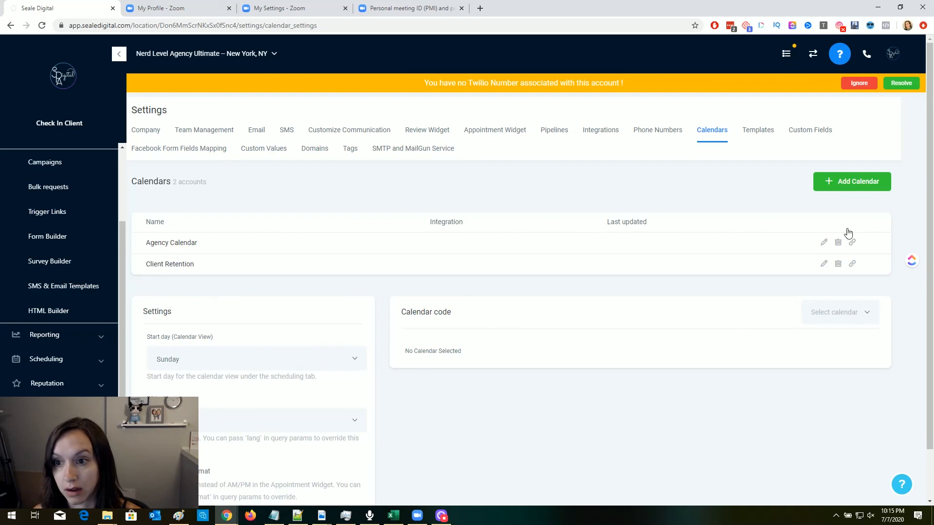
left_click(851, 242)
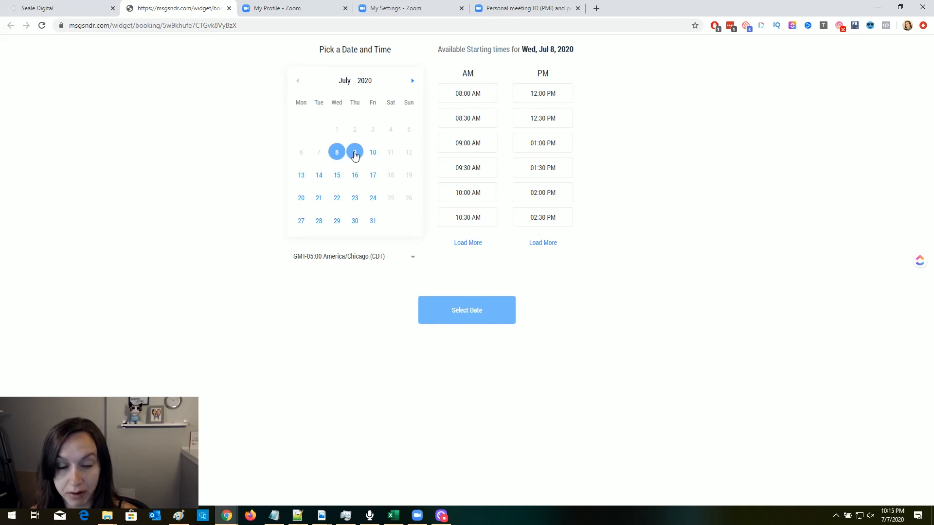
mouse_move(37, 8)
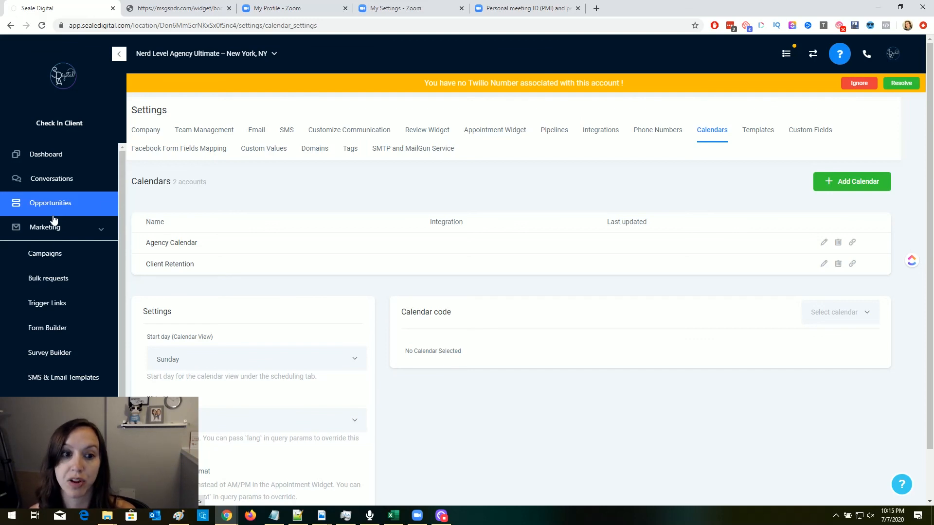
mouse_move(51, 307)
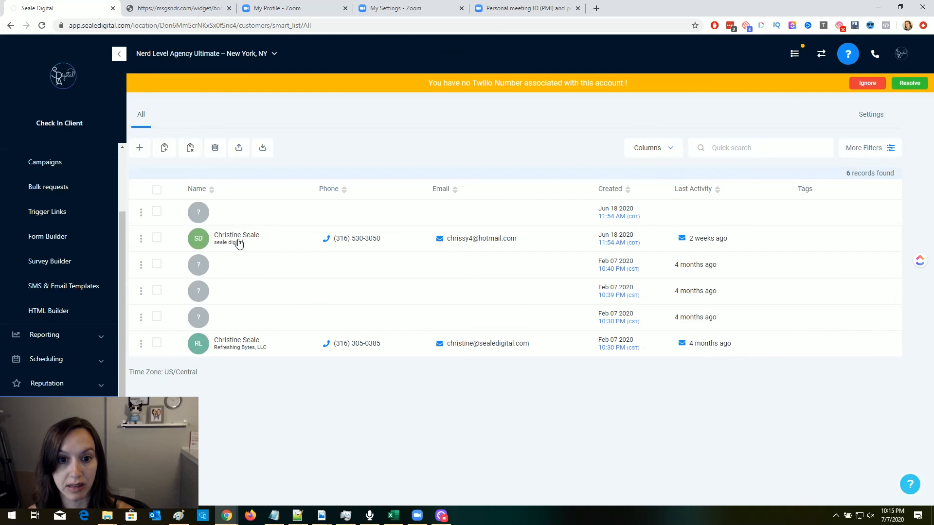
- Open the second contact's record and select its past campaign, B. NL On-Boarding In Progress
left_click(237, 239)
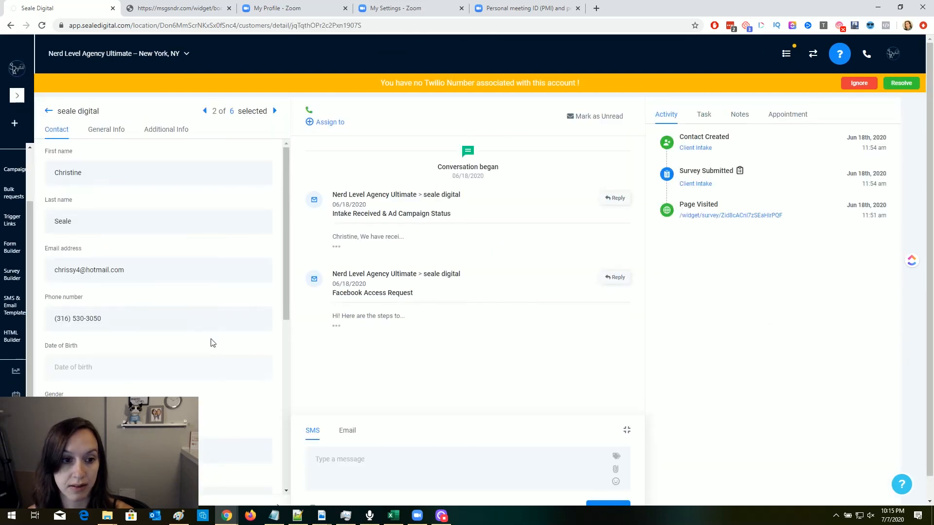
scroll("down", 3)
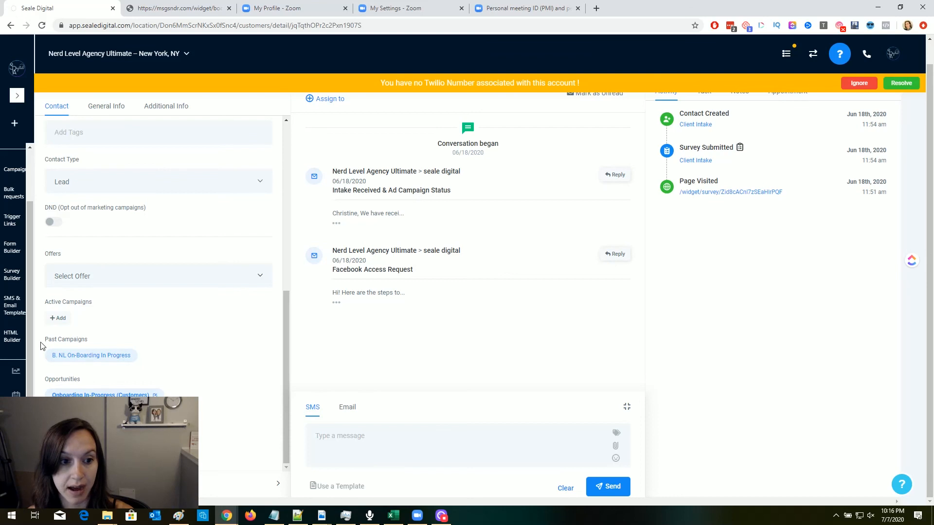
mouse_move(84, 367)
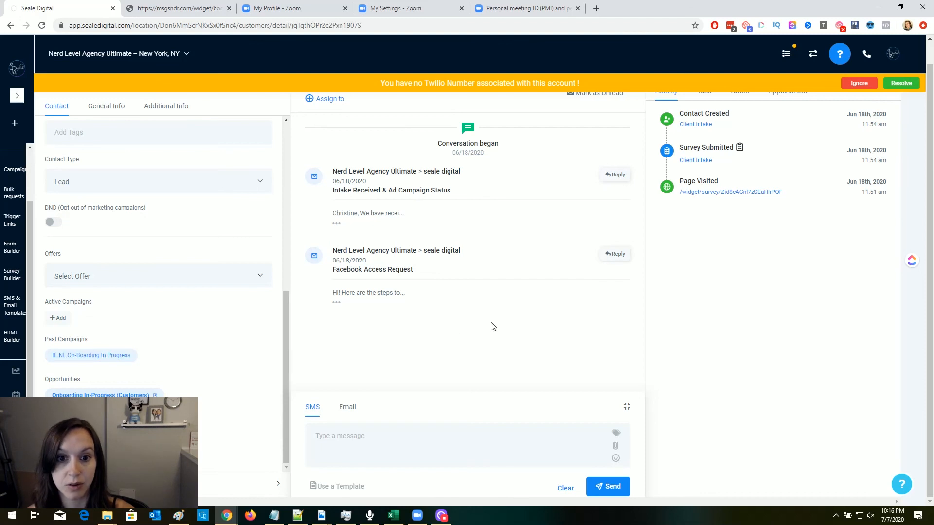
mouse_move(455, 197)
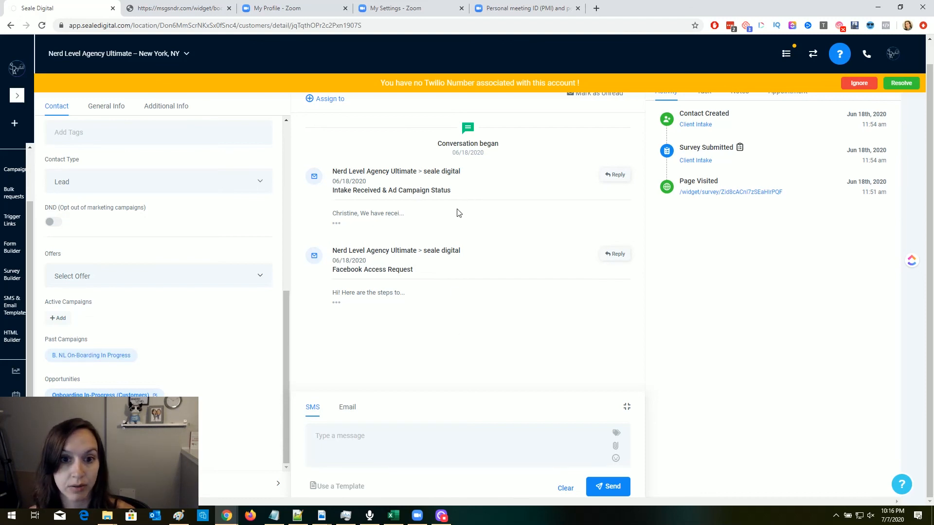
mouse_move(106, 355)
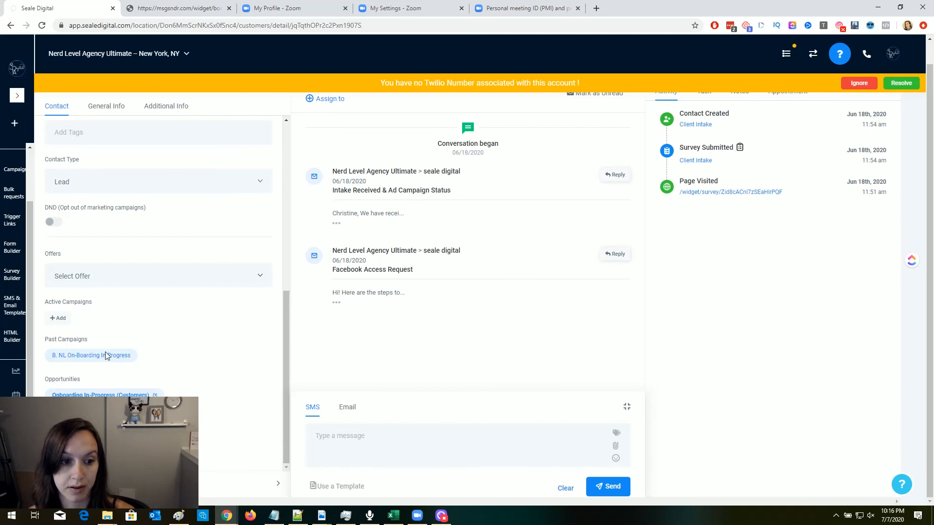
double_click(91, 355)
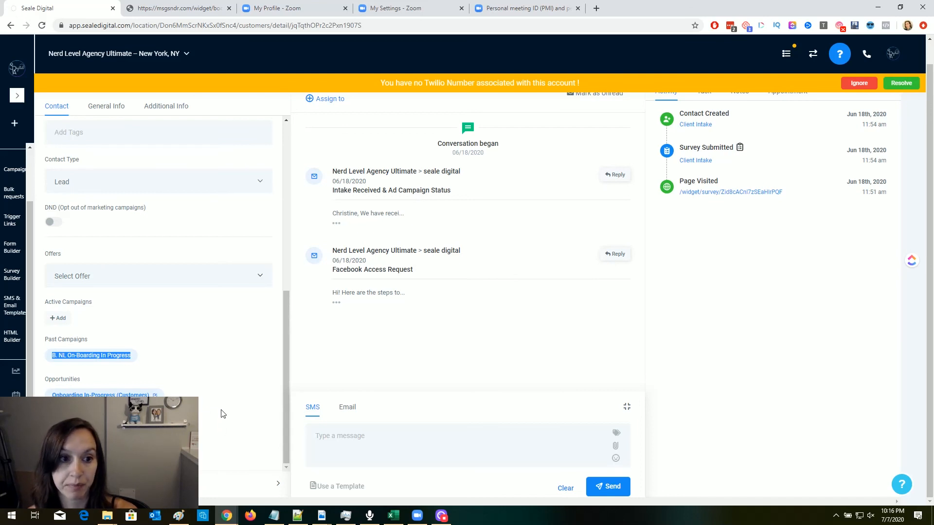
mouse_move(209, 382)
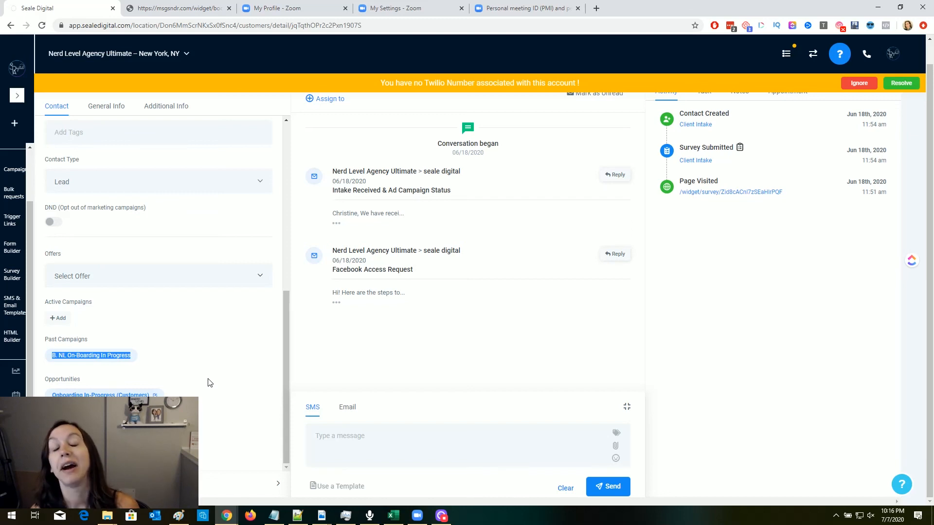